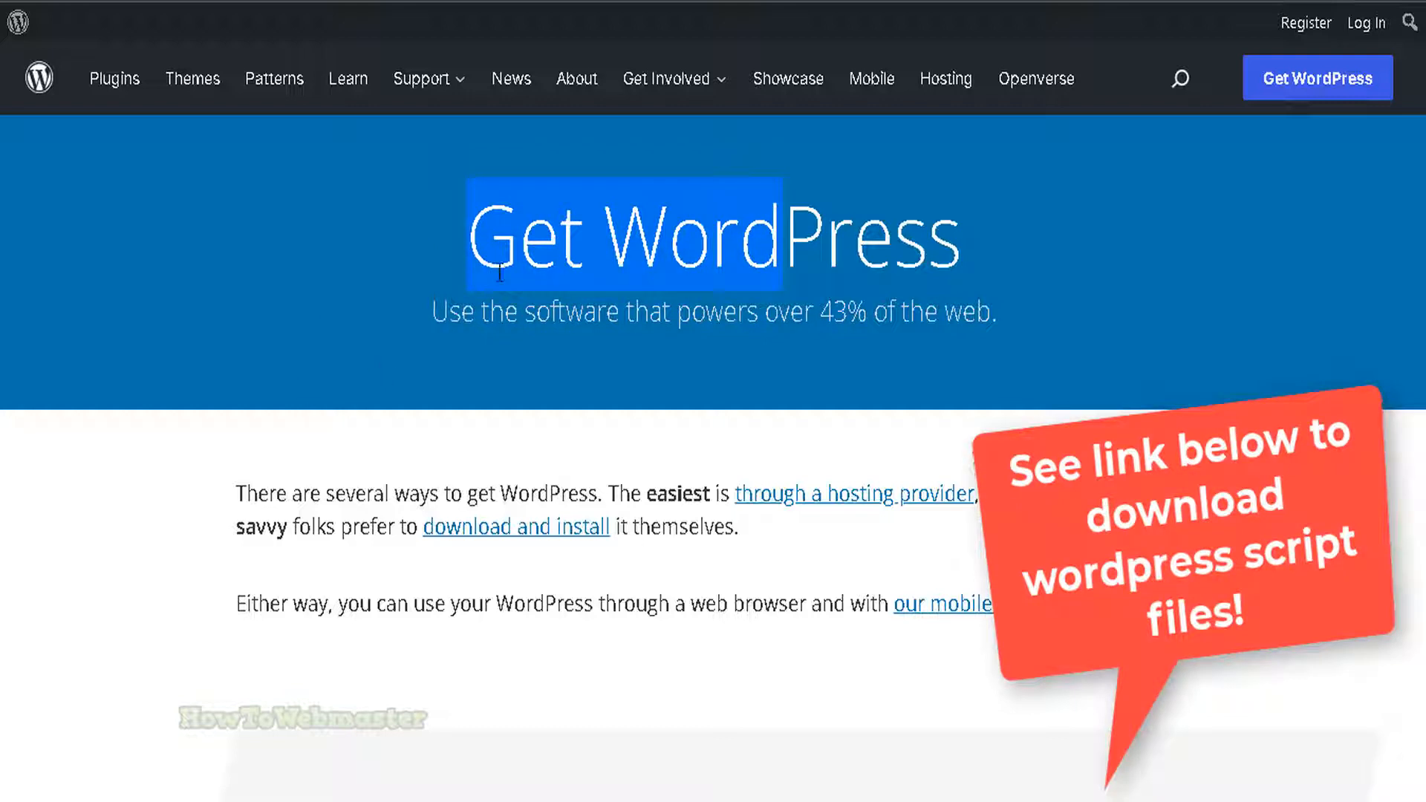
# - Download the WordPress 5.9.3 zip from wordpress.org's Get WordPress page
pyautogui.click(515, 526)
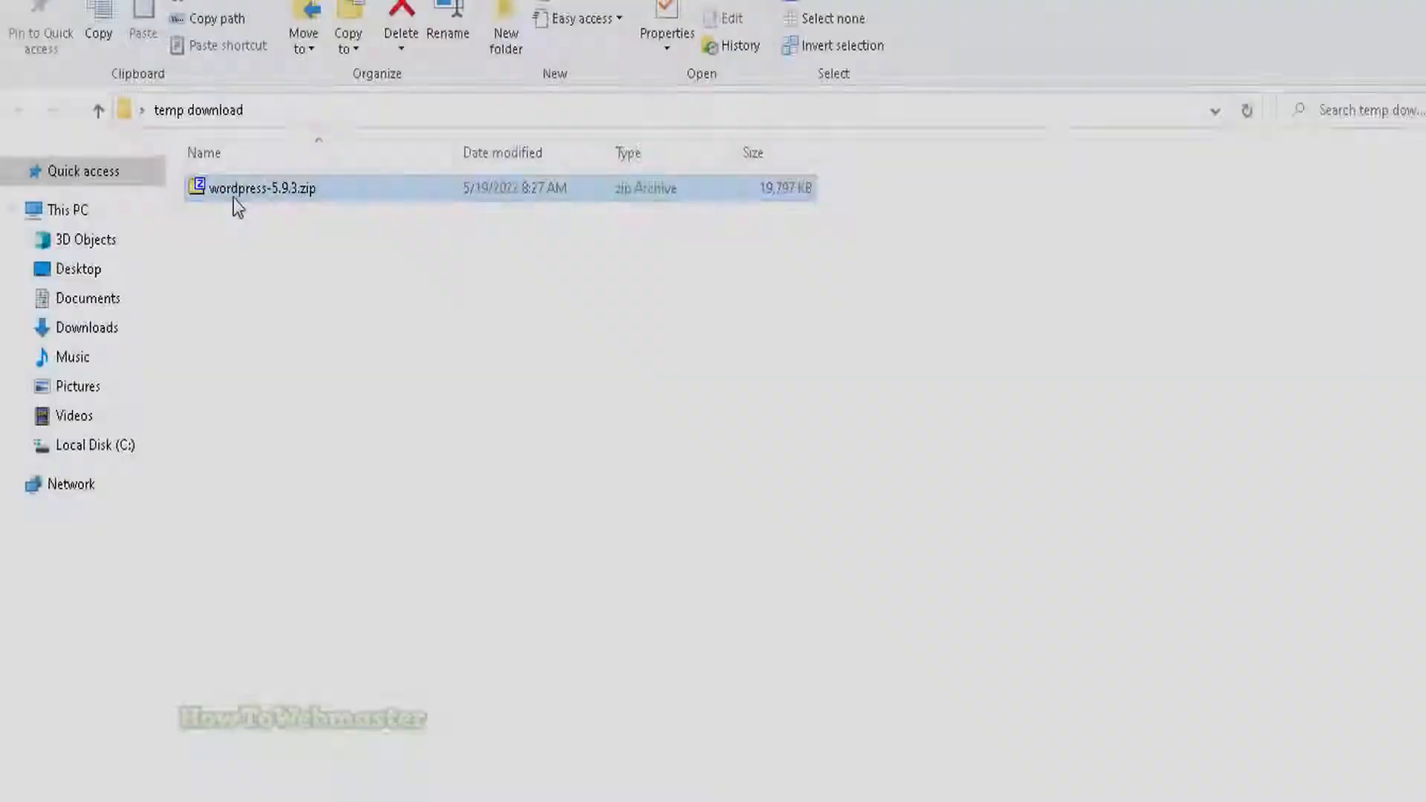
# - Extract wordpress-5.9.3.zip with 7-Zip and open the wordpress folder to readme.html
pyautogui.doubleClick(264, 188)
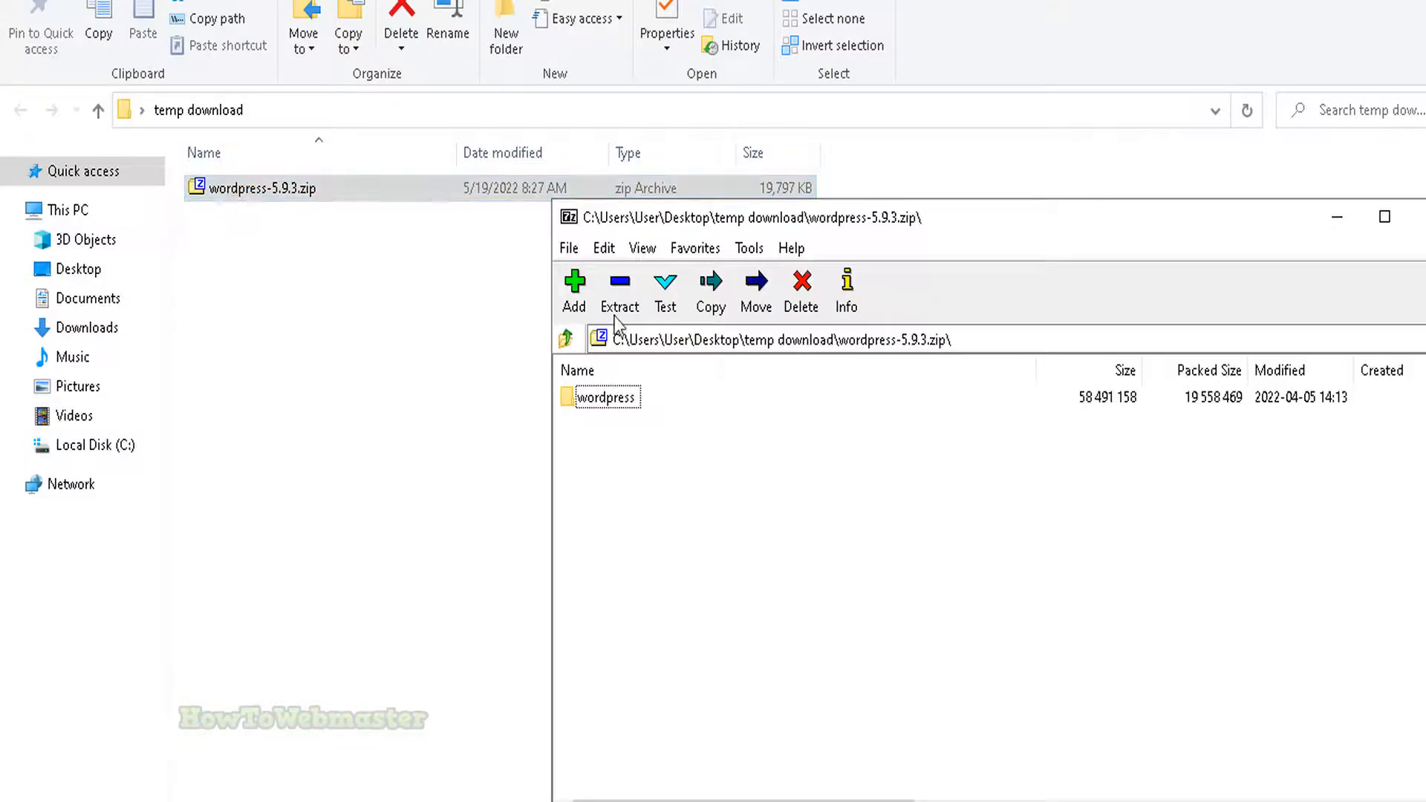
pyautogui.click(606, 397)
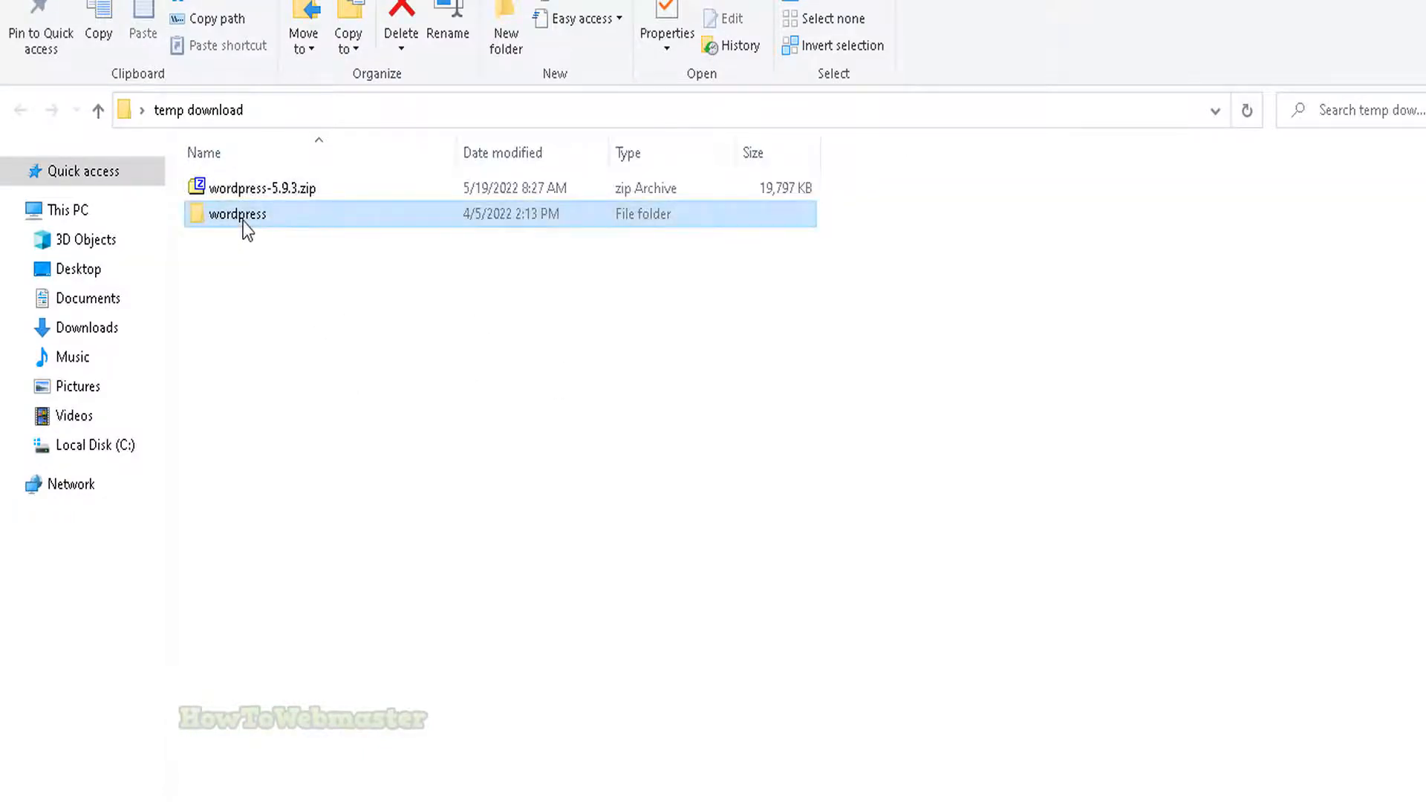
pyautogui.doubleClick(238, 214)
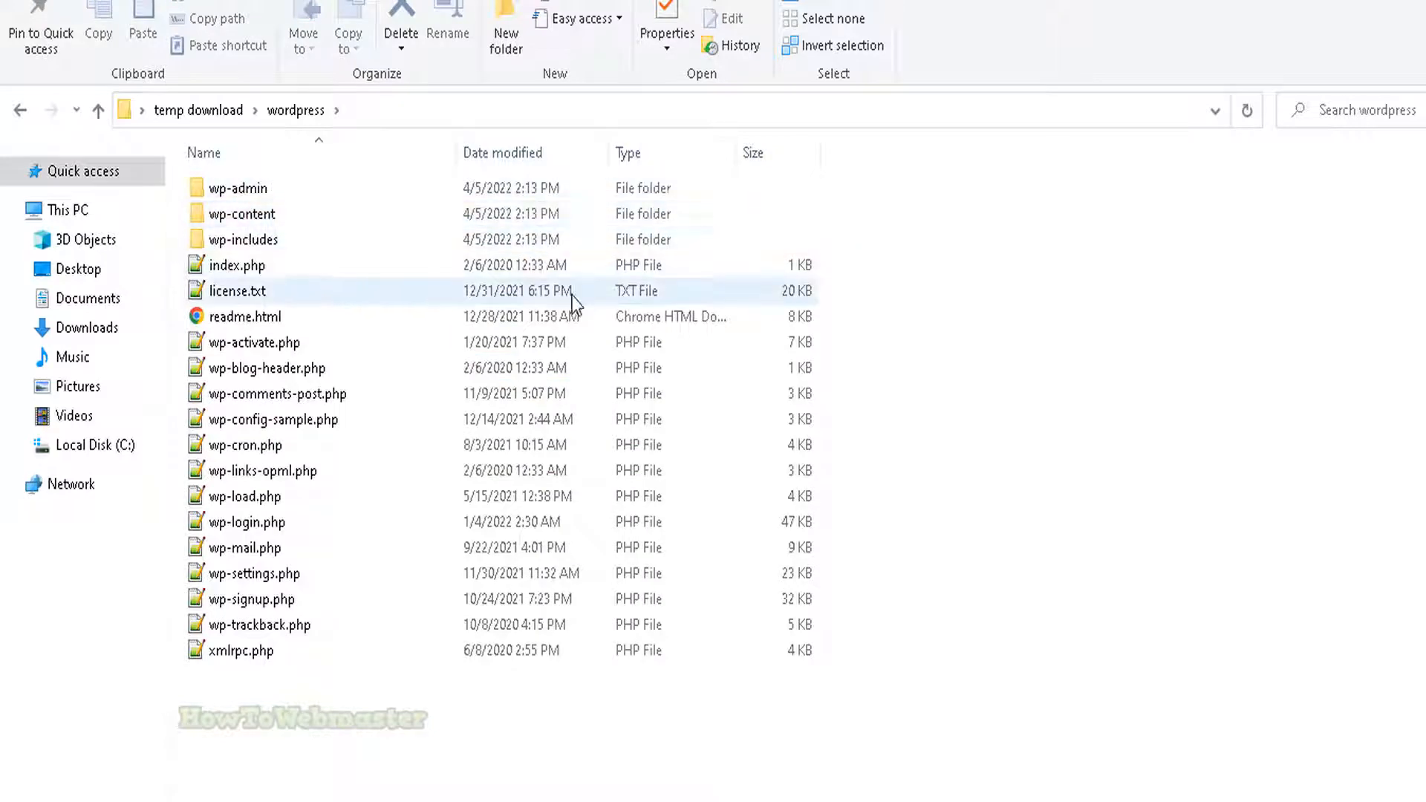
pyautogui.click(280, 393)
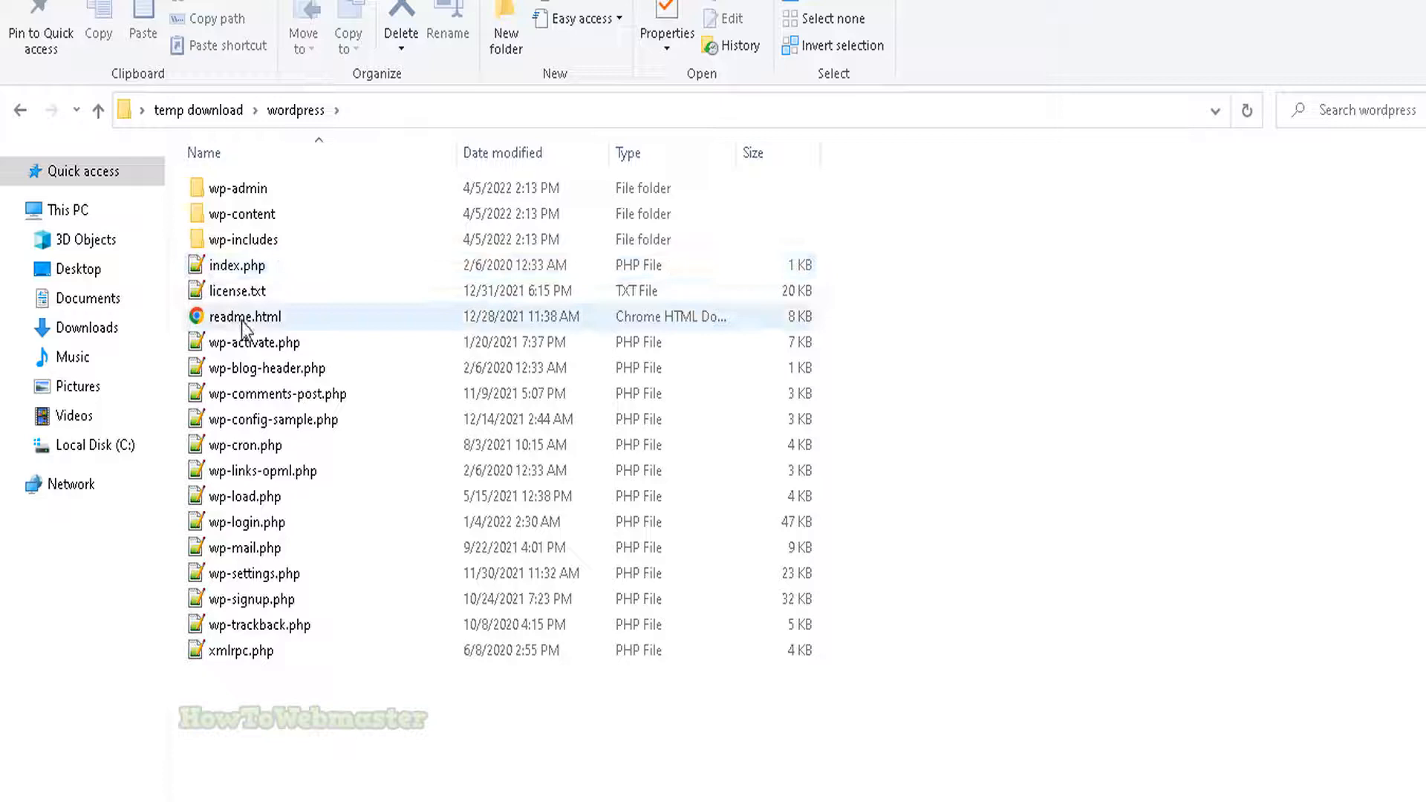
# - Open readme.html in the browser and highlight the Famous 5-minute install steps
pyautogui.doubleClick(245, 316)
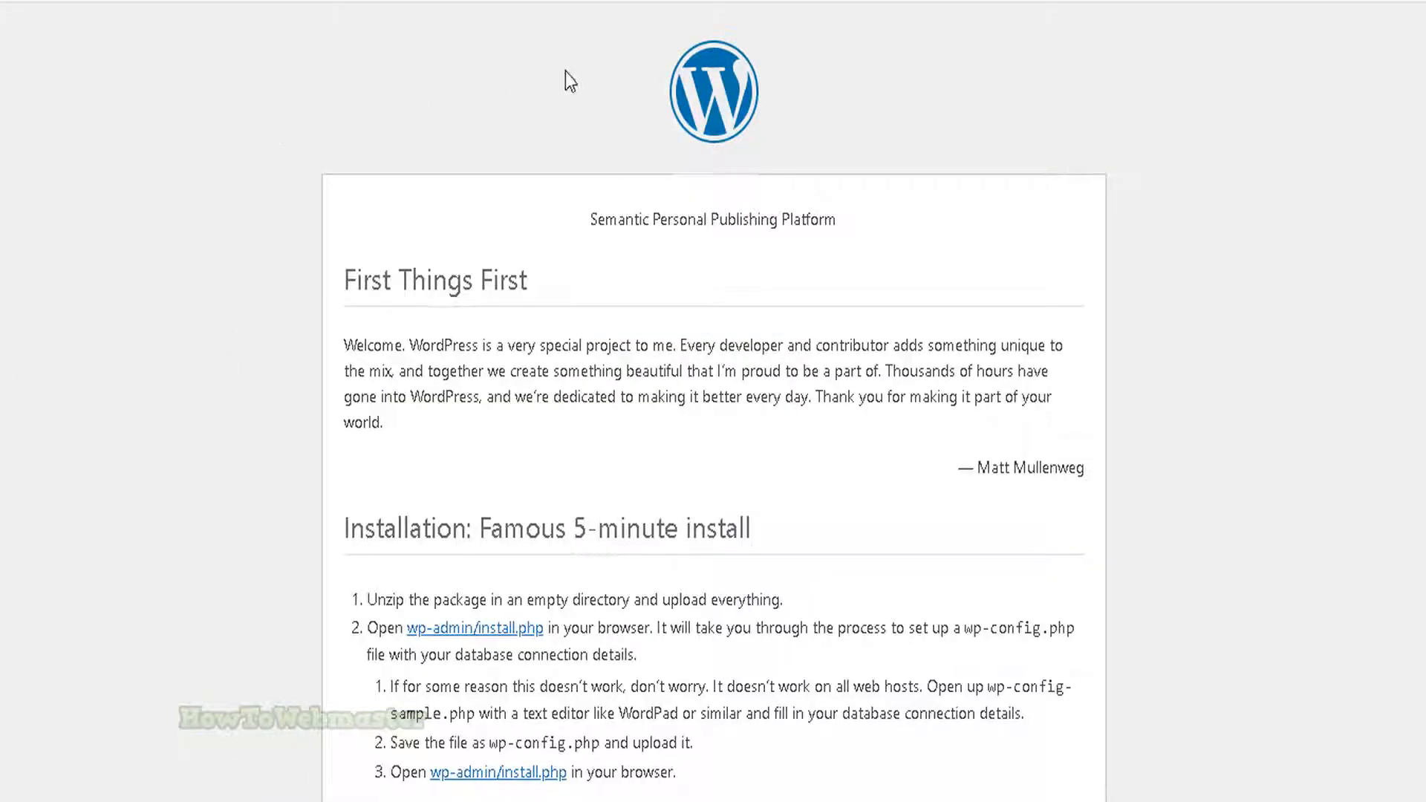
pyautogui.scroll(-3)
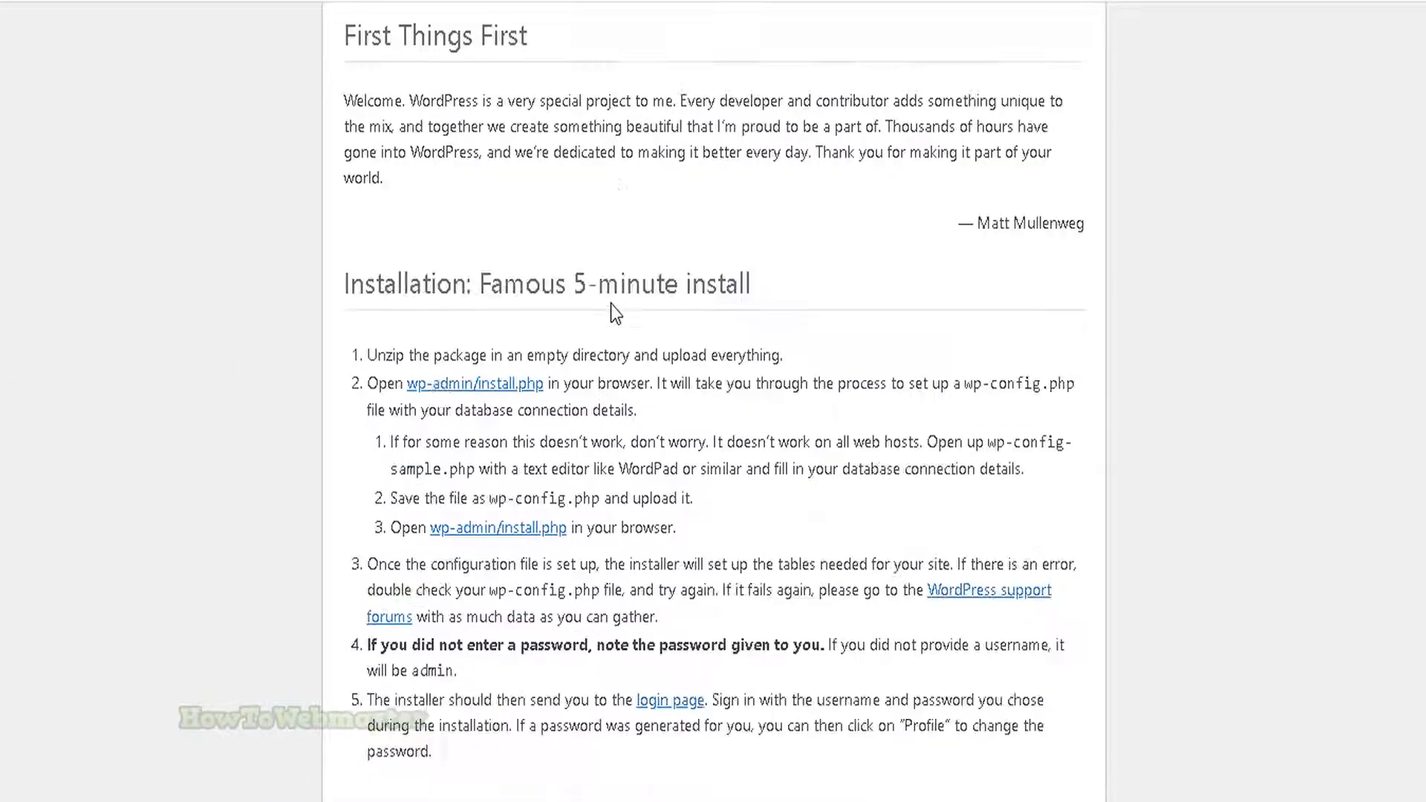
pyautogui.tripleClick(544, 283)
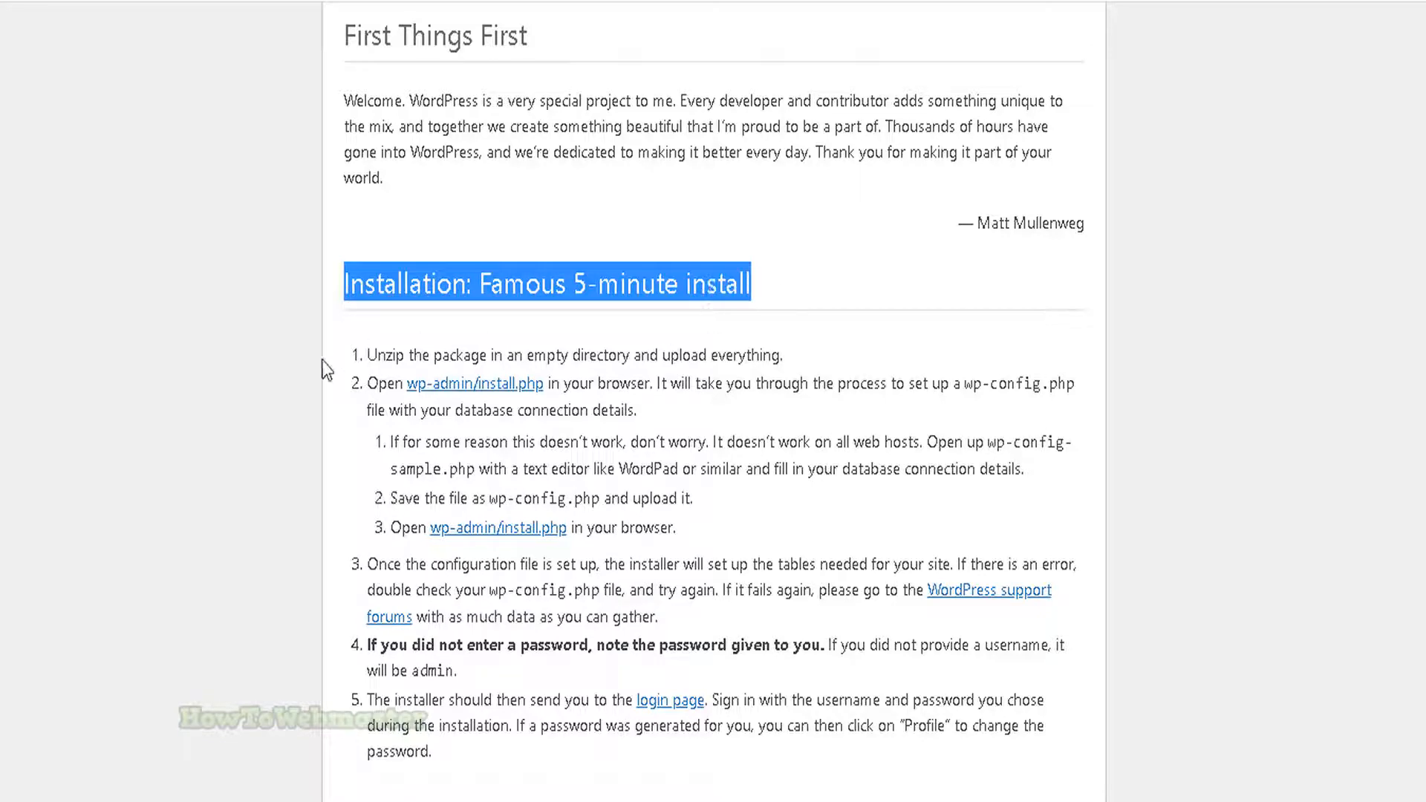
pyautogui.moveTo(546, 283); pyautogui.dragTo(566, 528)
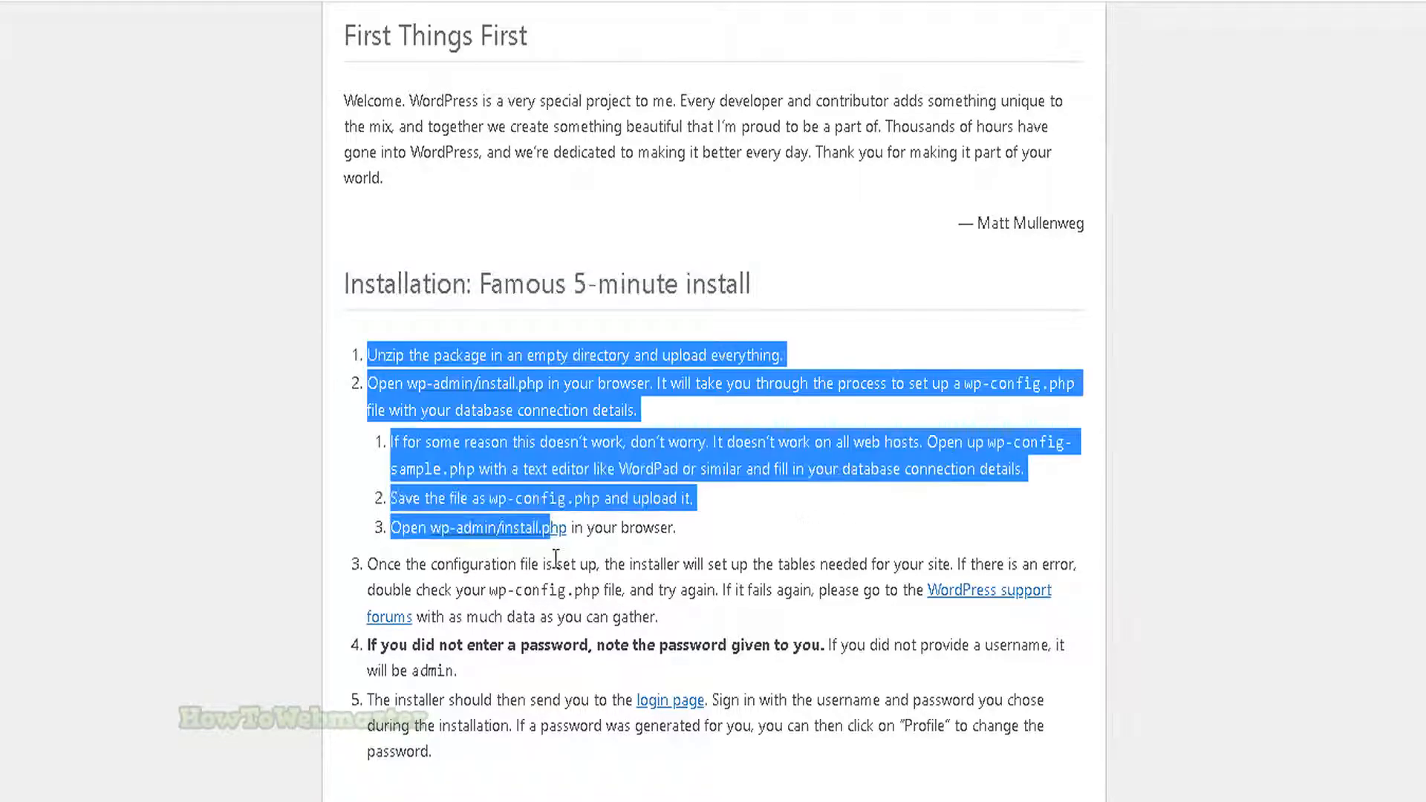
pyautogui.click(1043, 516)
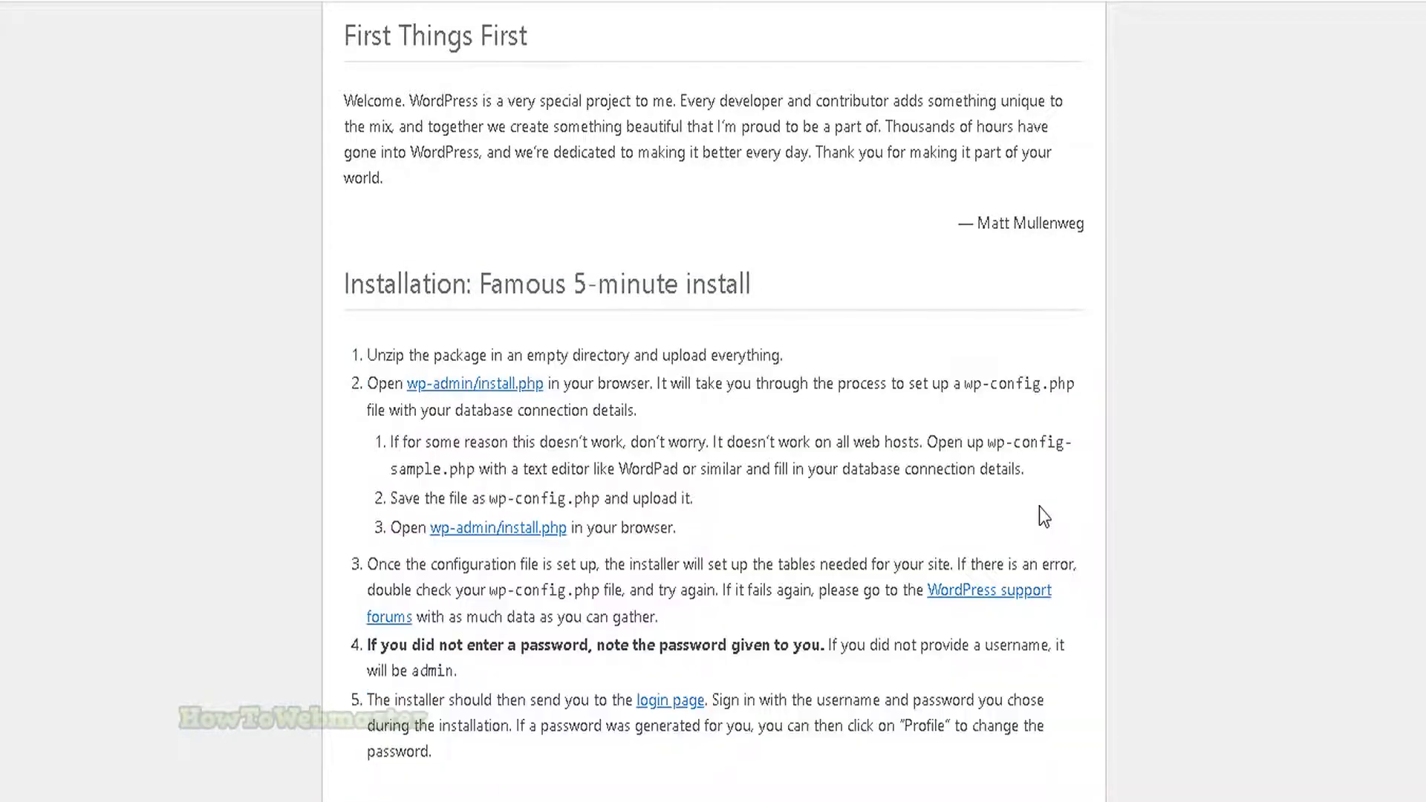
pyautogui.moveTo(455, 375)
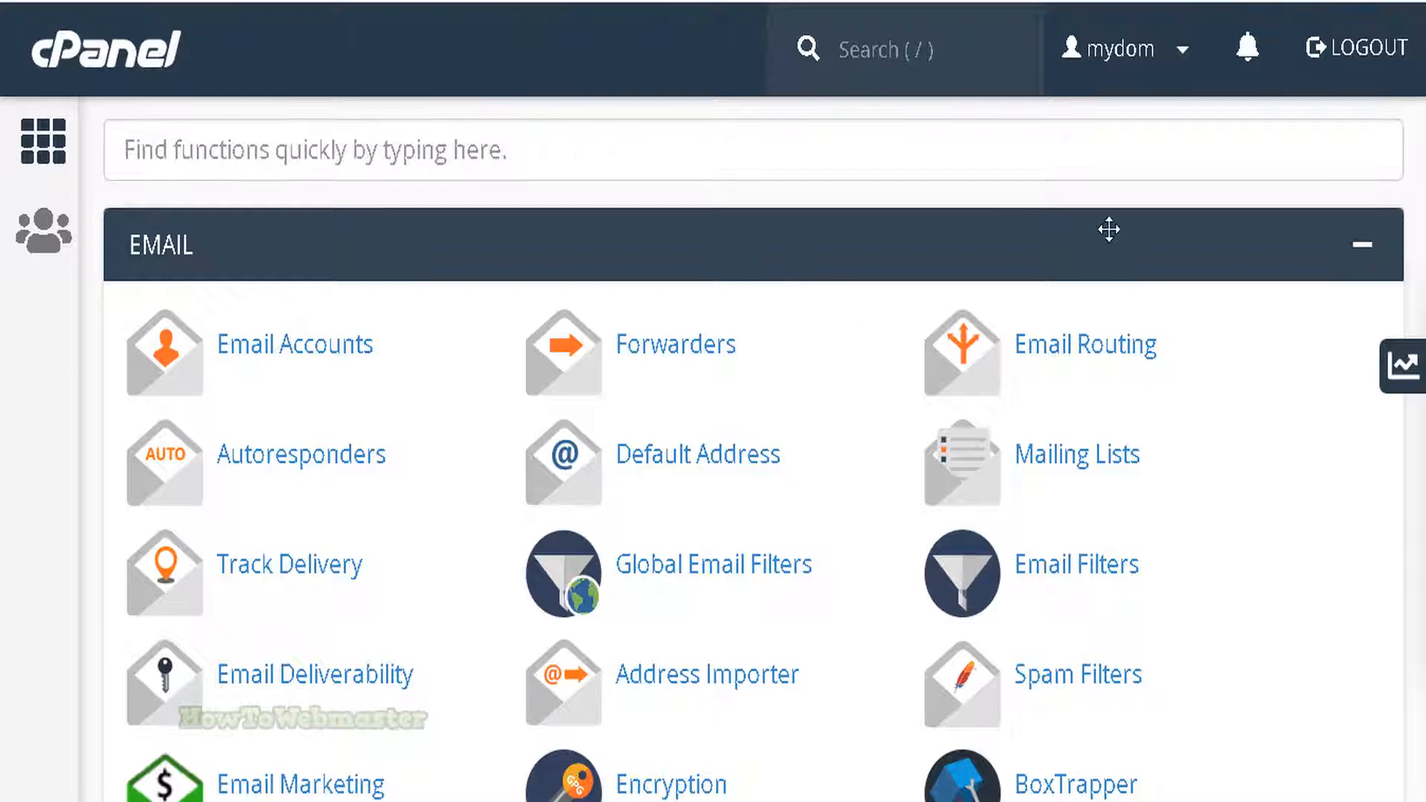
# - Open cPanel's File Manager and browse into the public_html folder
pyautogui.scroll(-3)
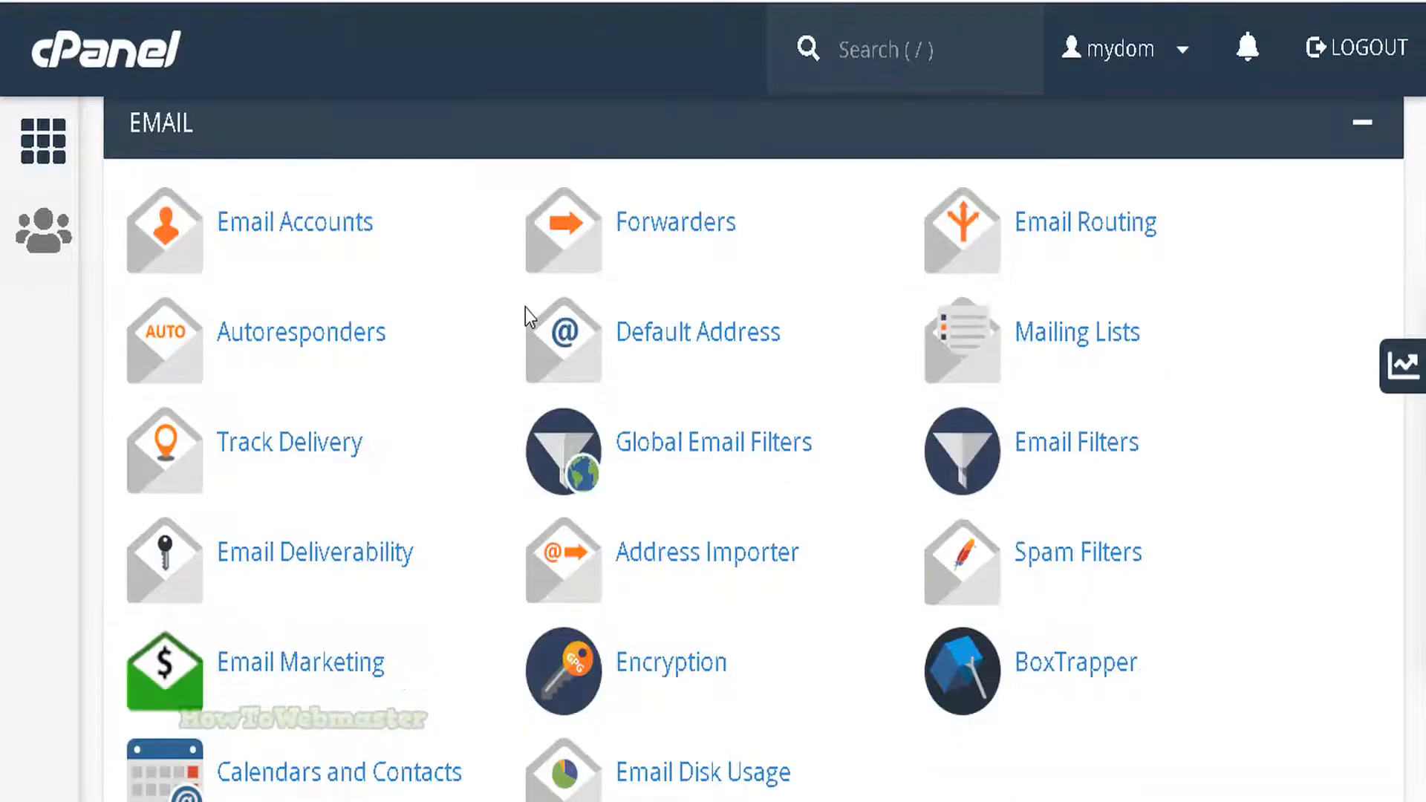
pyautogui.scroll(-3)
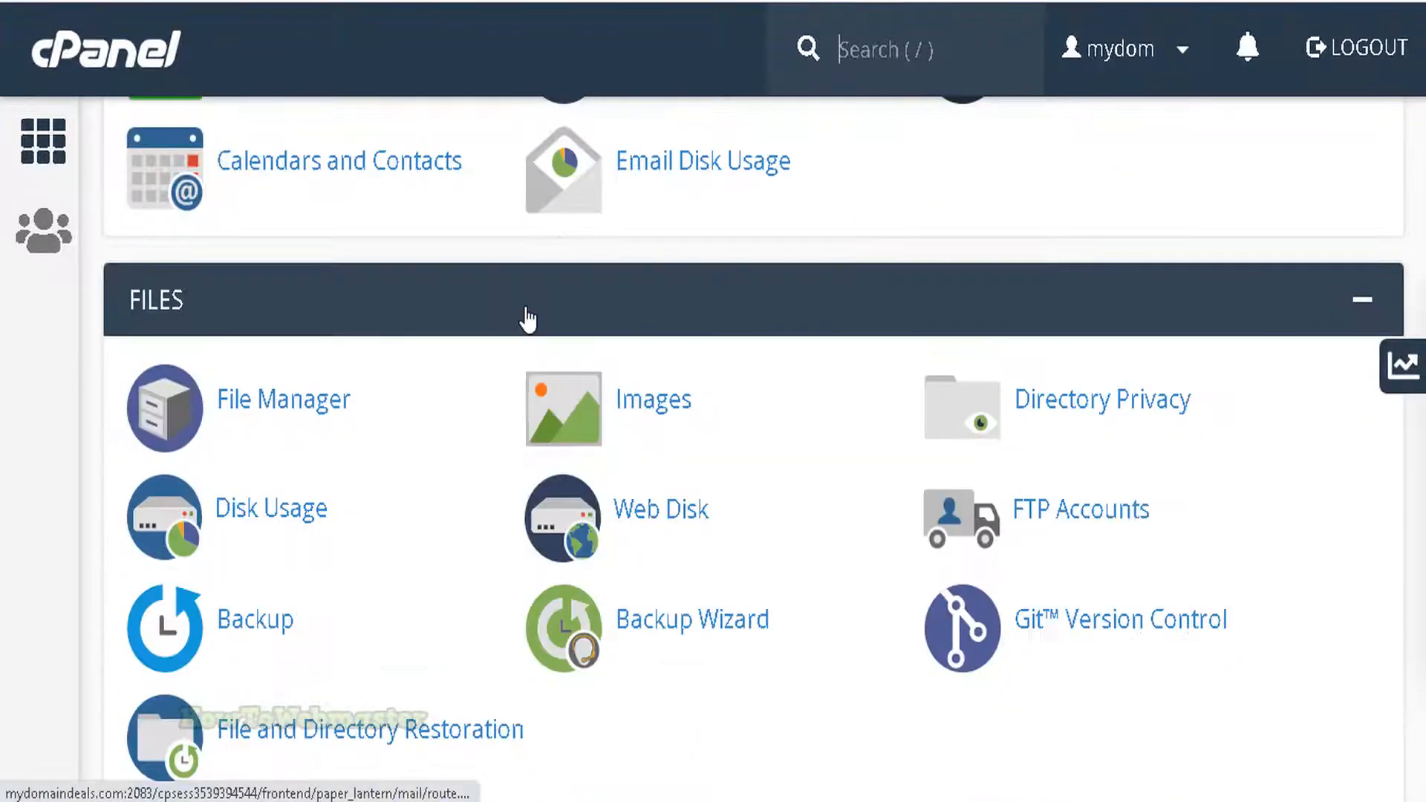
pyautogui.scroll(-3)
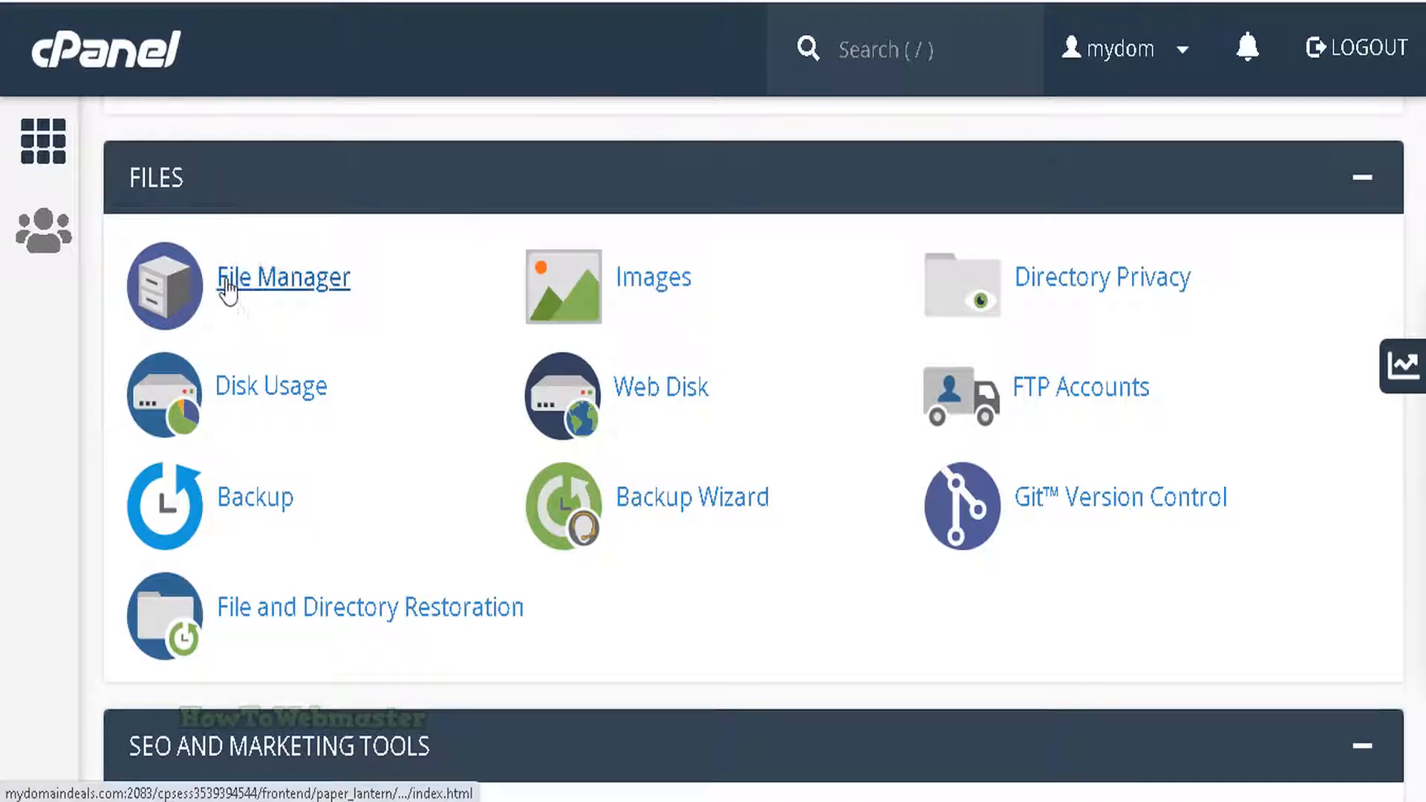
pyautogui.click(283, 277)
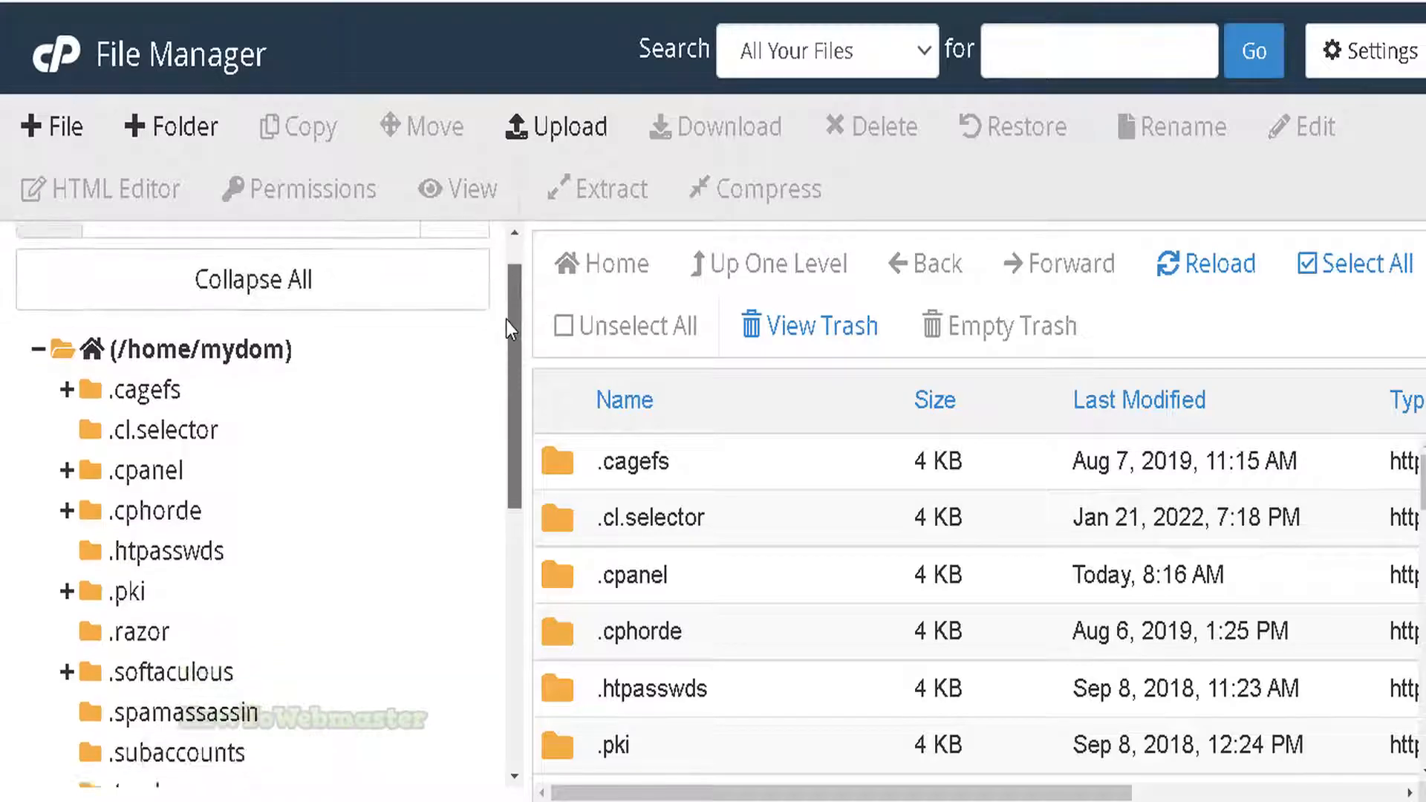
pyautogui.scroll(-3)
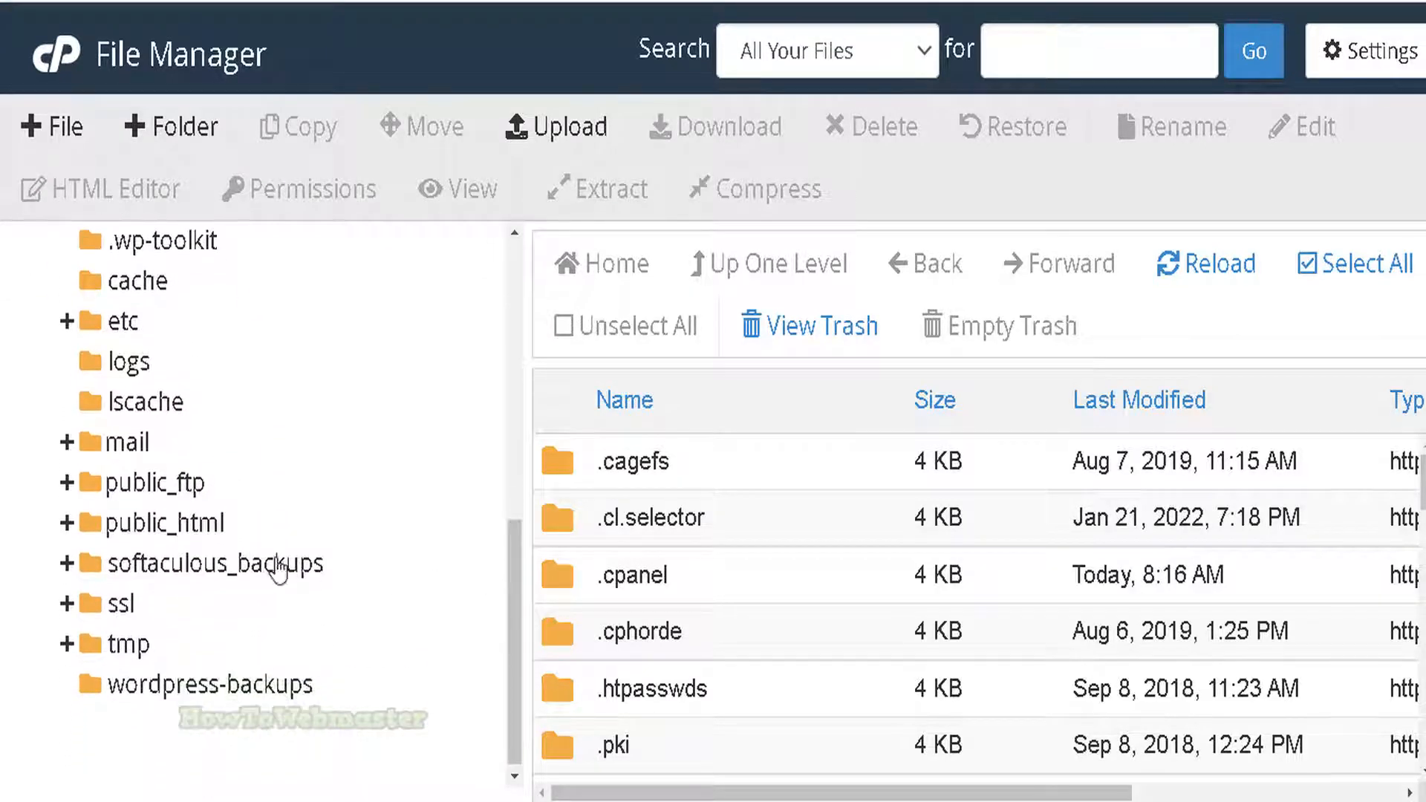
pyautogui.click(164, 522)
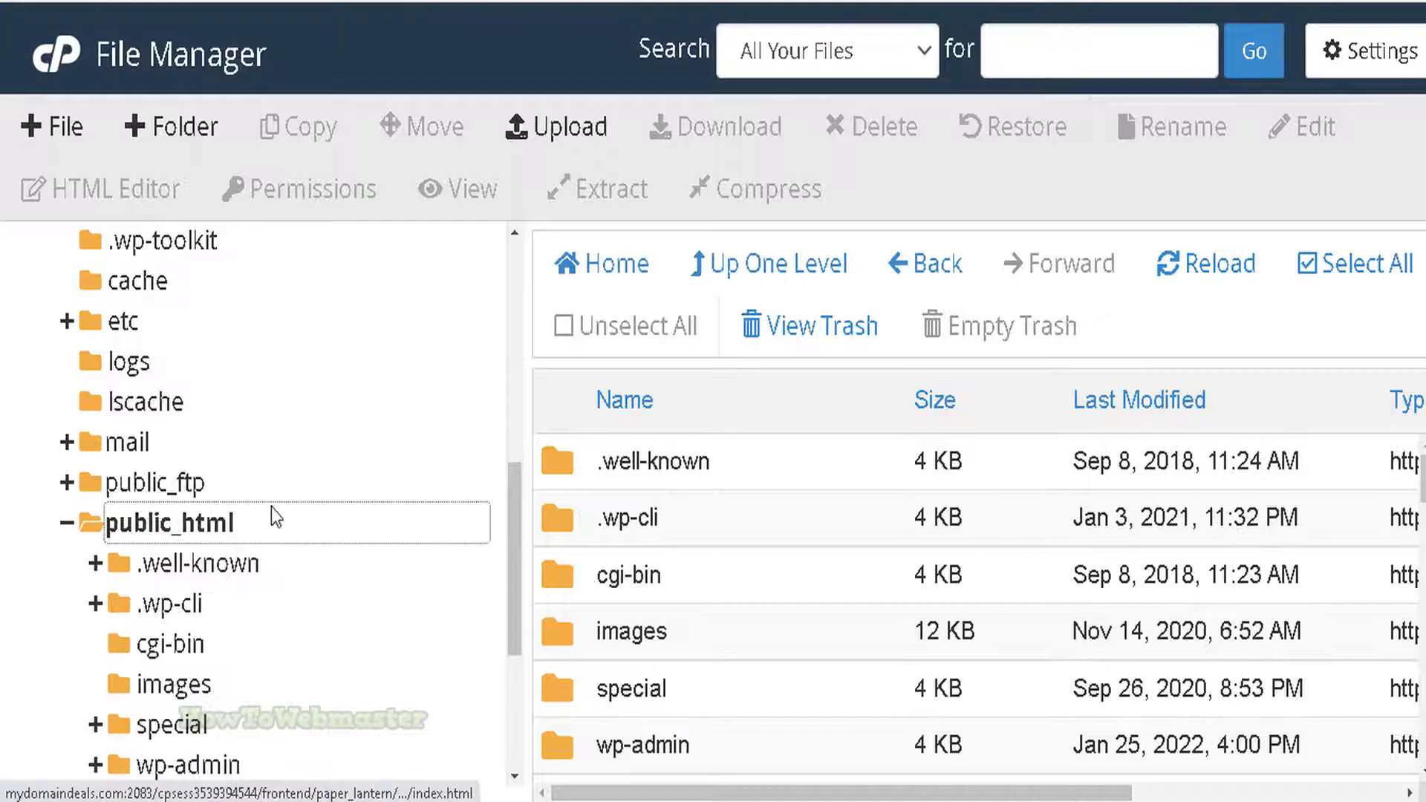
# - Cancel a New Folder prompt and bring up the Upload page for public_html
pyautogui.scroll(-3)
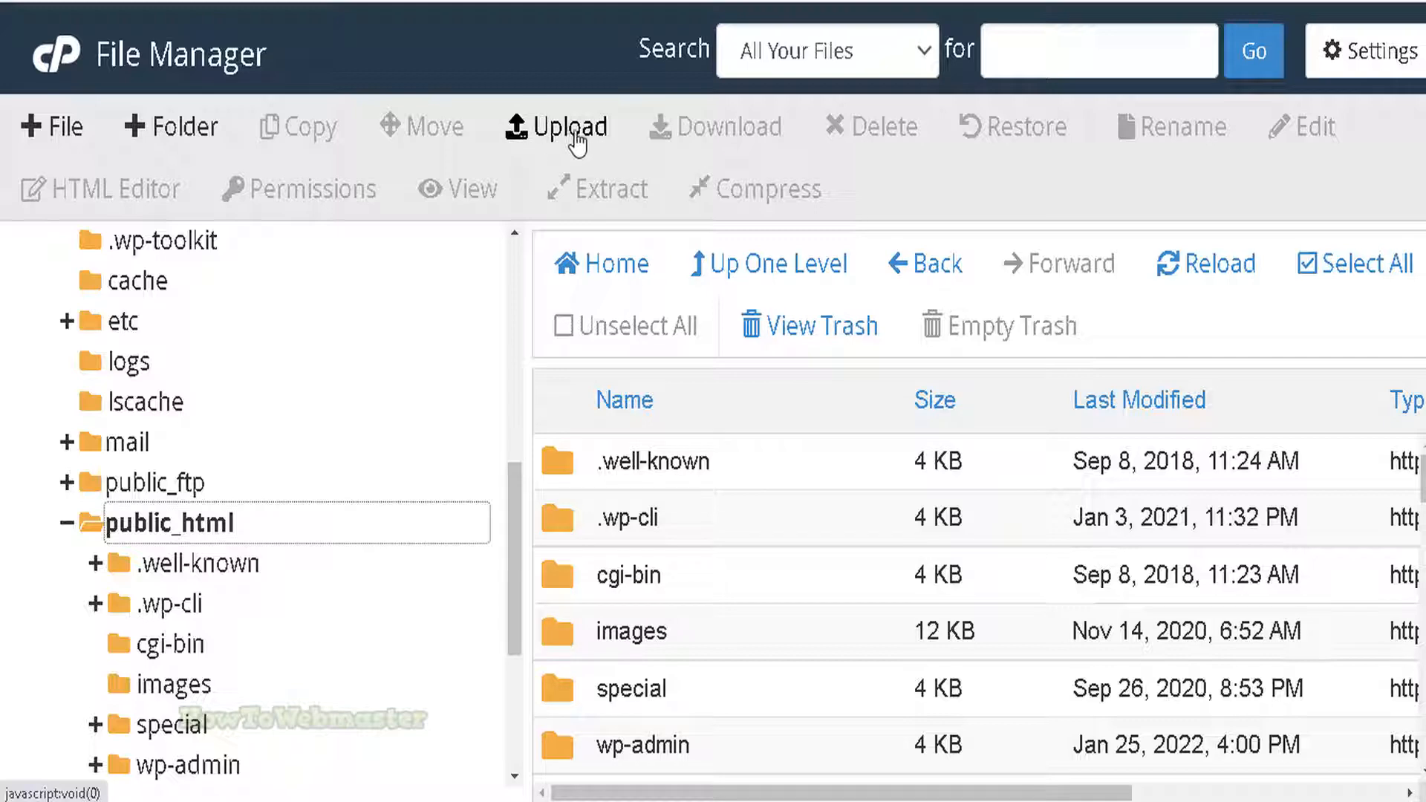
pyautogui.moveTo(47, 125)
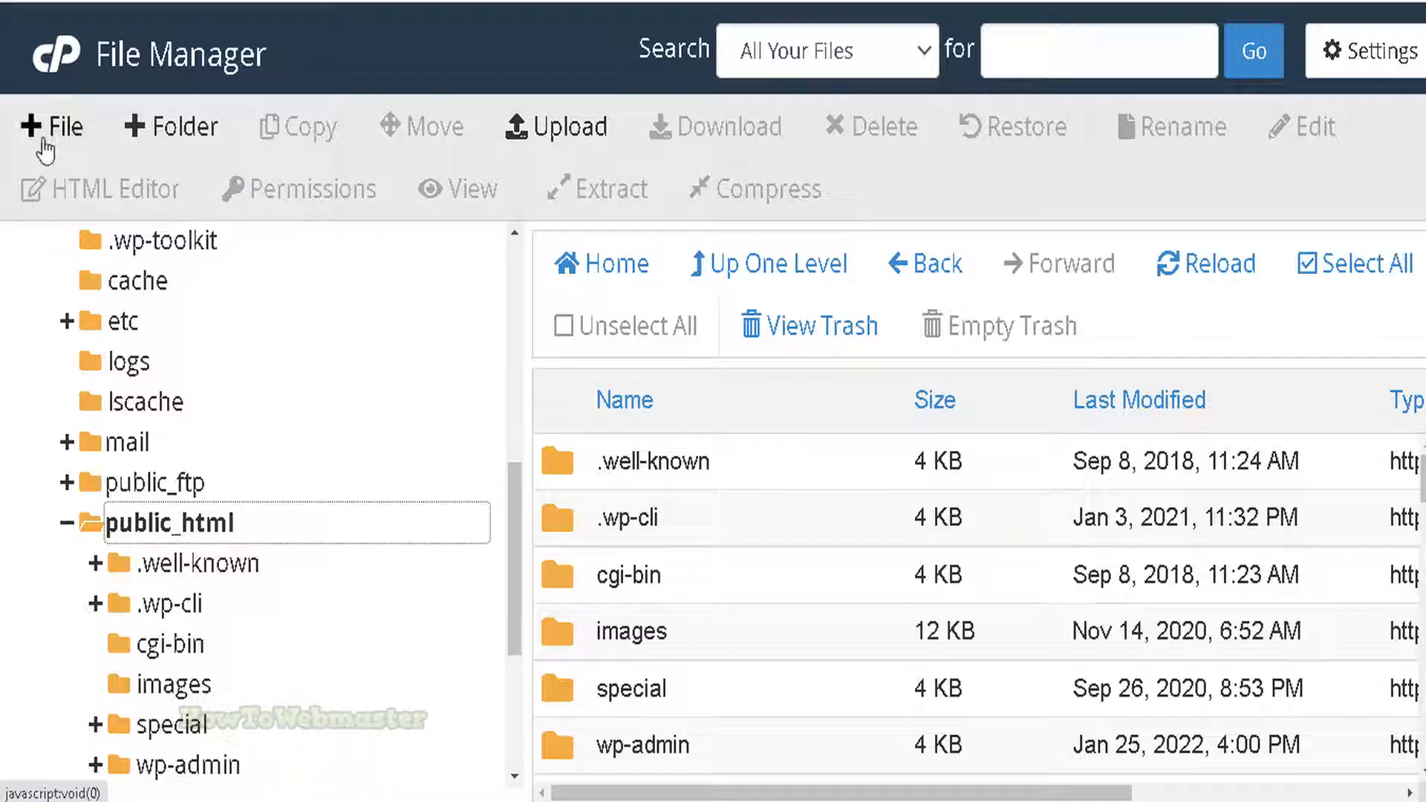
pyautogui.click(170, 126)
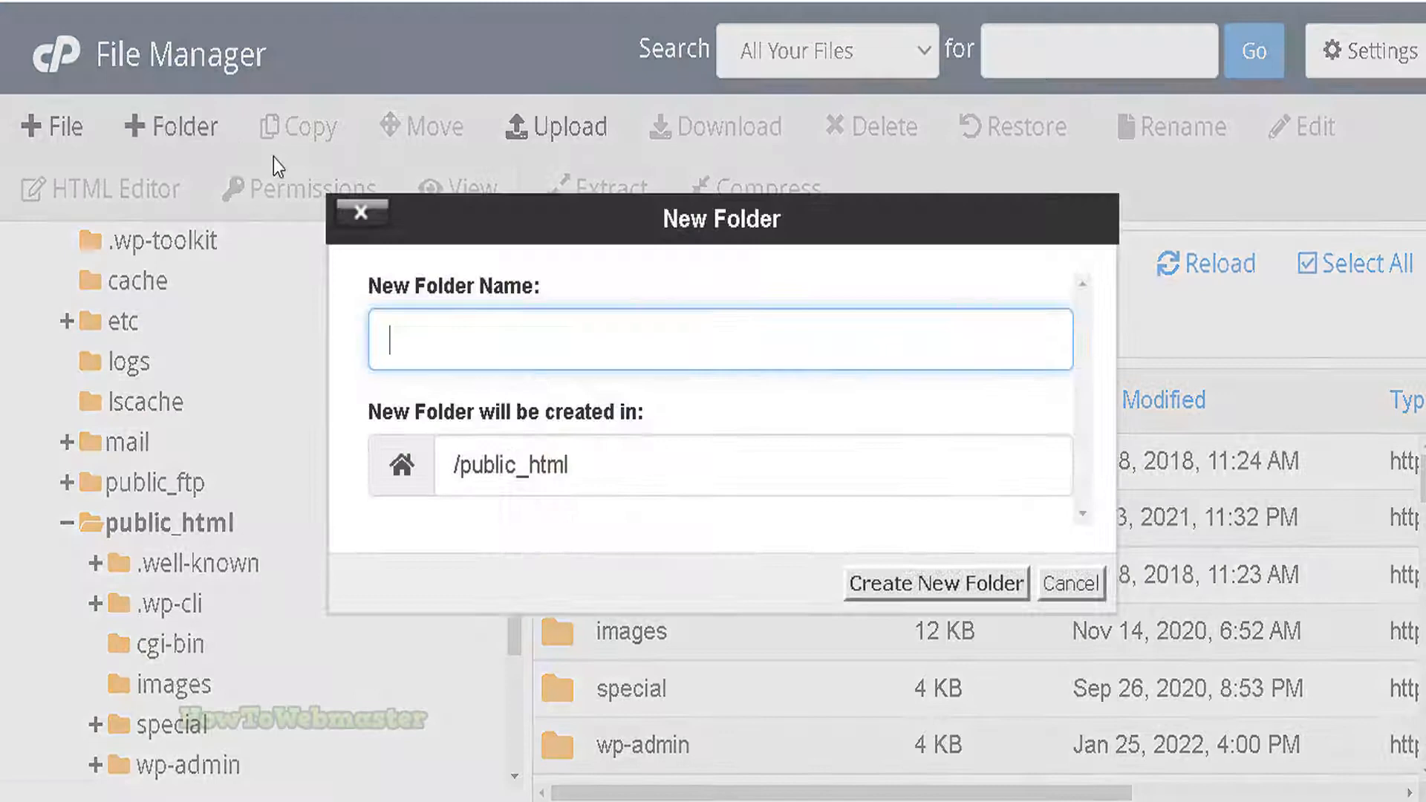
pyautogui.moveTo(1095, 453)
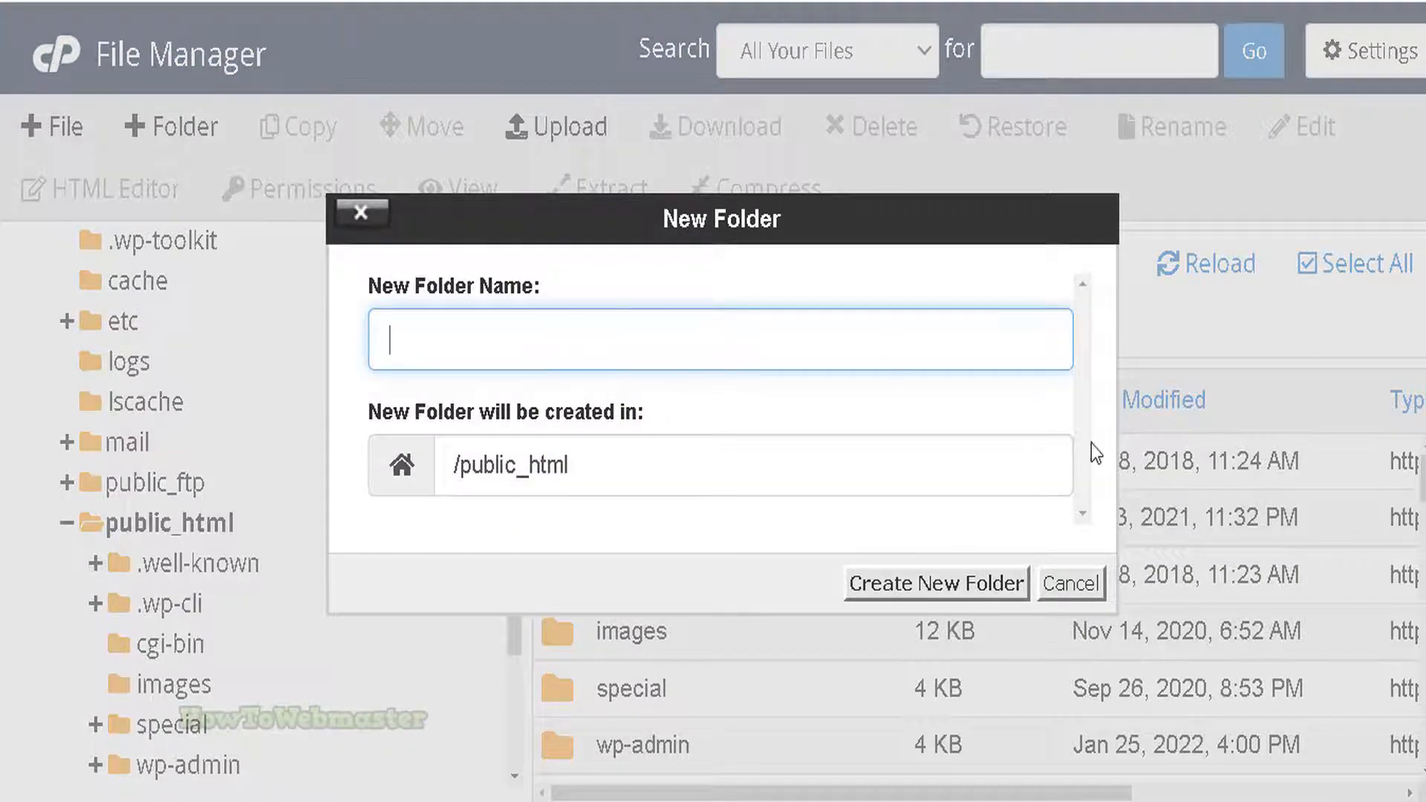
pyautogui.click(1070, 583)
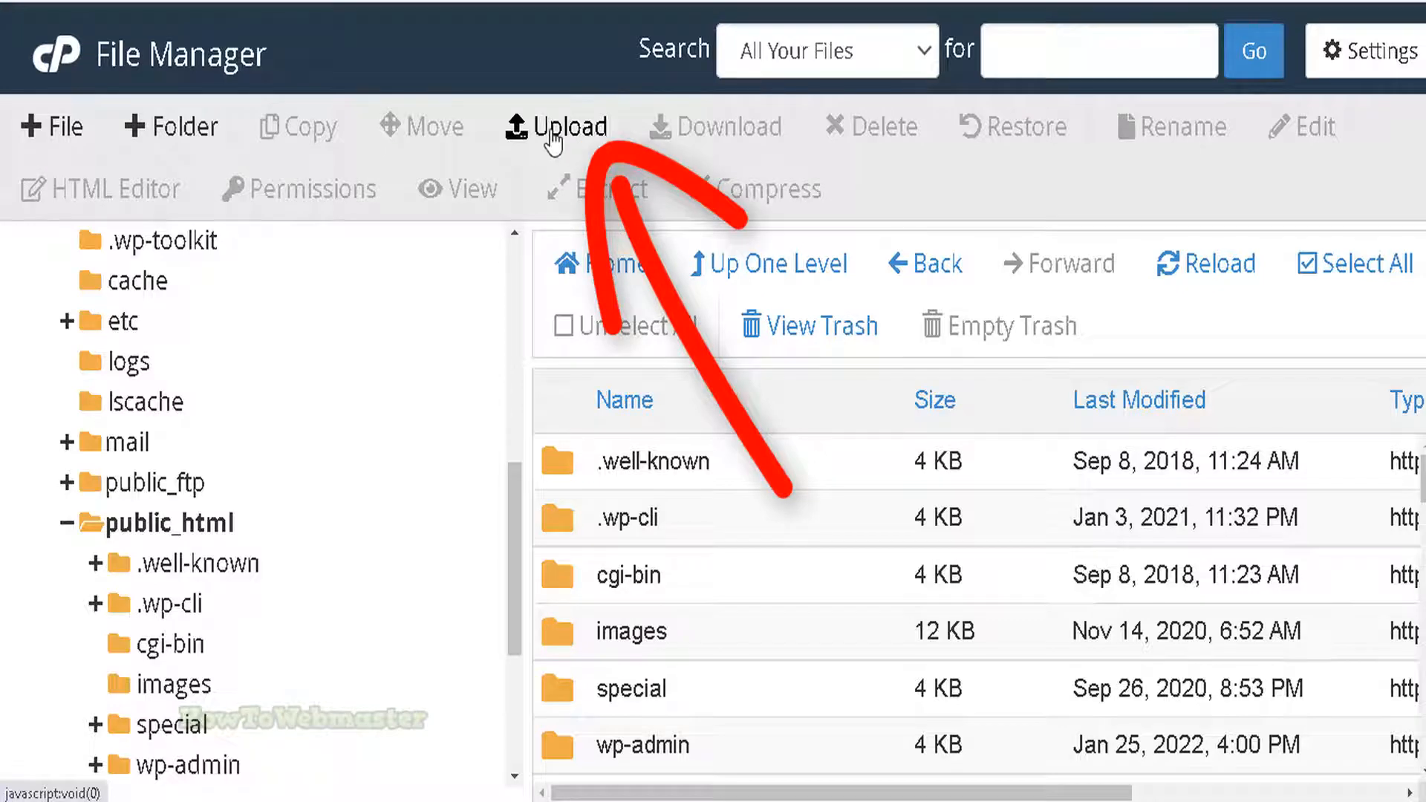
pyautogui.click(569, 125)
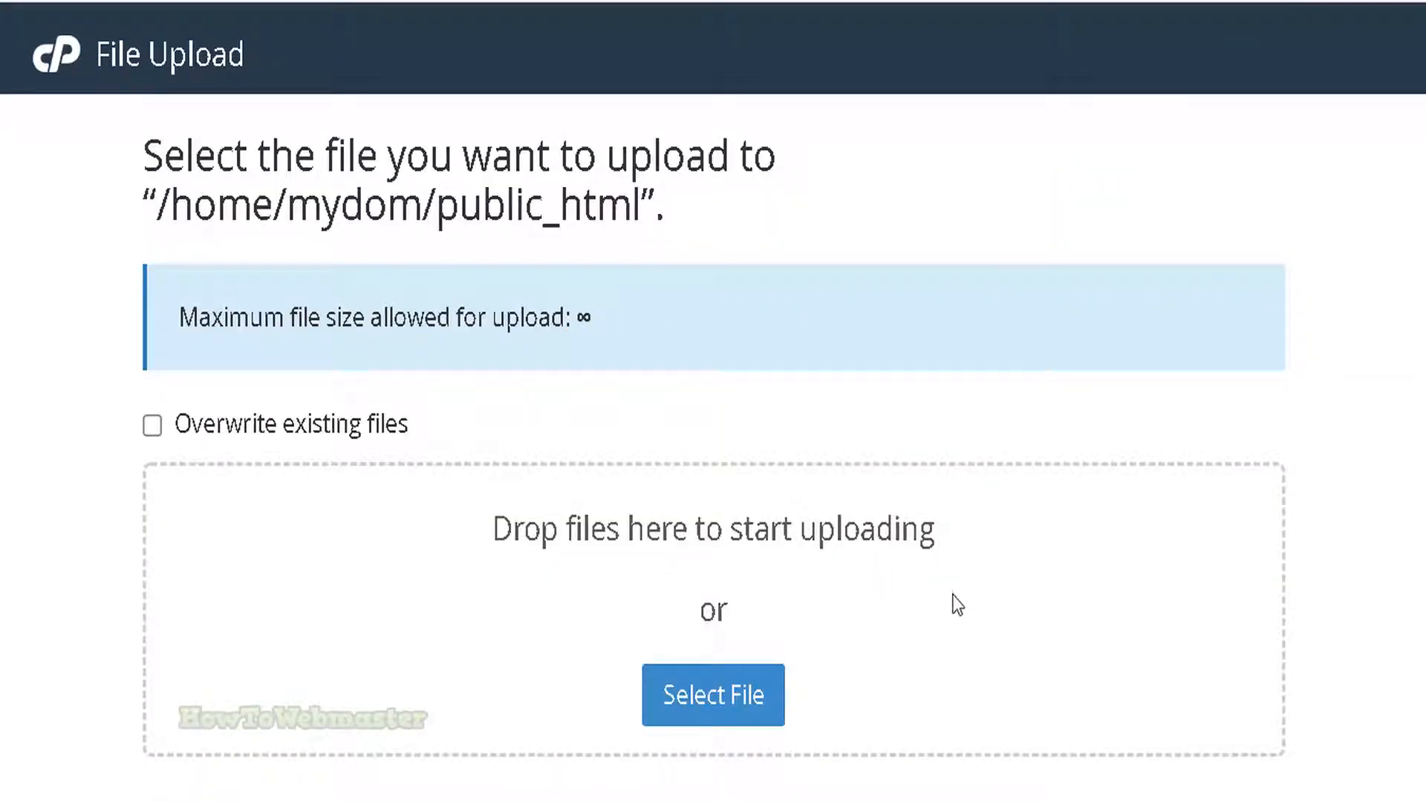
# - Choose wordpress-5.9.3.zip from the computer and upload it to public_html
pyautogui.click(713, 695)
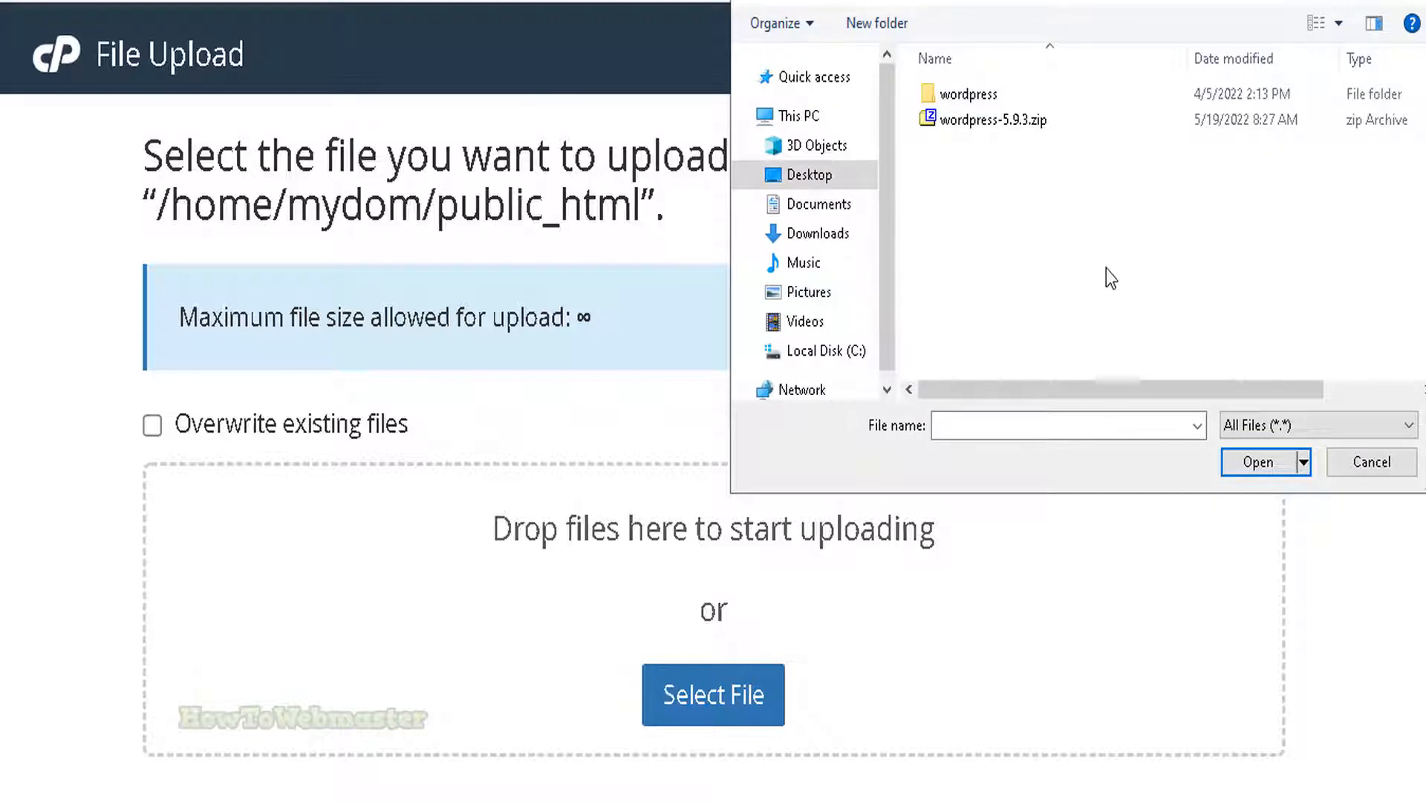
pyautogui.click(992, 119)
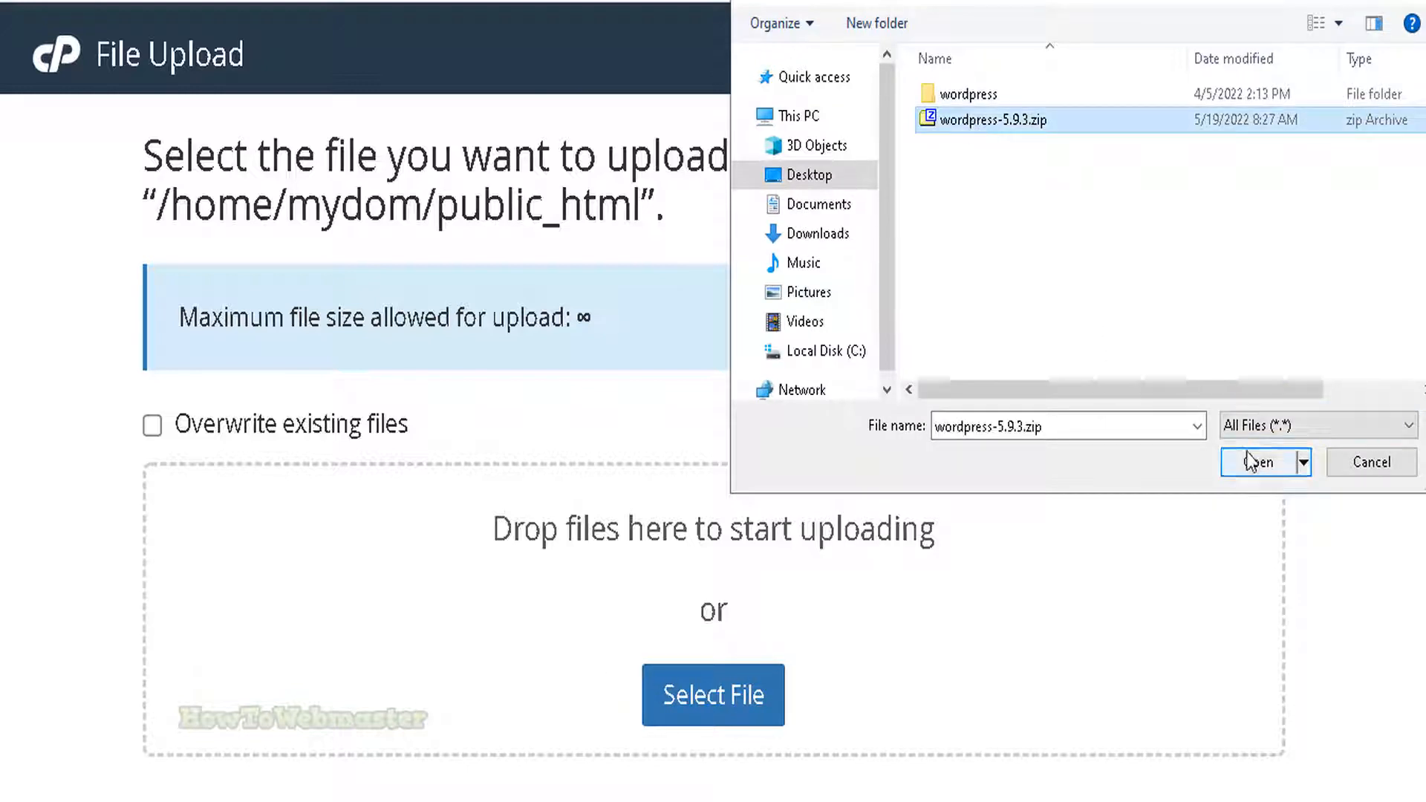
pyautogui.click(1257, 462)
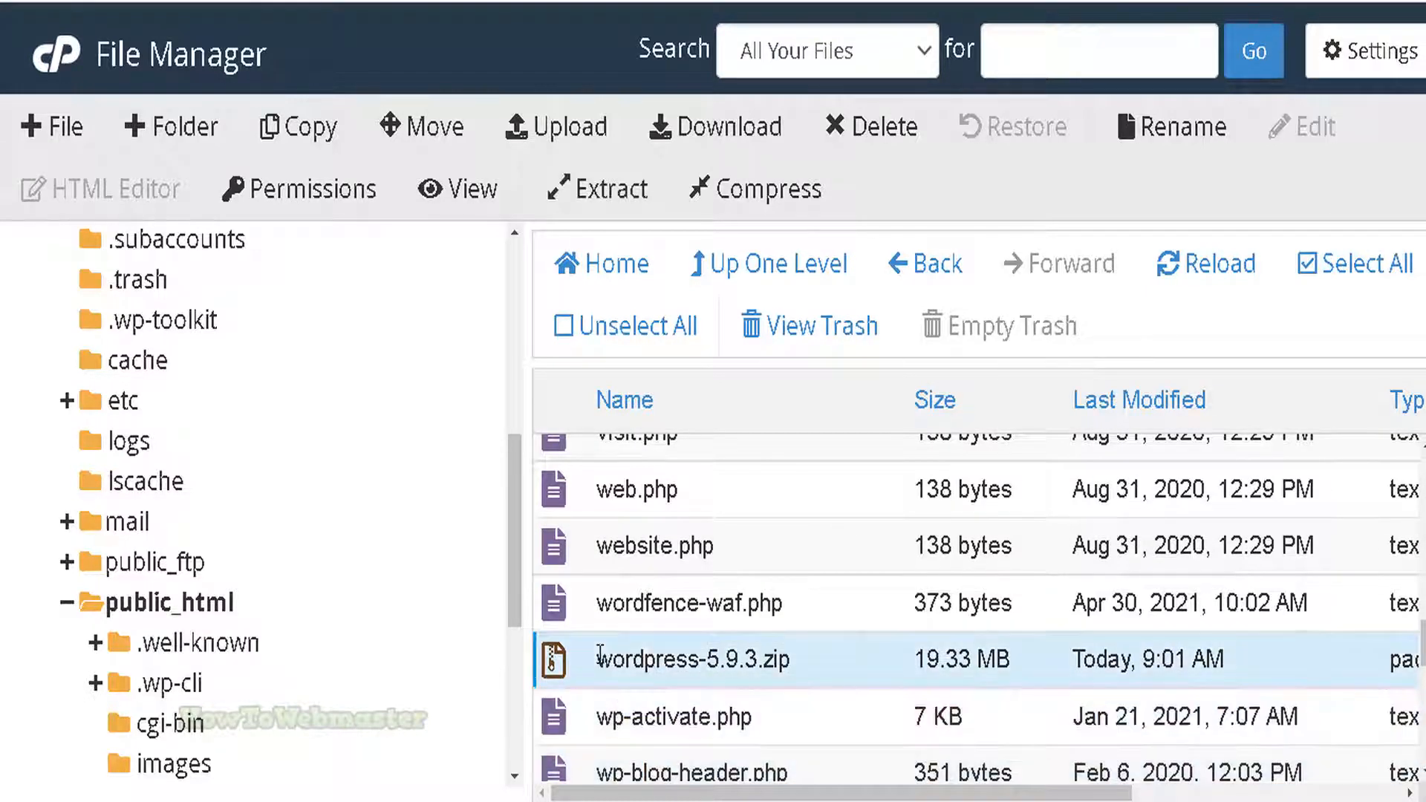
pyautogui.moveTo(617, 221)
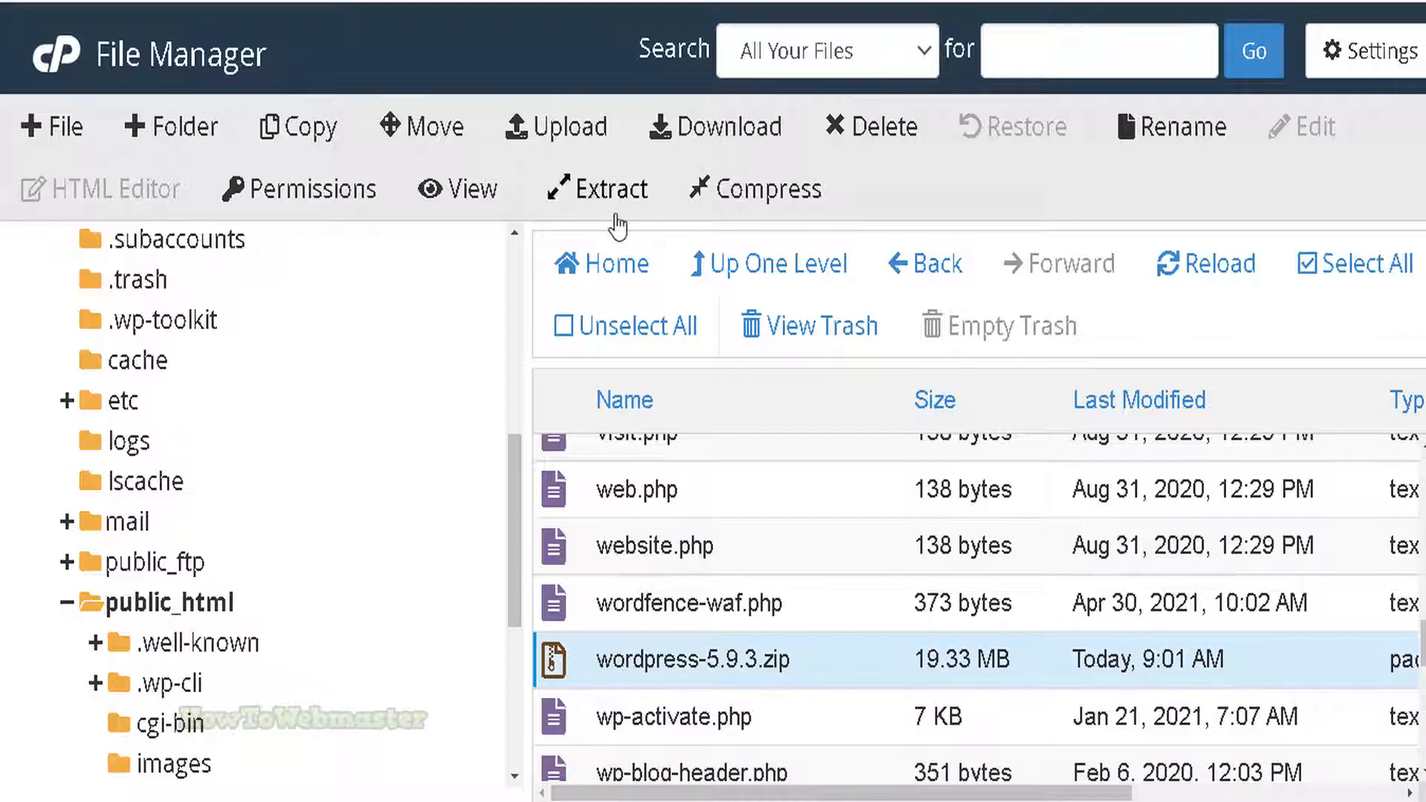
# - Extract wordpress-5.9.3.zip into /public_html and close the extraction results
pyautogui.click(599, 188)
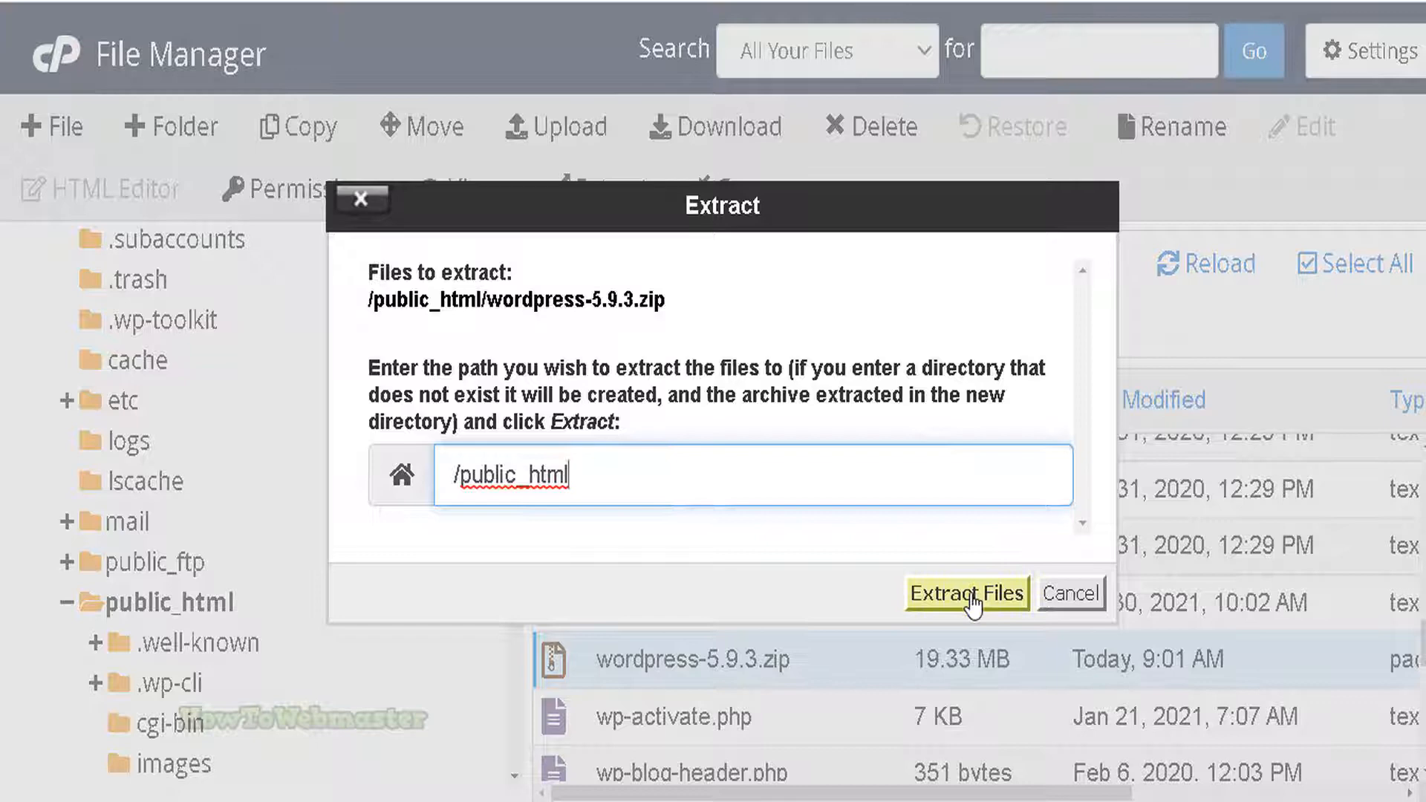
pyautogui.click(967, 593)
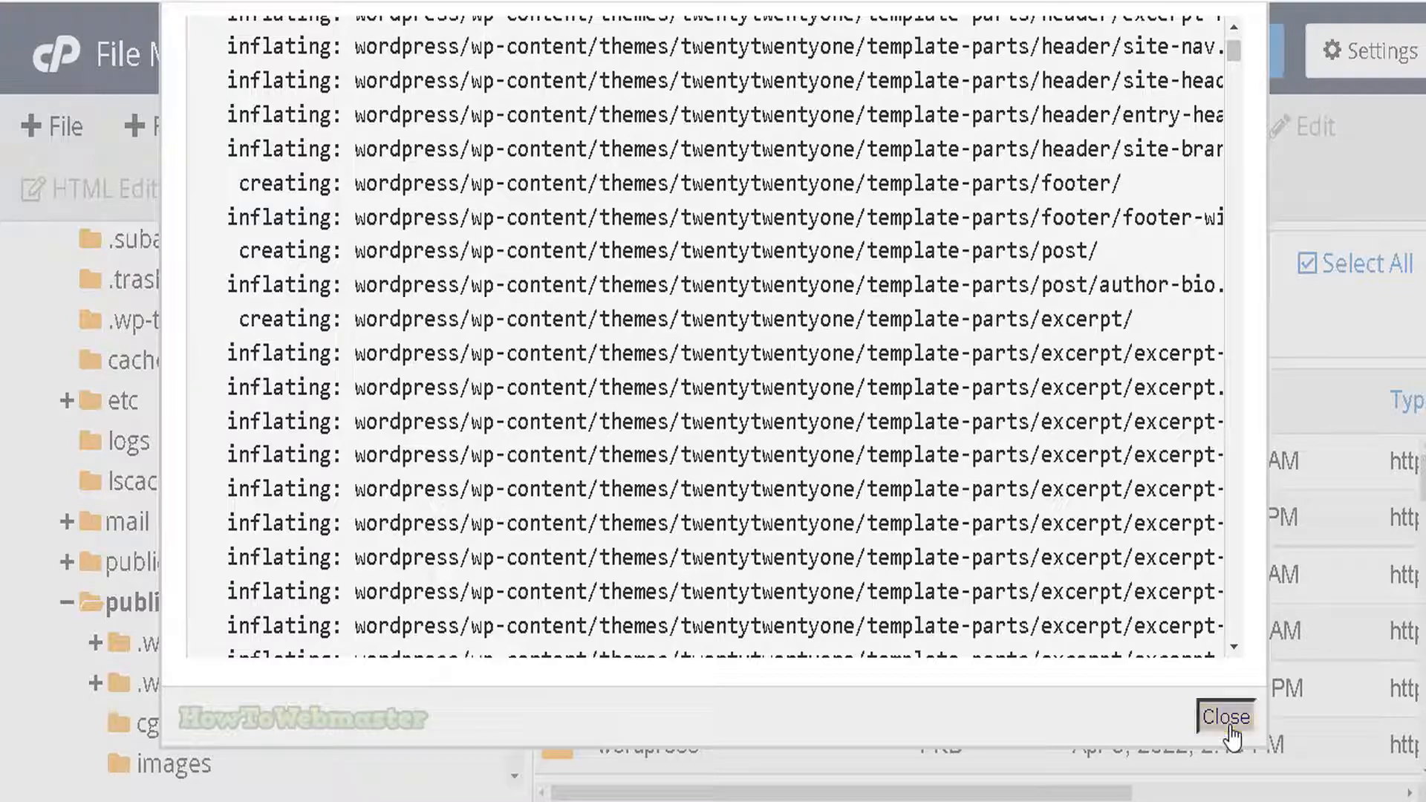
pyautogui.click(1224, 717)
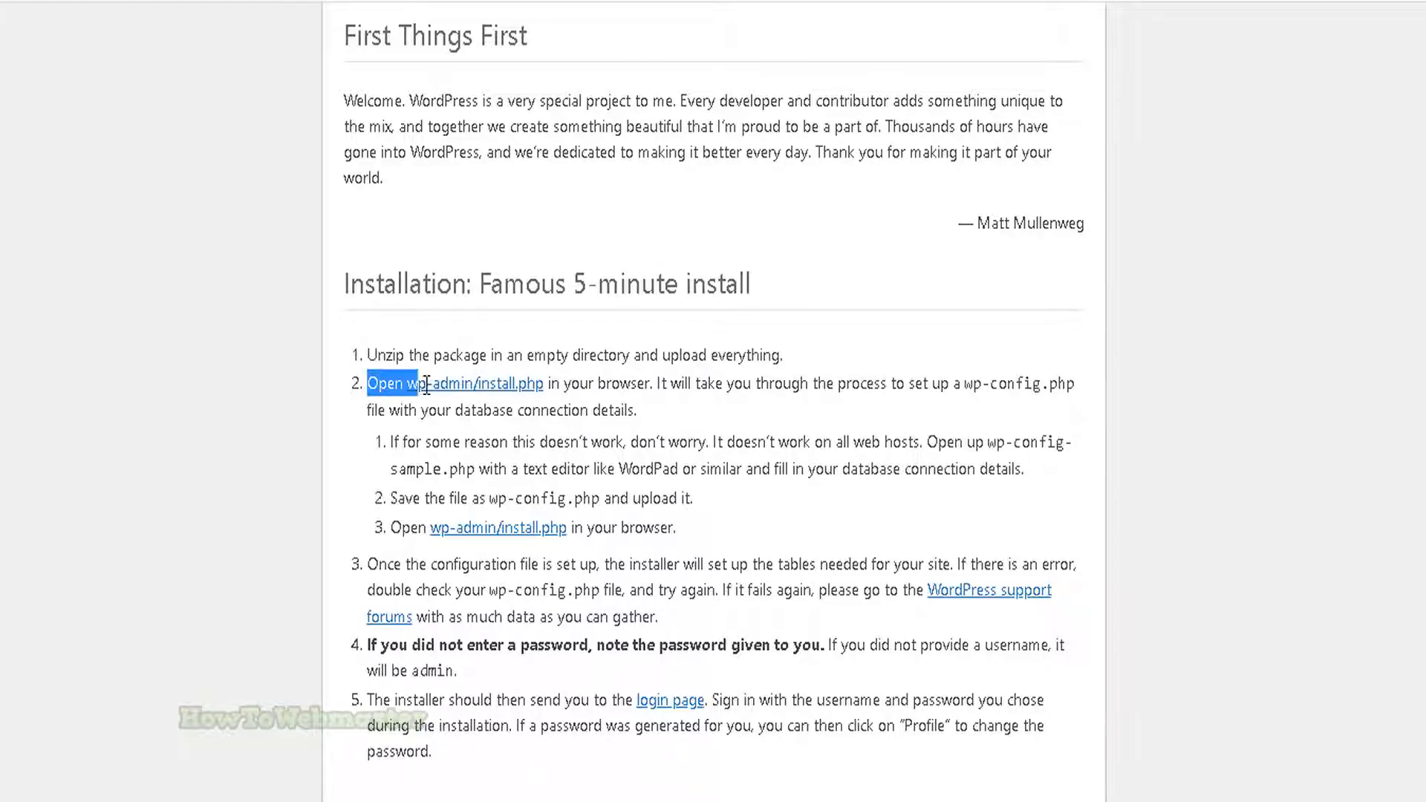
# - Highlight the readme step about opening wp-admin/install.php in the browser
pyautogui.moveTo(385, 384); pyautogui.dragTo(812, 383)
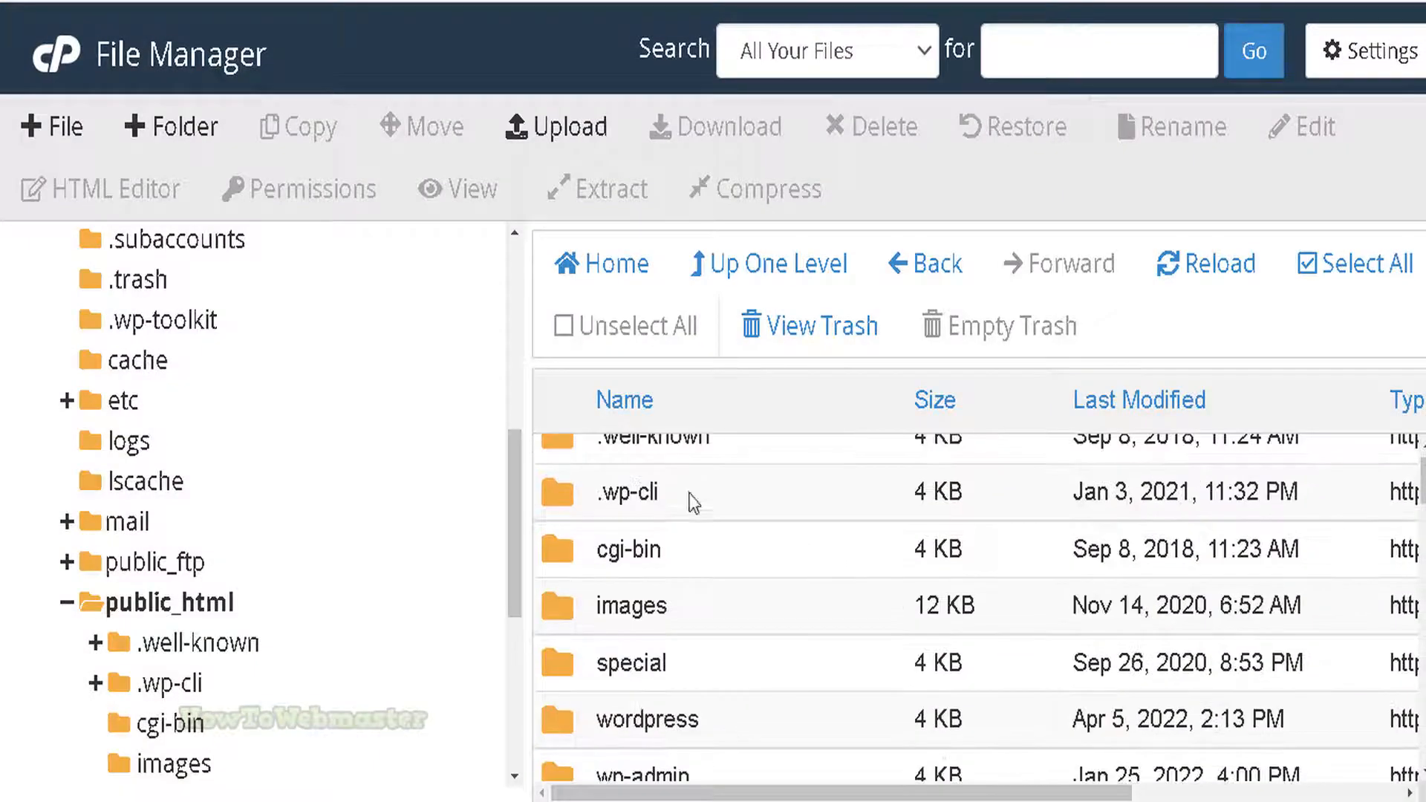
# - Scroll the public_html listing to view wp-admin, wp-content, wp-includes and index.php
pyautogui.scroll(-3)
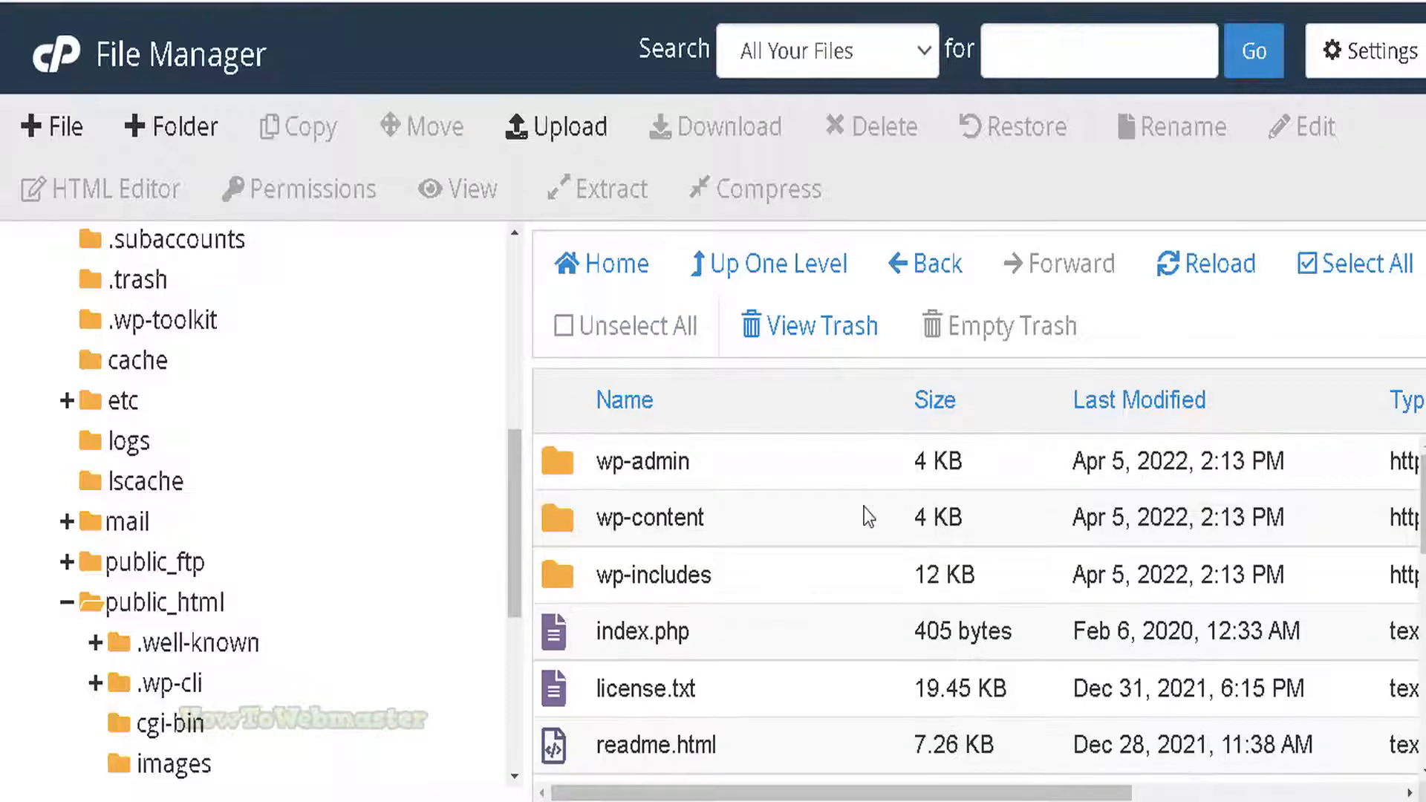
pyautogui.moveTo(723, 709)
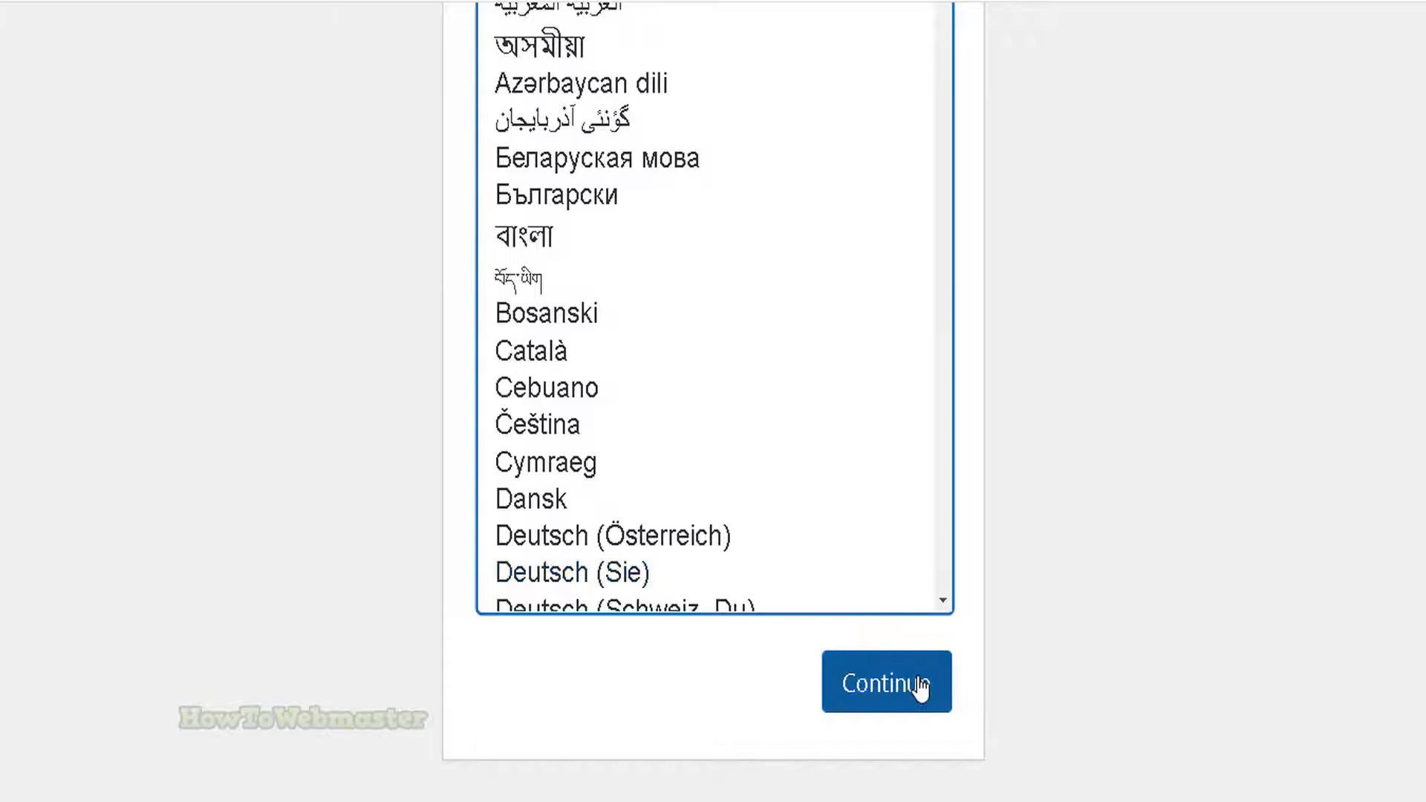
# - Continue past the installer's language screen and review the required database details
pyautogui.click(884, 684)
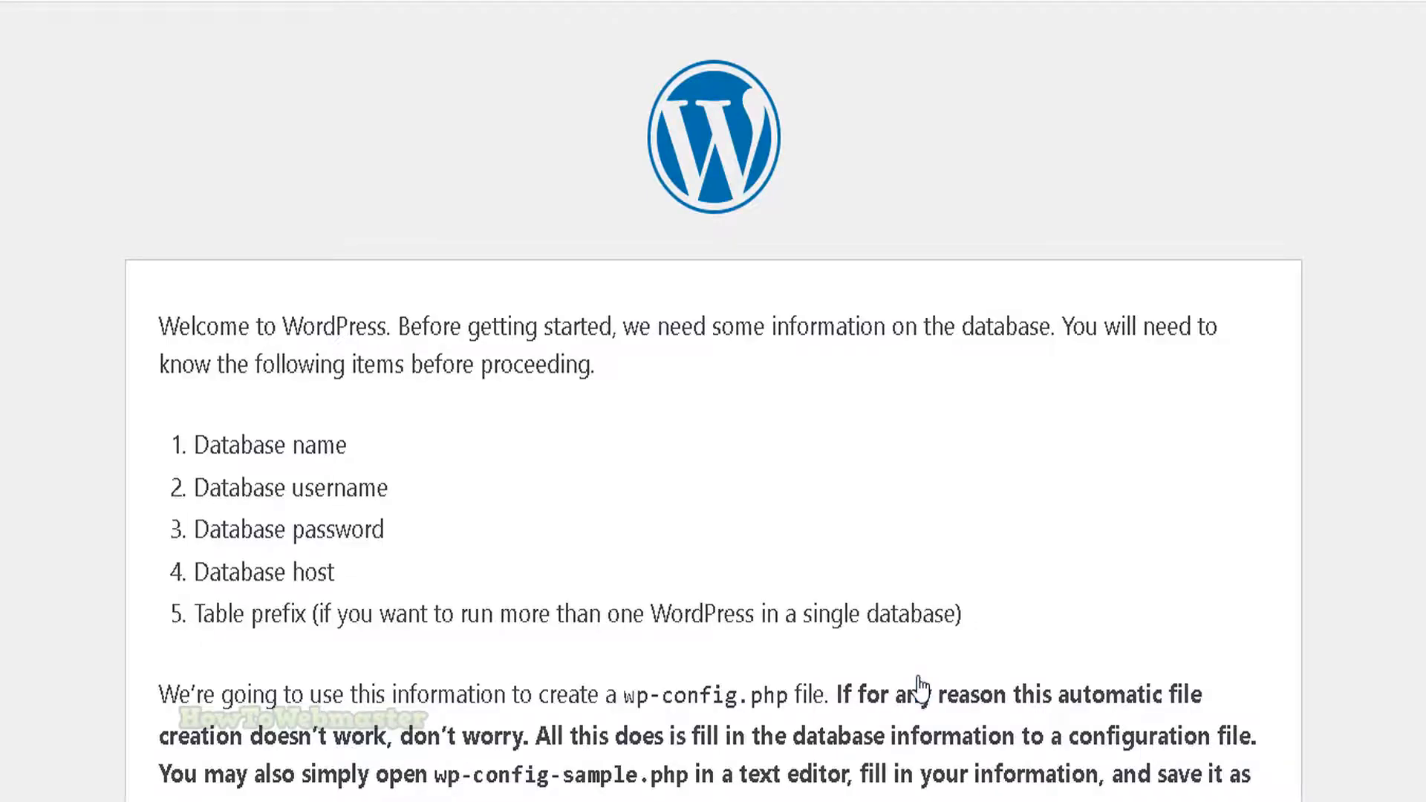
pyautogui.moveTo(414, 394)
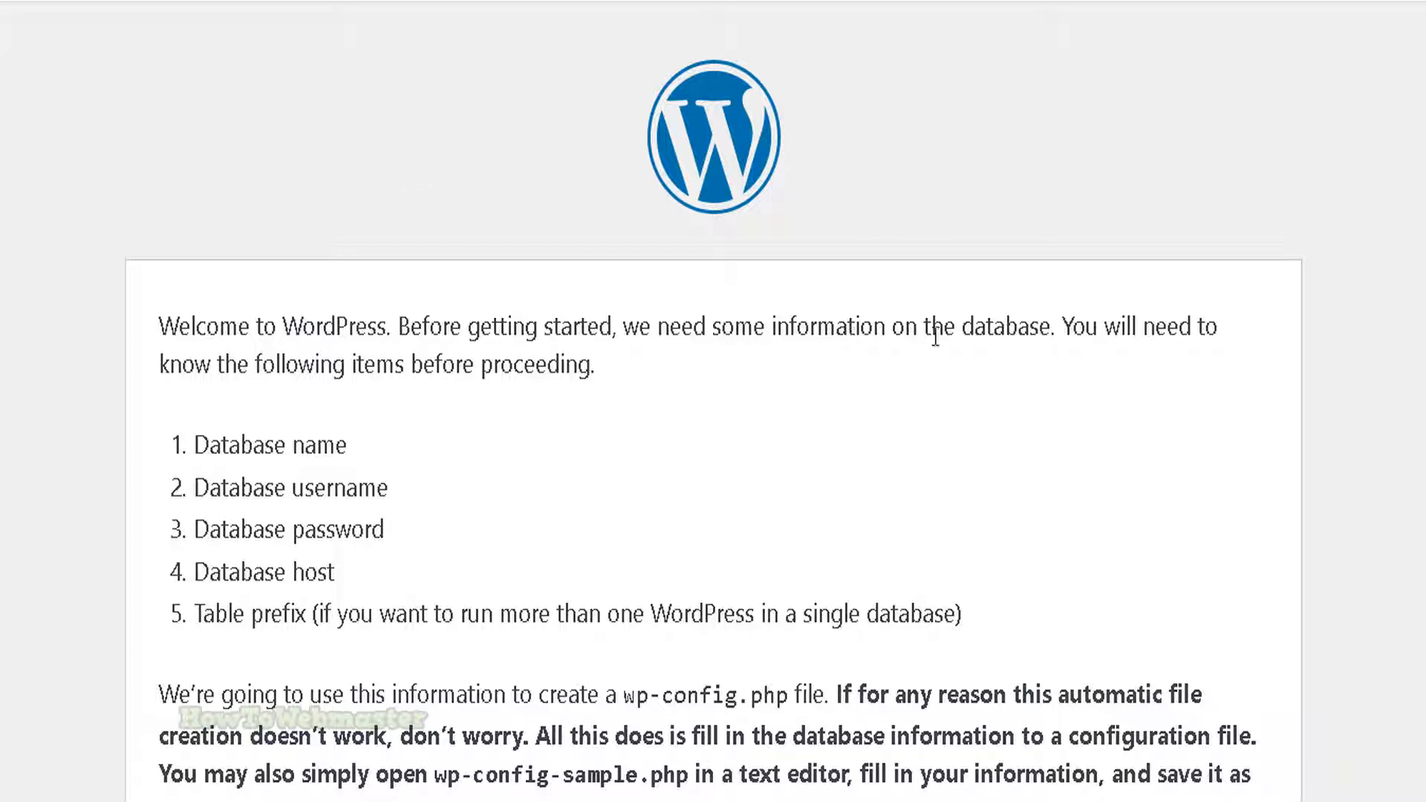
pyautogui.moveTo(926, 327); pyautogui.dragTo(1055, 327)
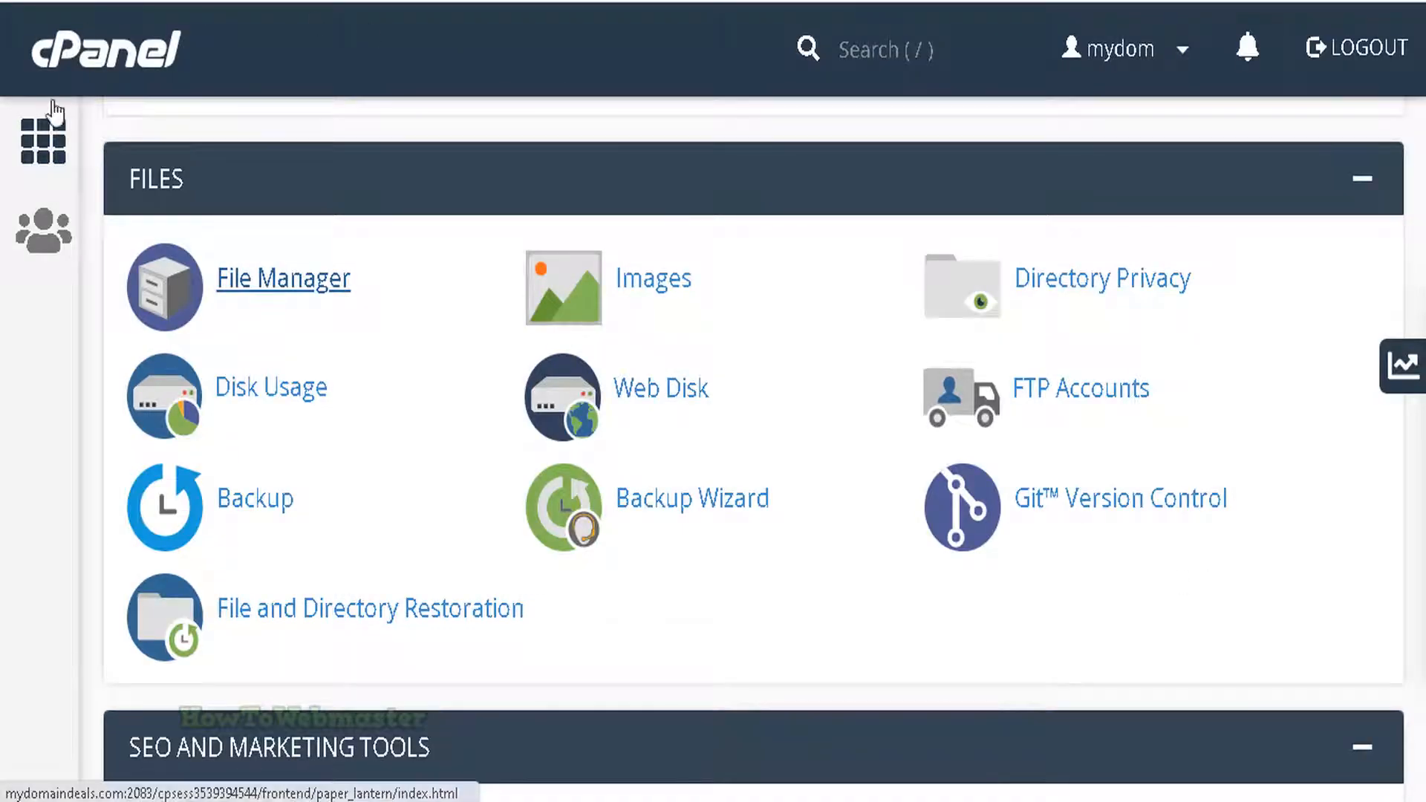
# - Create the MySQL database 'testdatabase' (mydom_testdatabase) and return to MySQL Databases
pyautogui.scroll(-3)
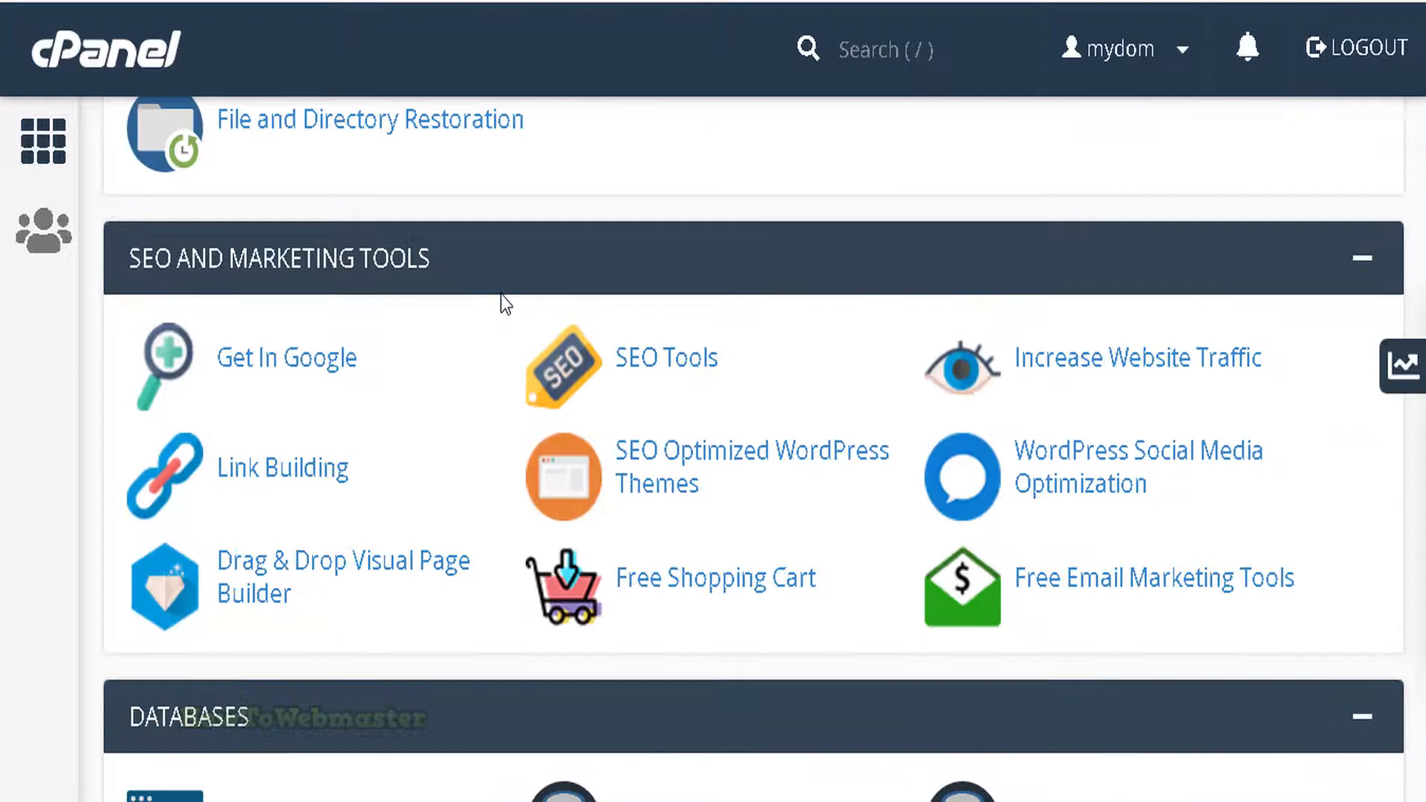
pyautogui.scroll(-3)
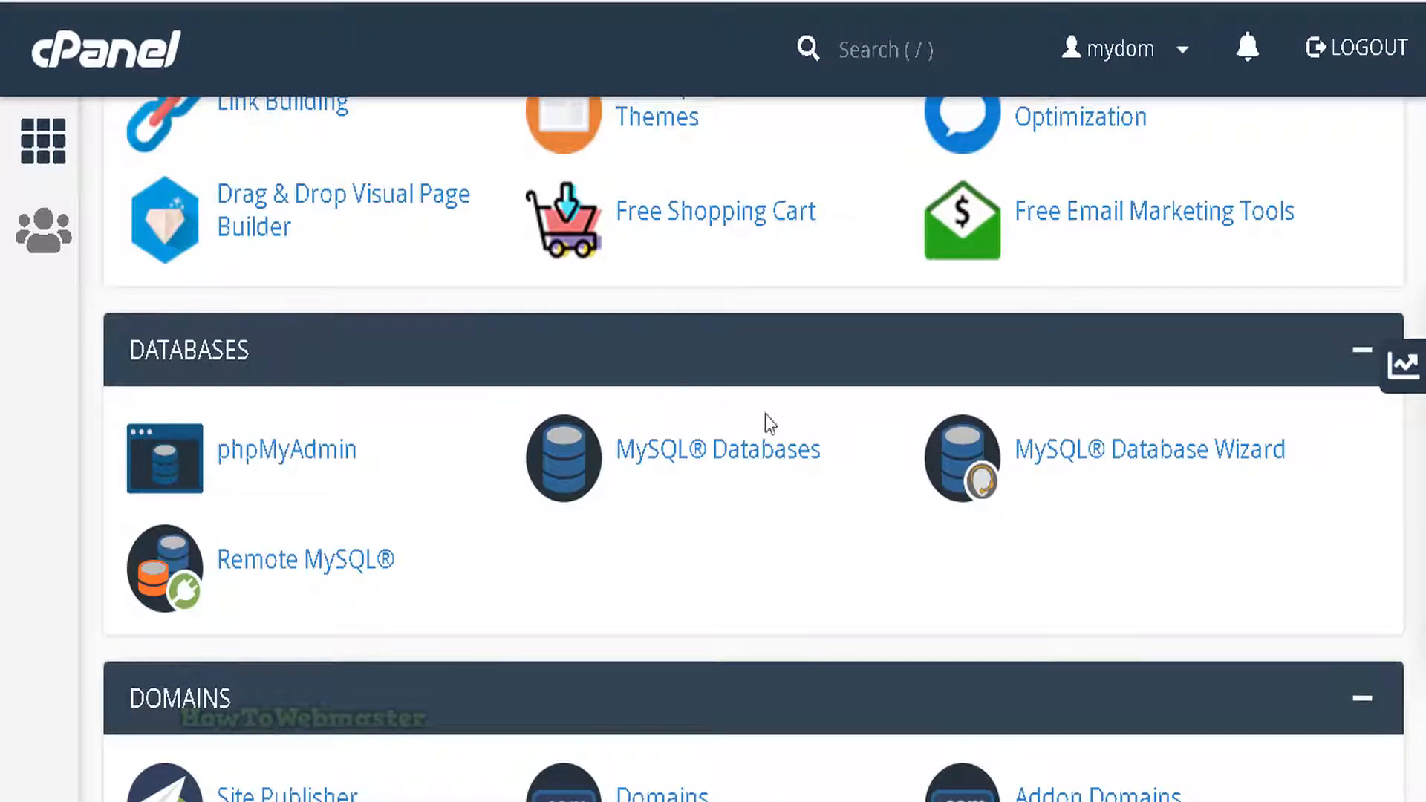
pyautogui.click(717, 450)
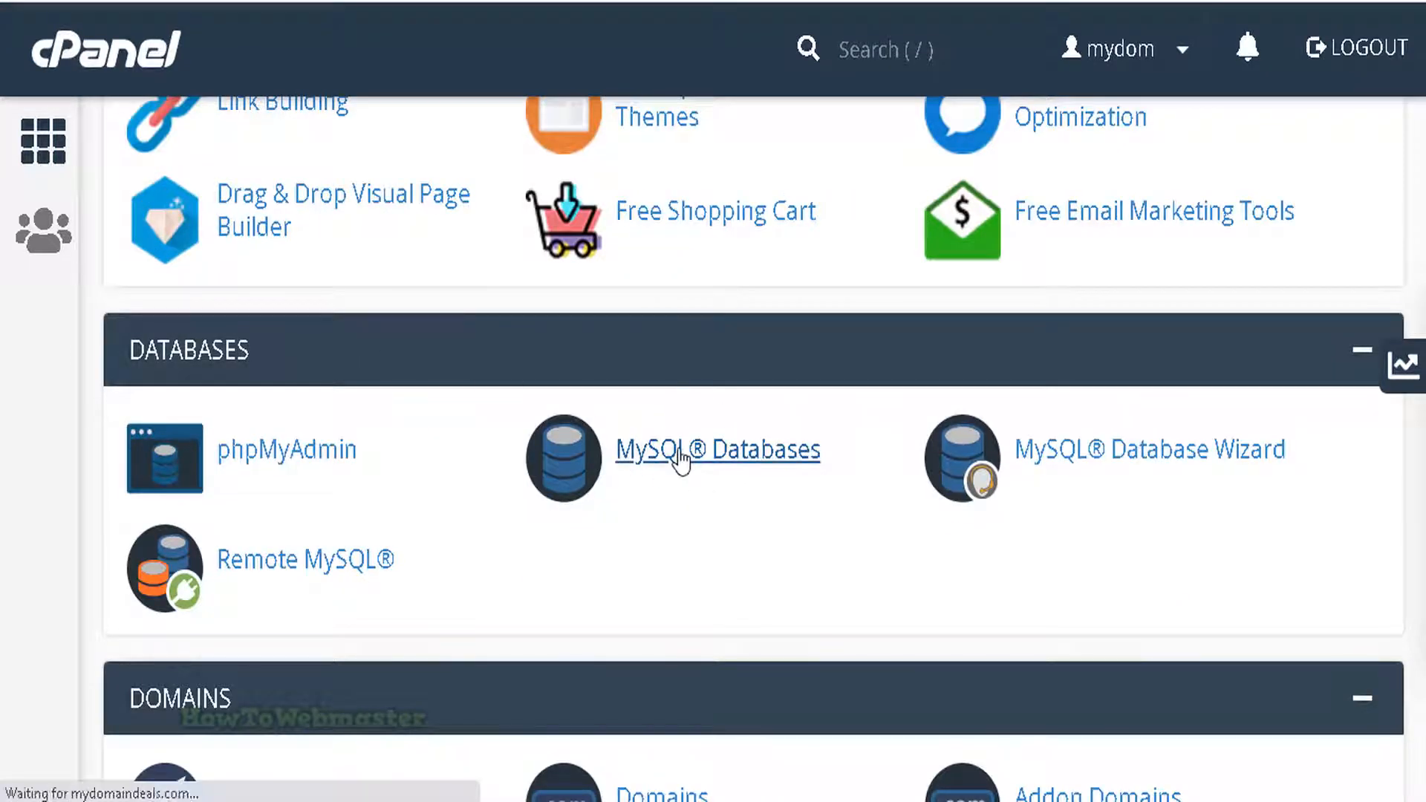
pyautogui.click(717, 449)
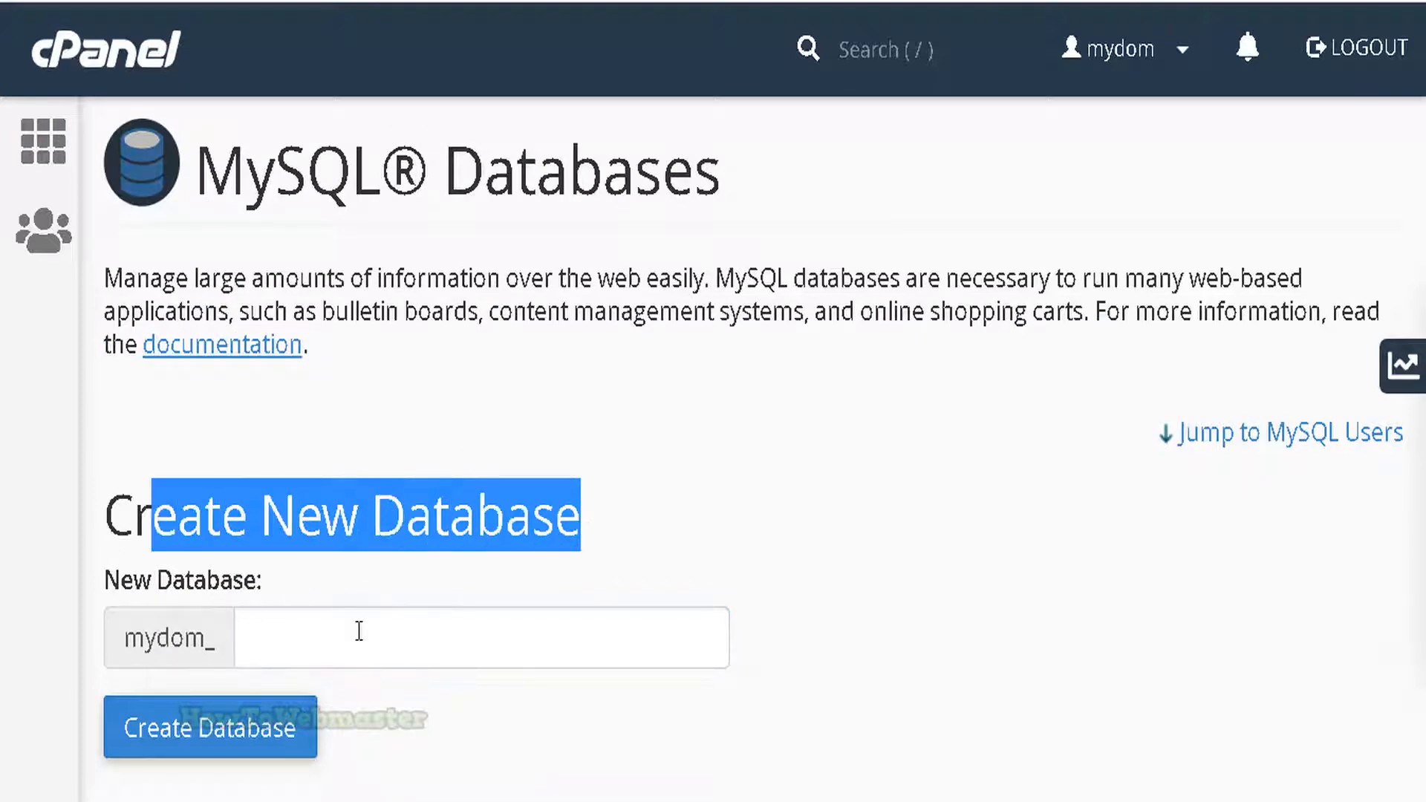
pyautogui.write('testdatabase')
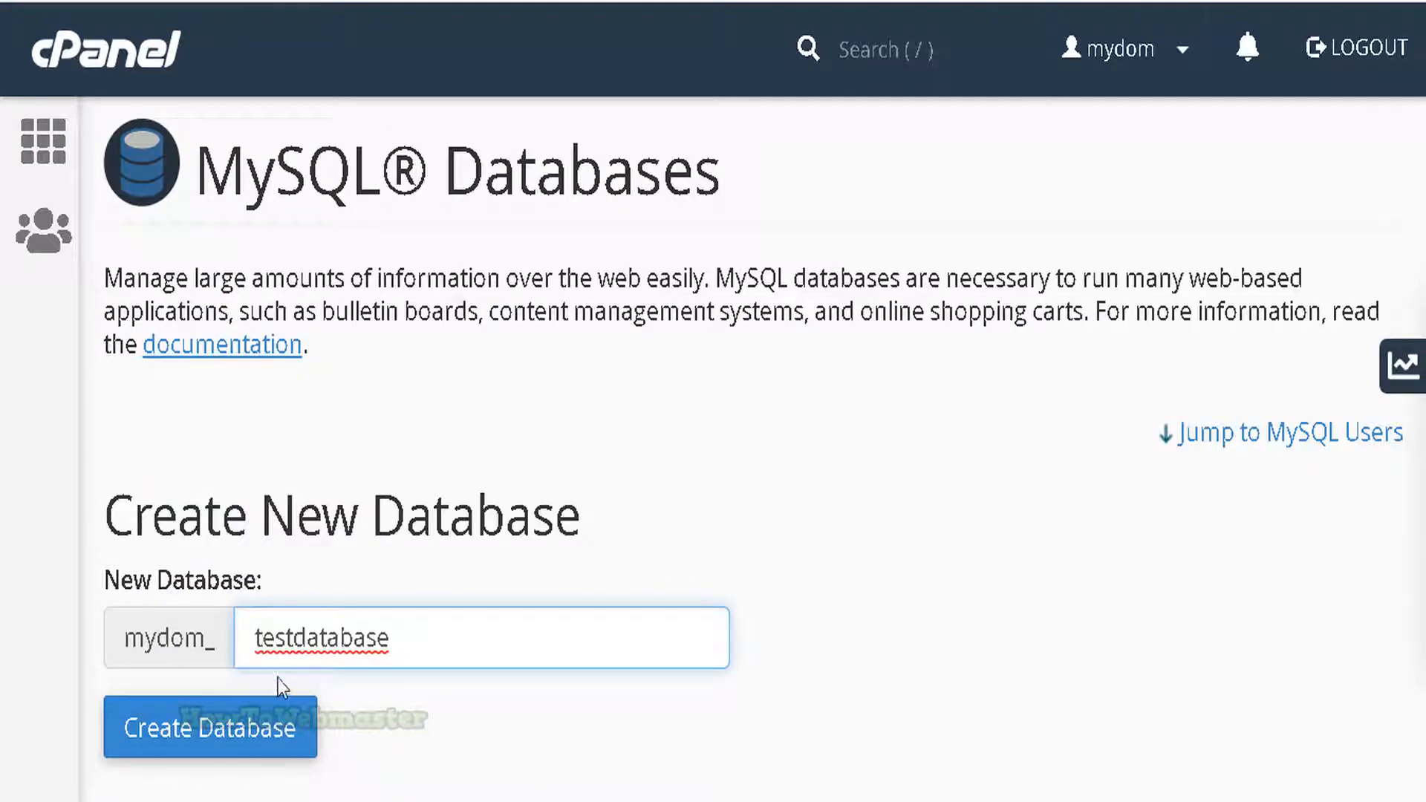
pyautogui.click(210, 728)
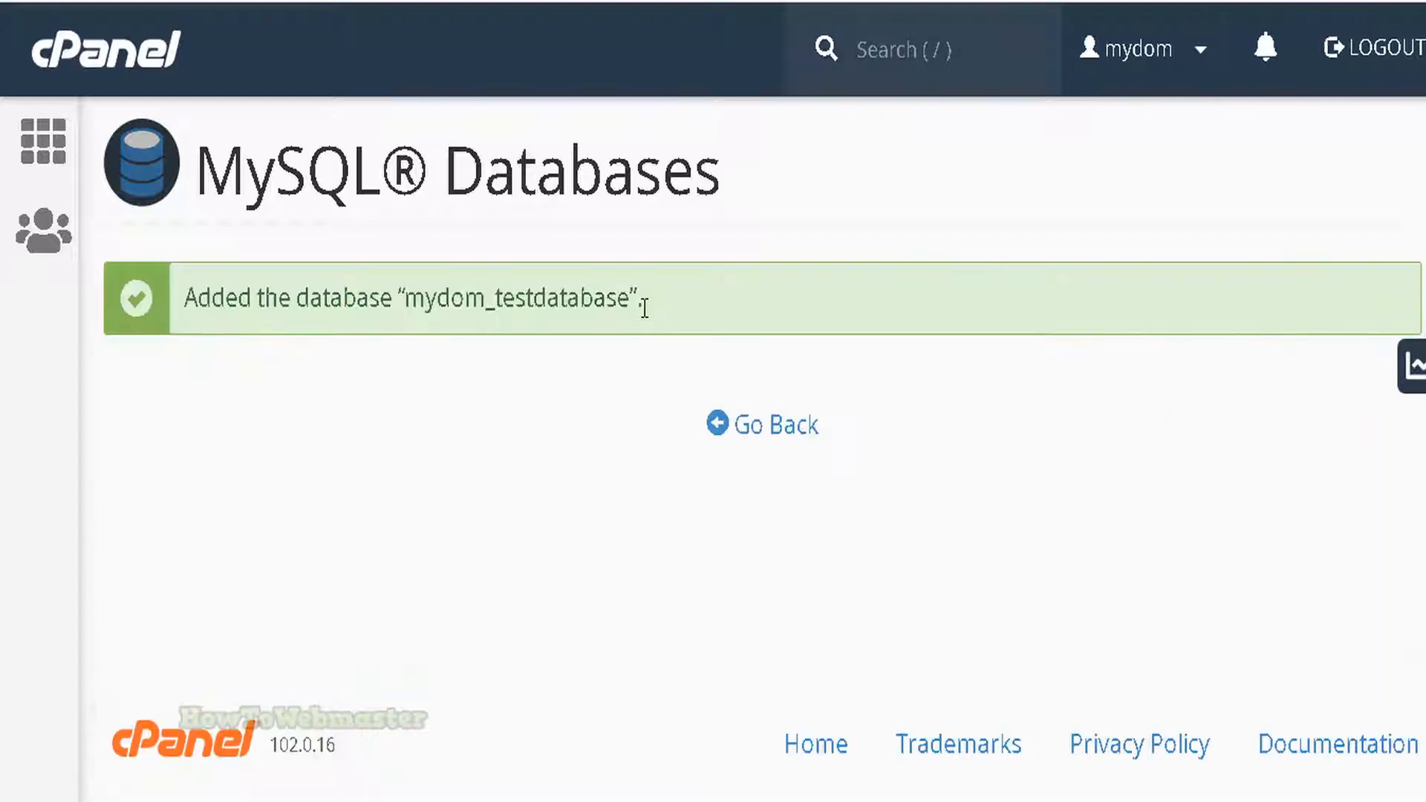
pyautogui.click(775, 425)
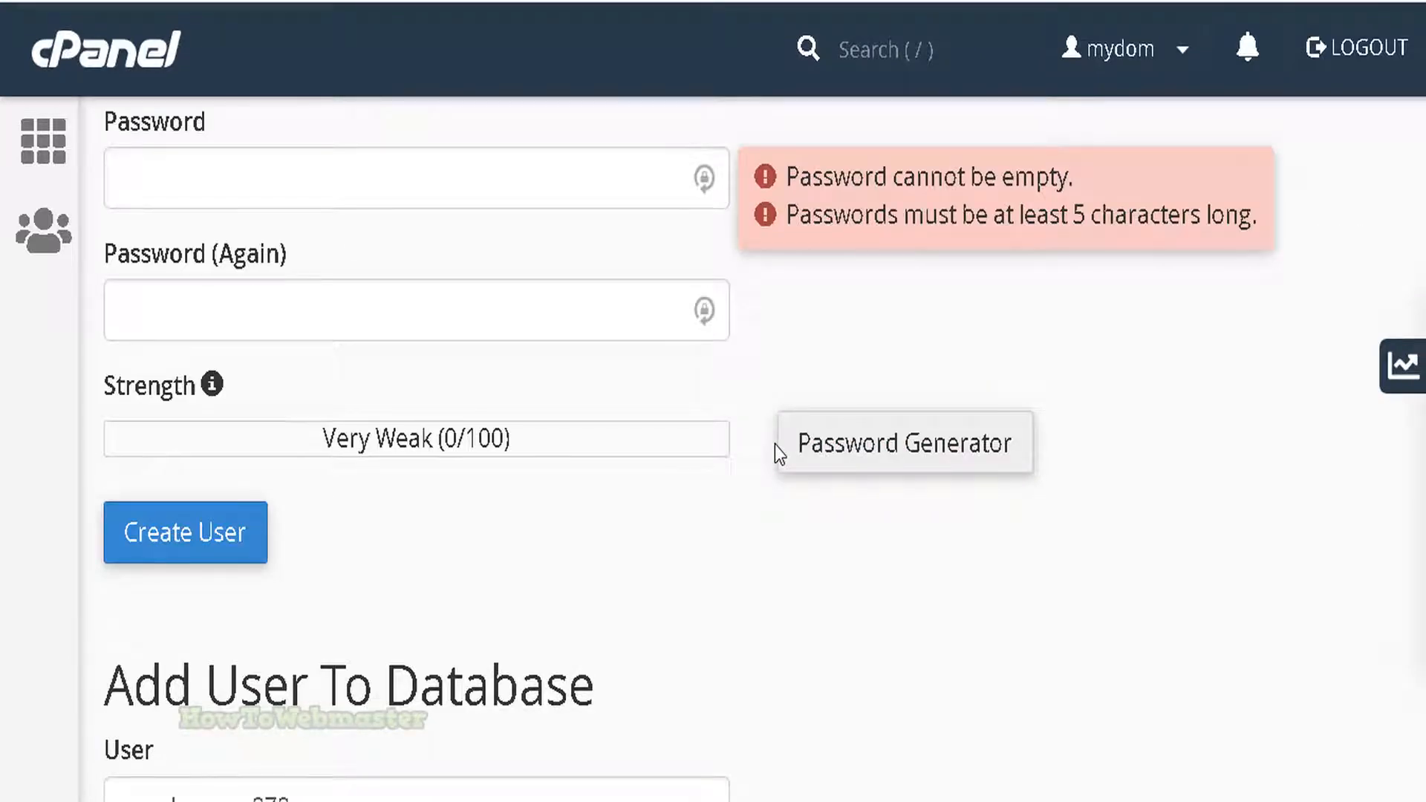
# - Create the MySQL user mydom_testuser (entered as testuser) with a very strong password
pyautogui.scroll(3)
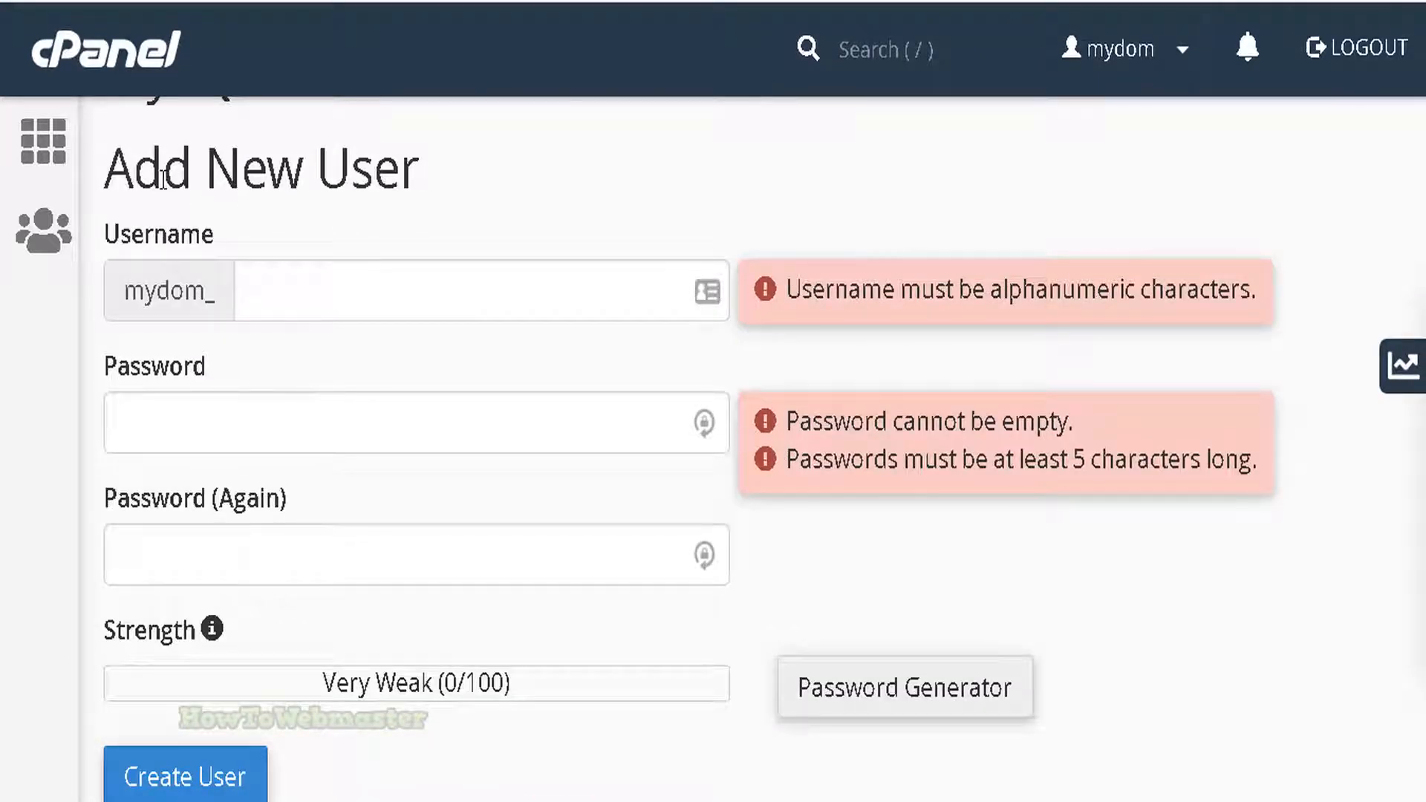
pyautogui.moveTo(169, 168); pyautogui.dragTo(409, 169)
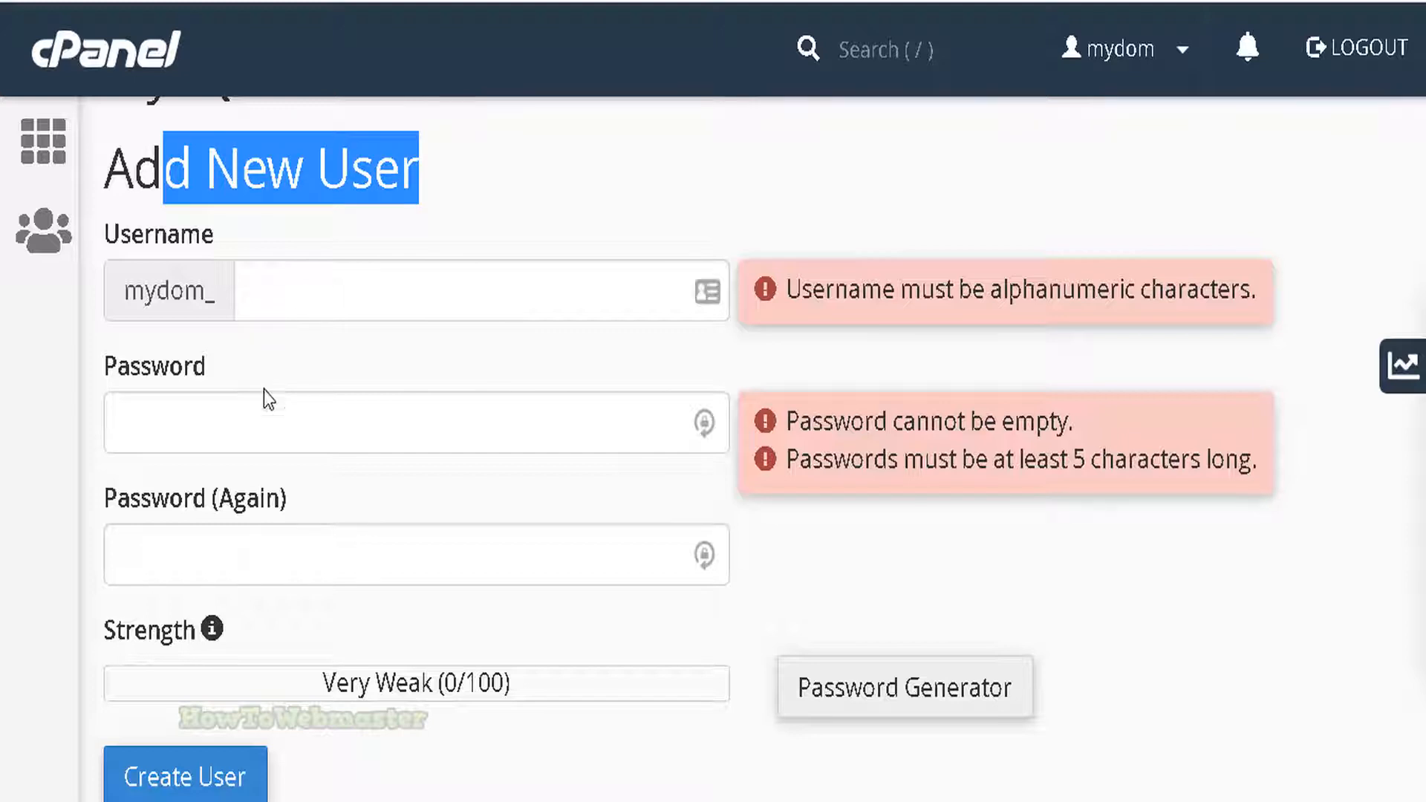
pyautogui.write('testuser')
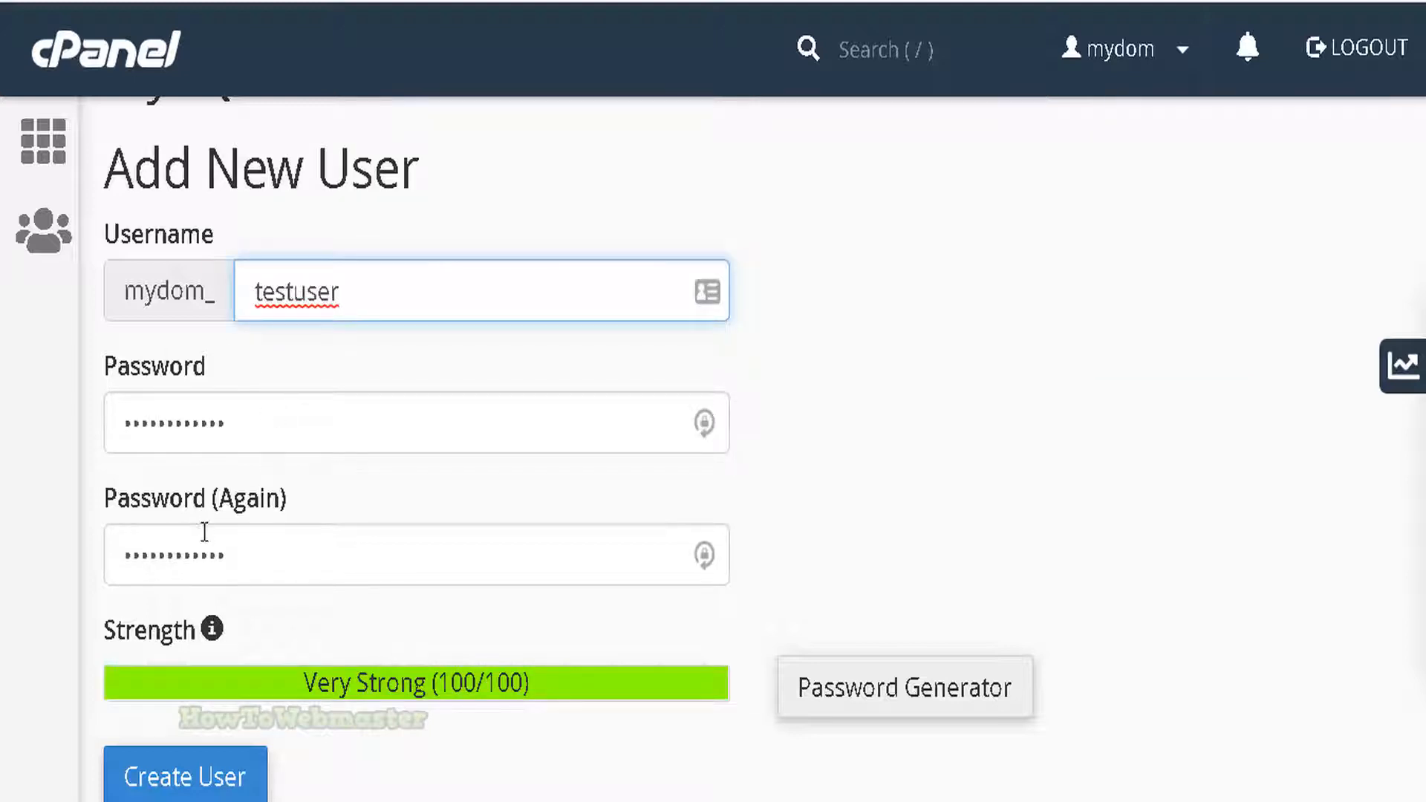
pyautogui.click(185, 778)
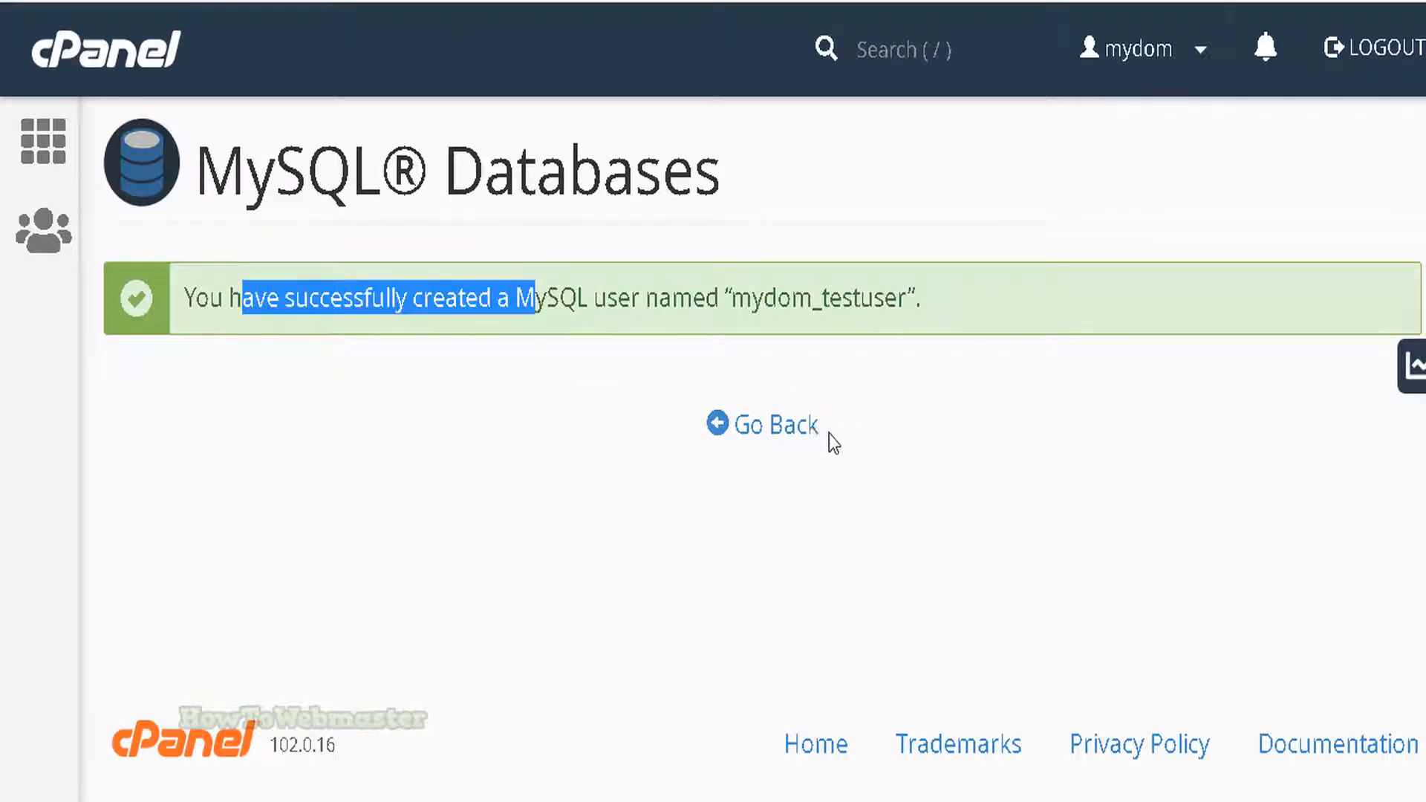
pyautogui.click(774, 425)
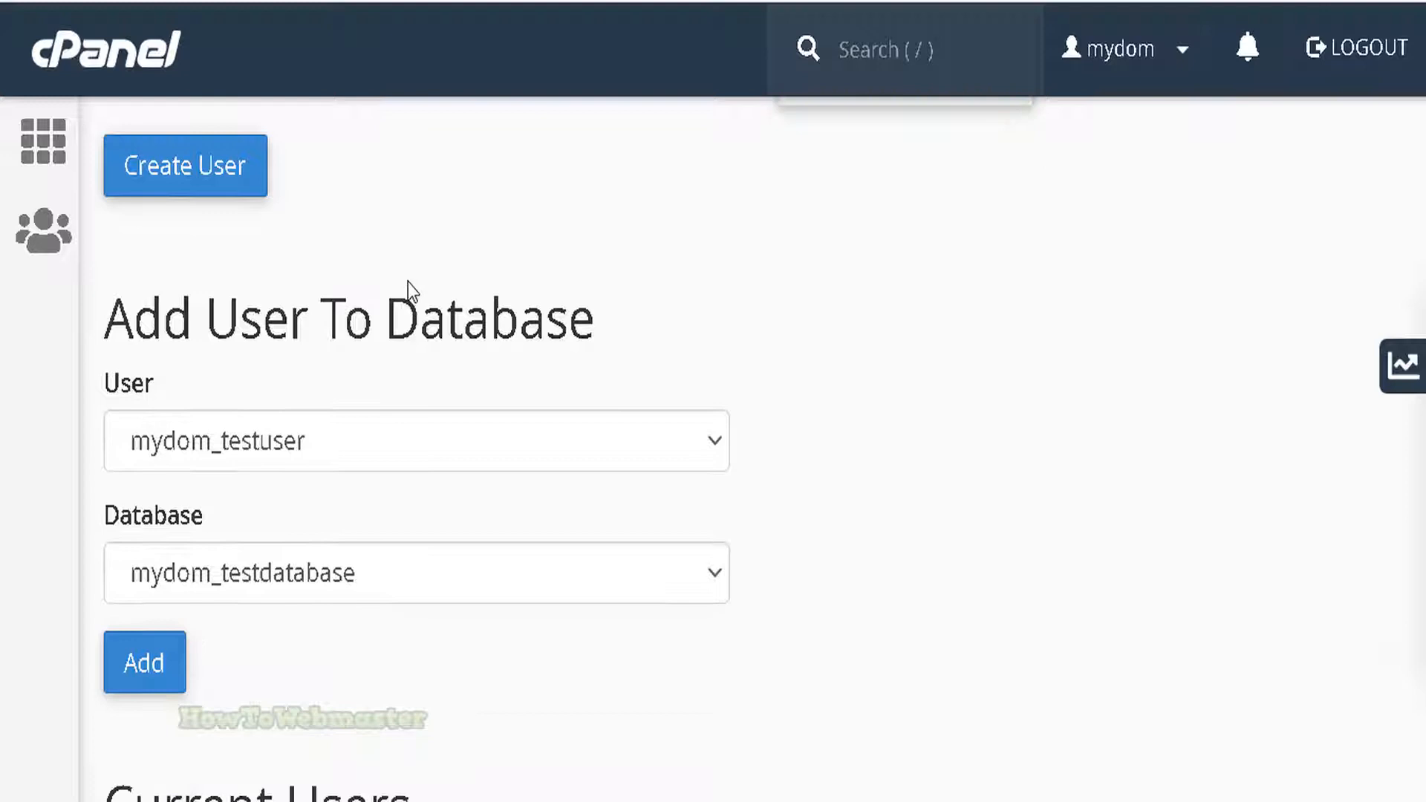
# - Add mydom_testuser to mydom_testdatabase with ALL PRIVILEGES and save the changes
pyautogui.click(415, 442)
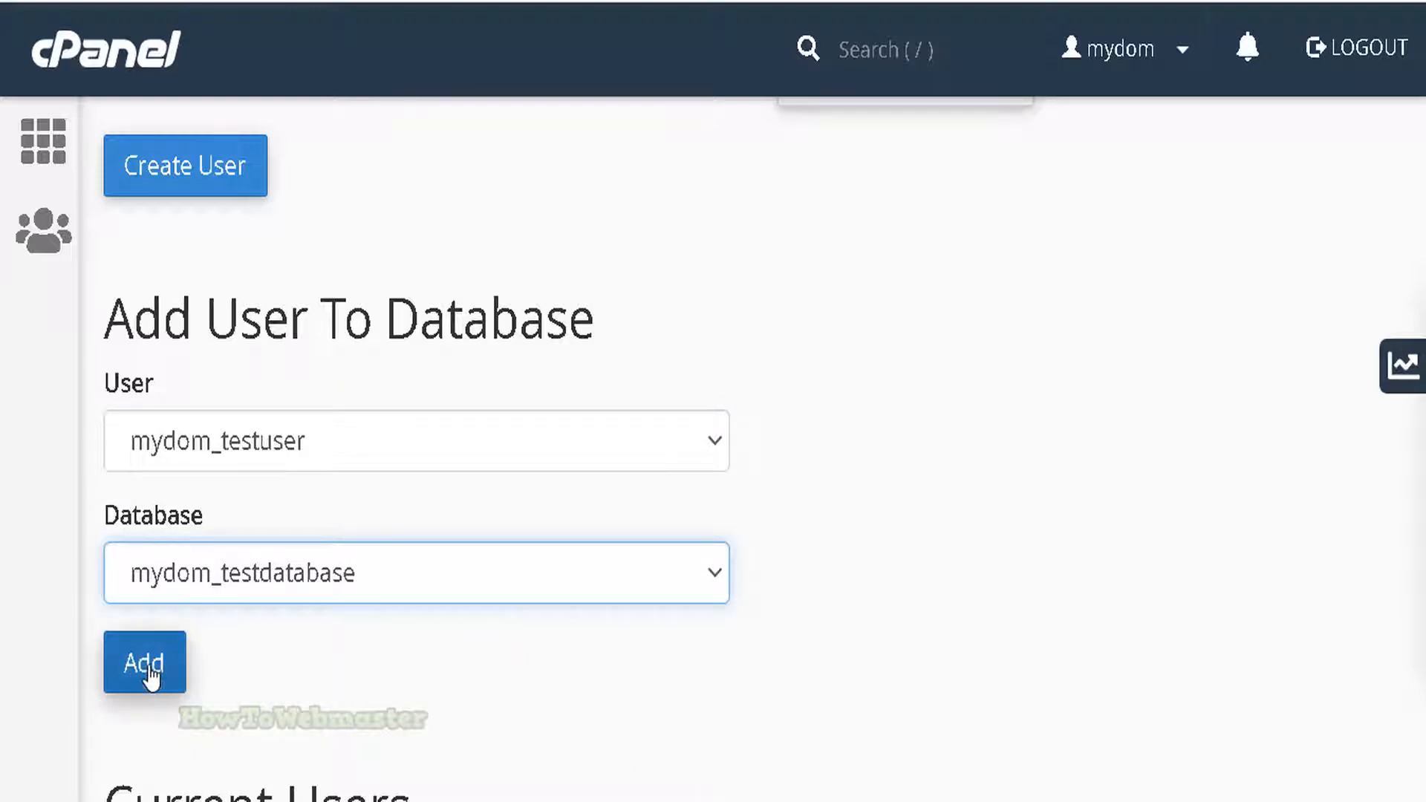
pyautogui.click(143, 662)
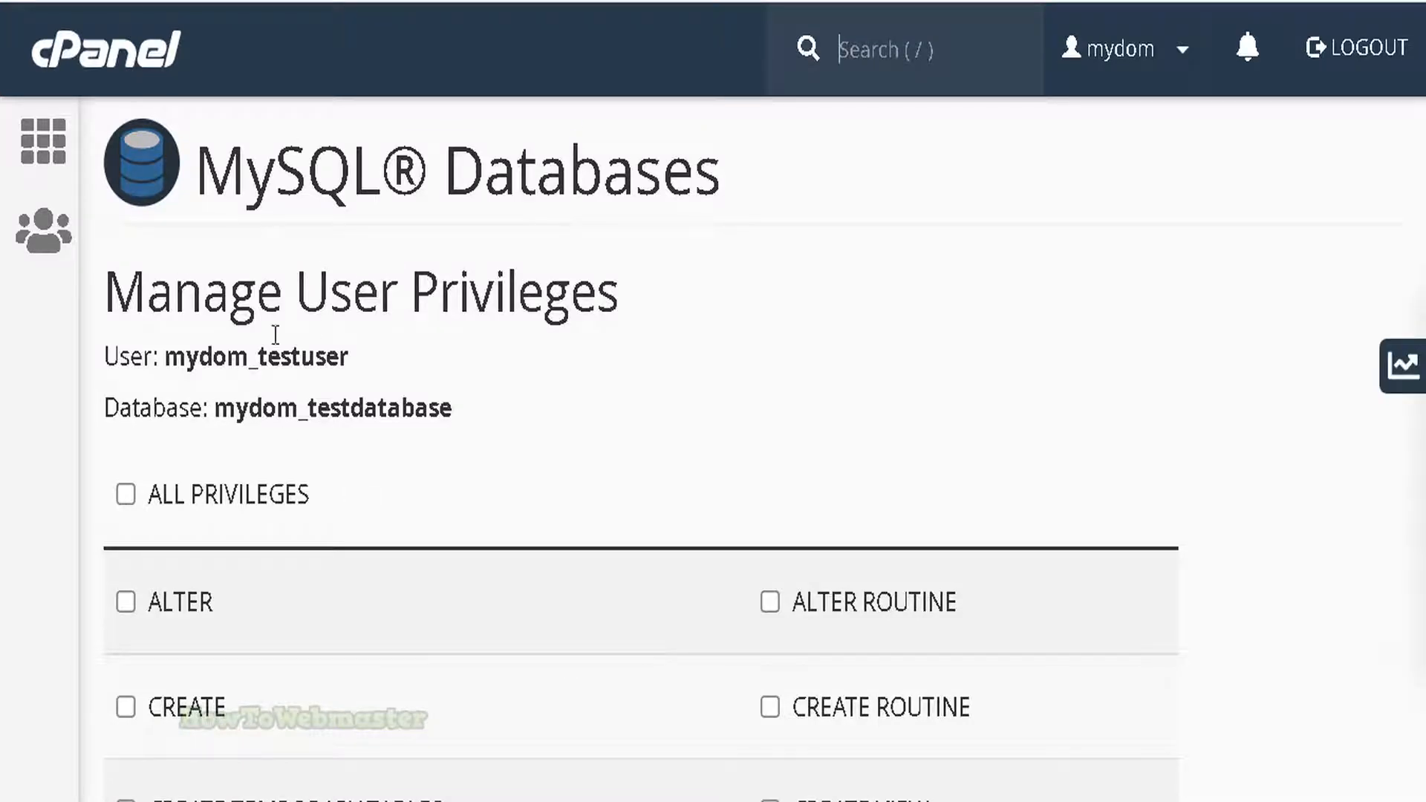
pyautogui.click(126, 494)
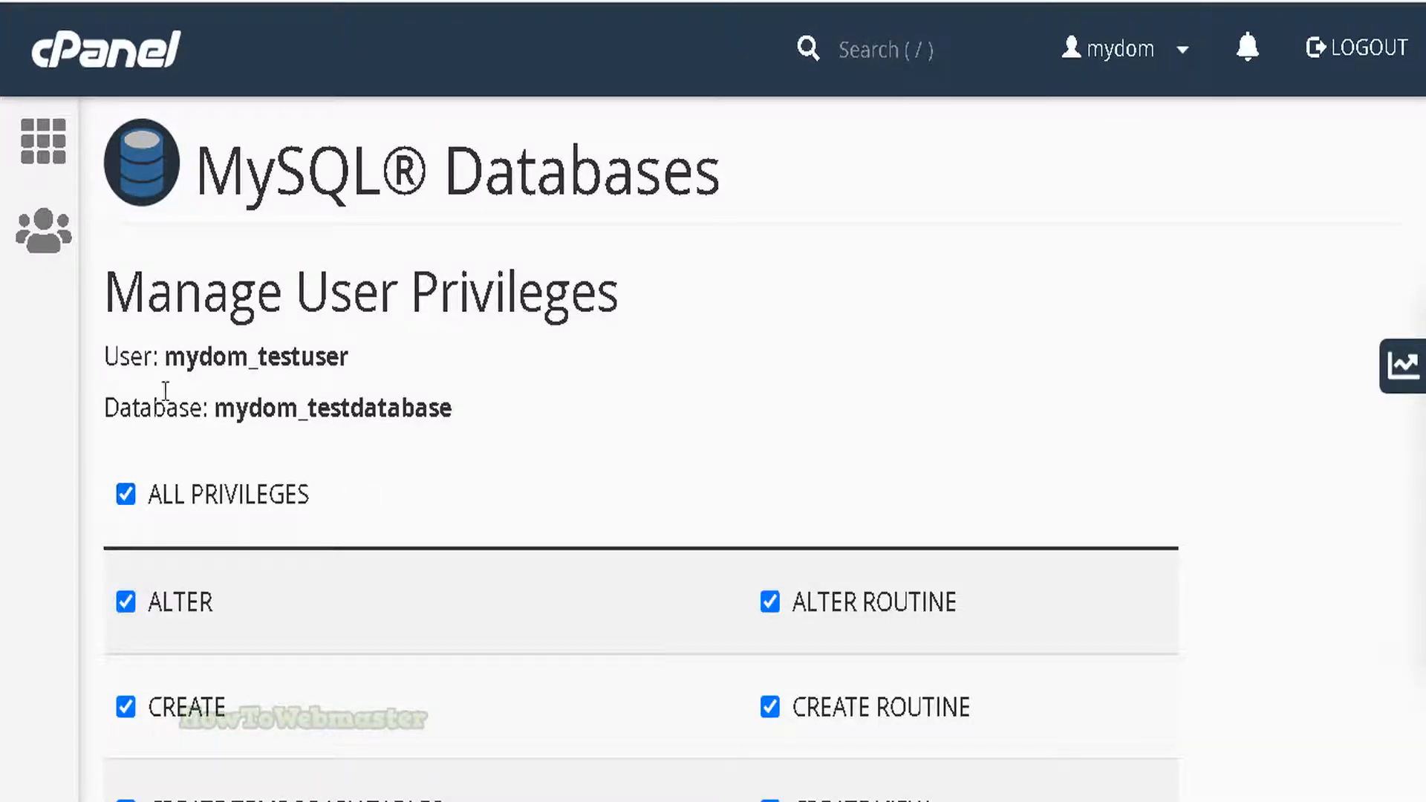
pyautogui.scroll(-3)
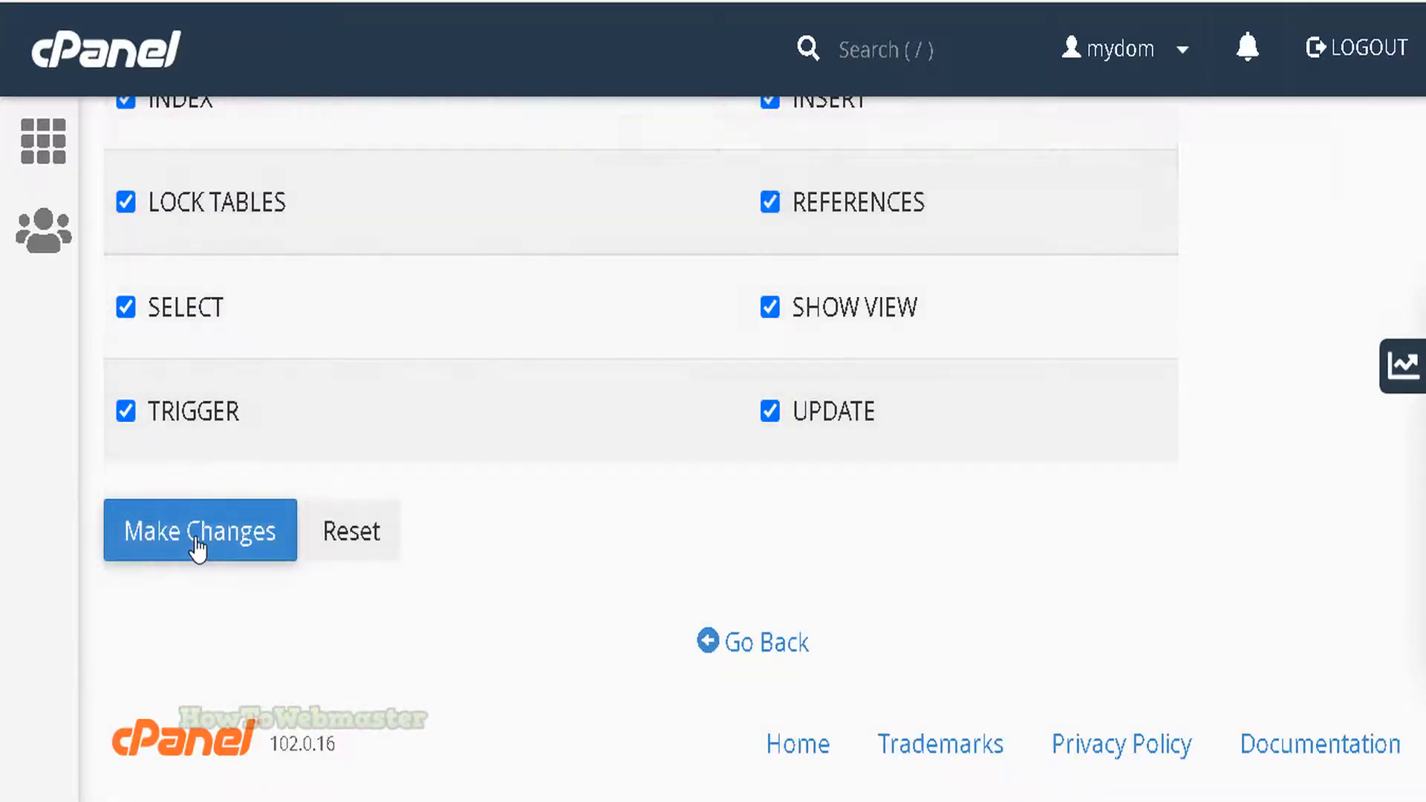
pyautogui.click(199, 530)
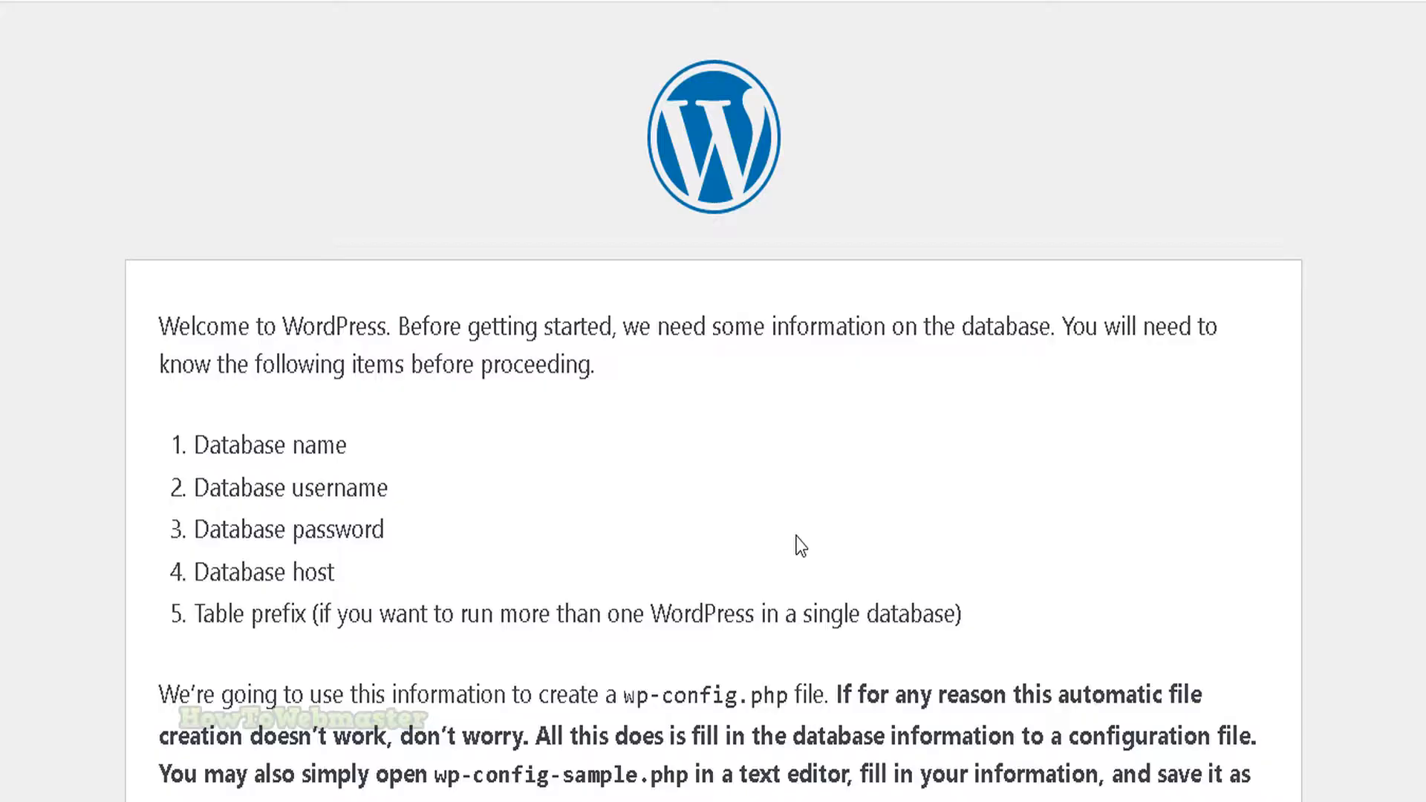
# - Start the database setup and paste mydom_testdatabase as the database name
pyautogui.scroll(-3)
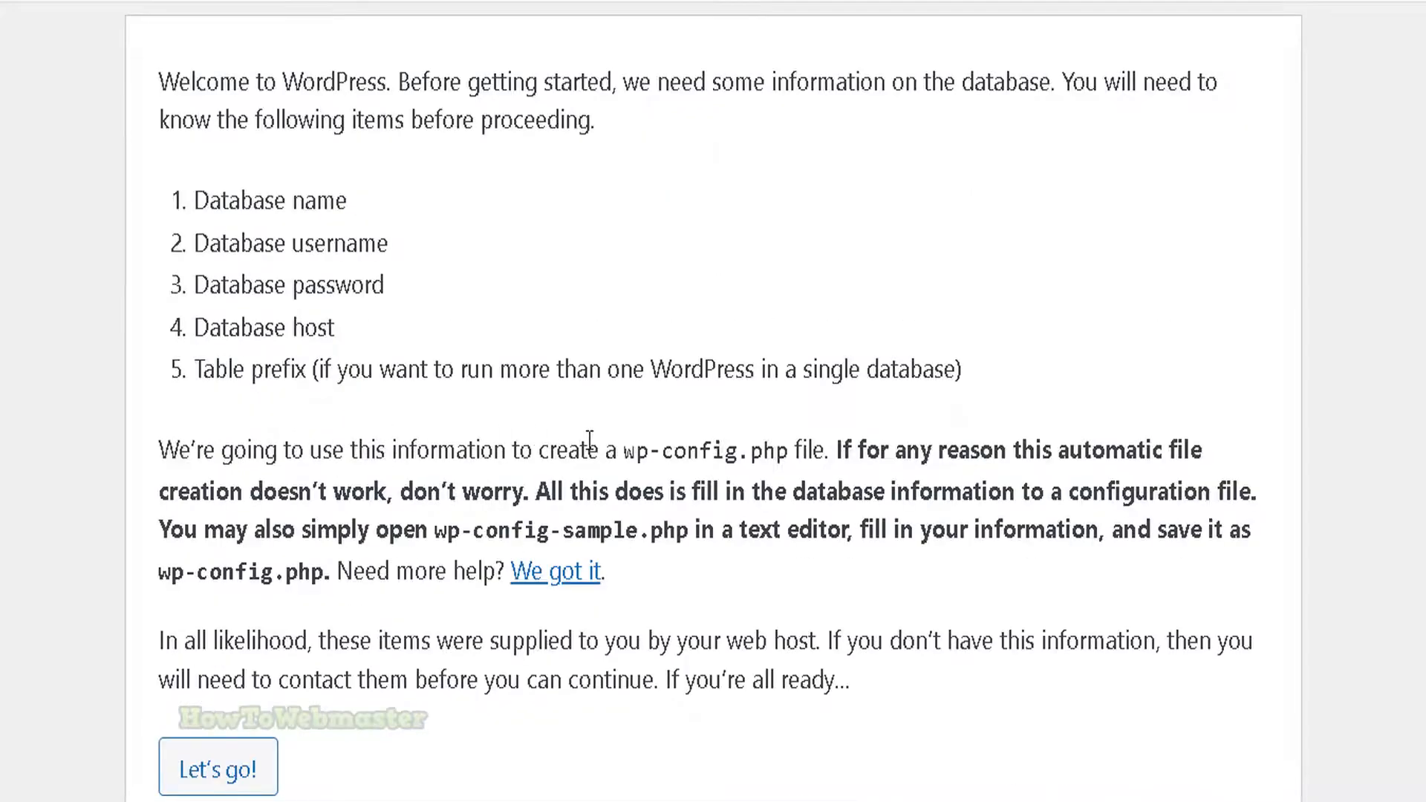
pyautogui.click(218, 767)
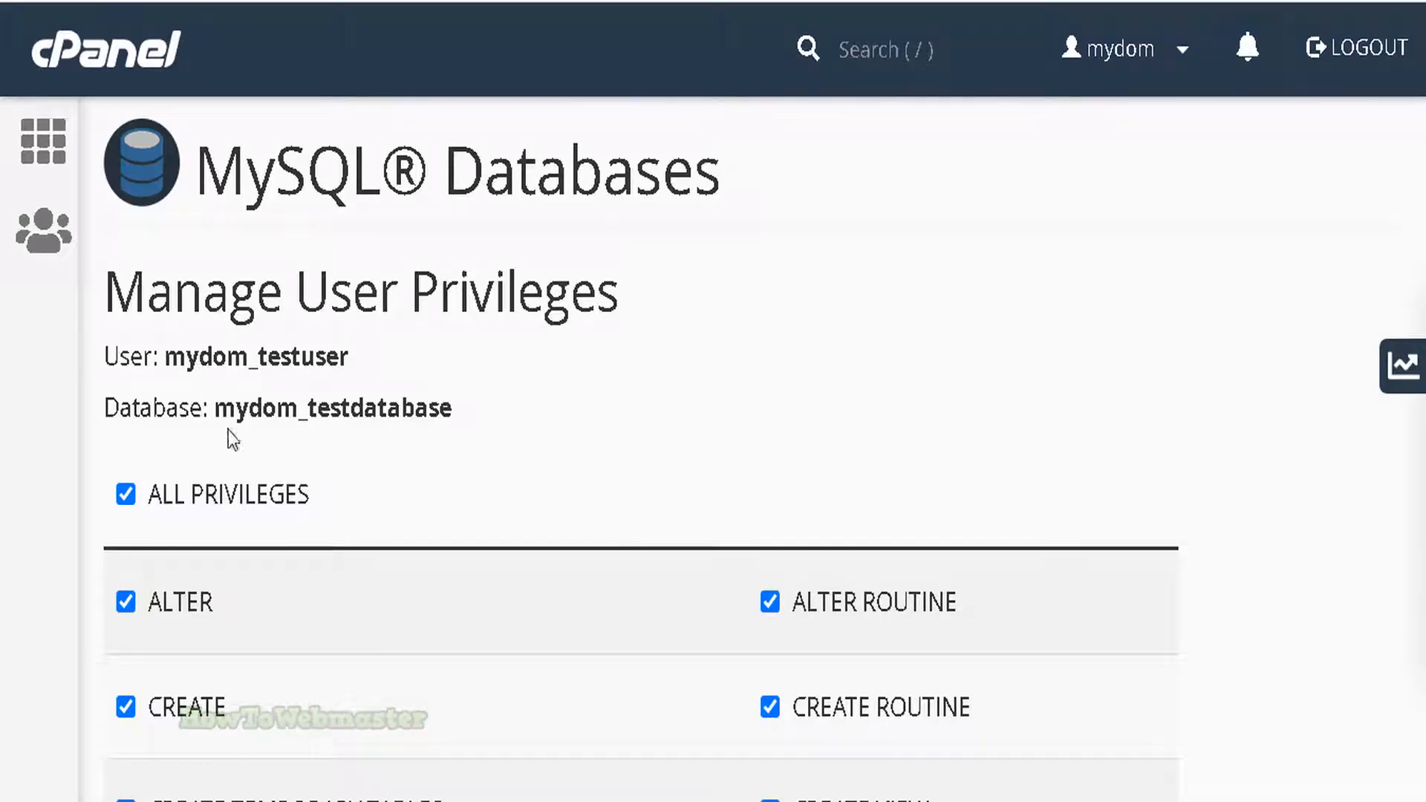
pyautogui.doubleClick(333, 408)
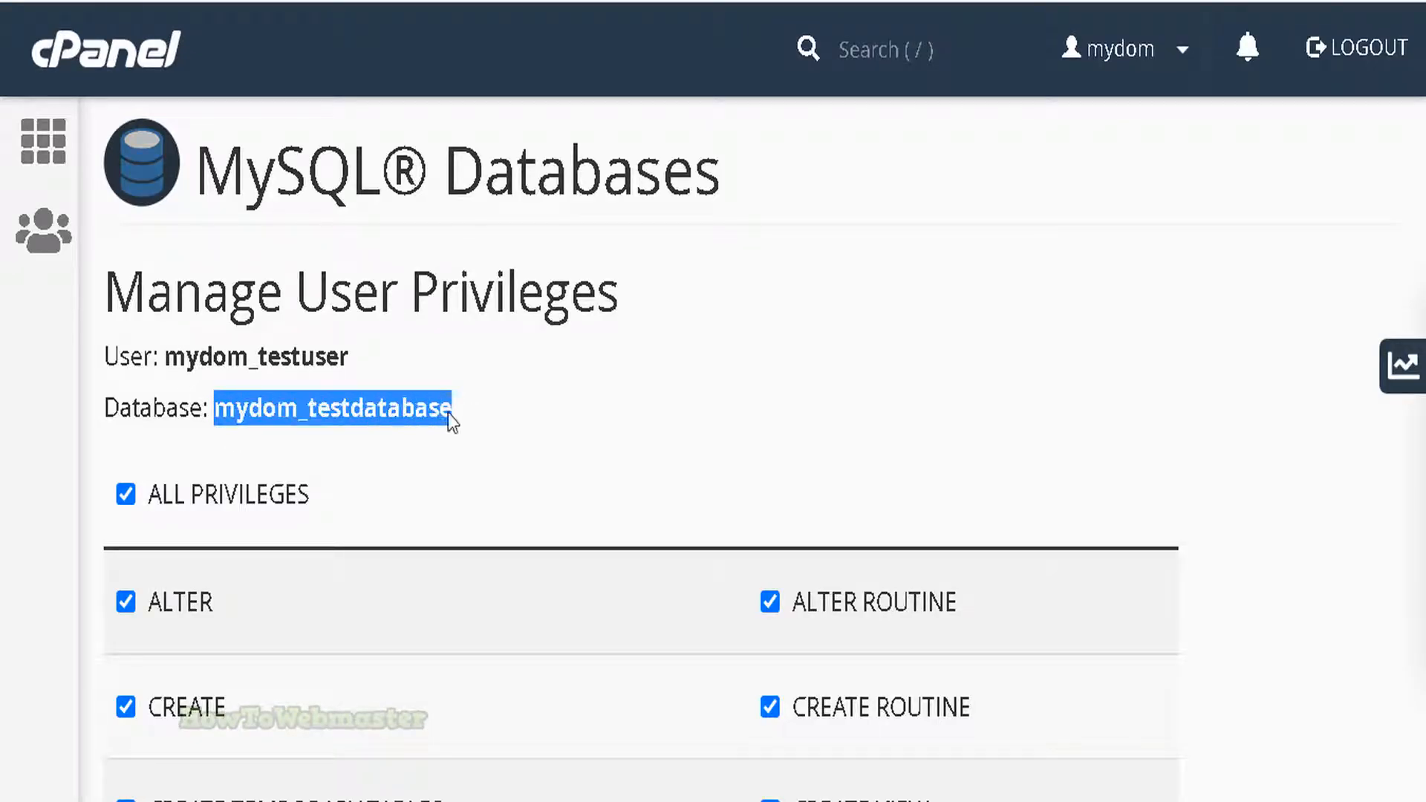
pyautogui.moveTo(523, 403)
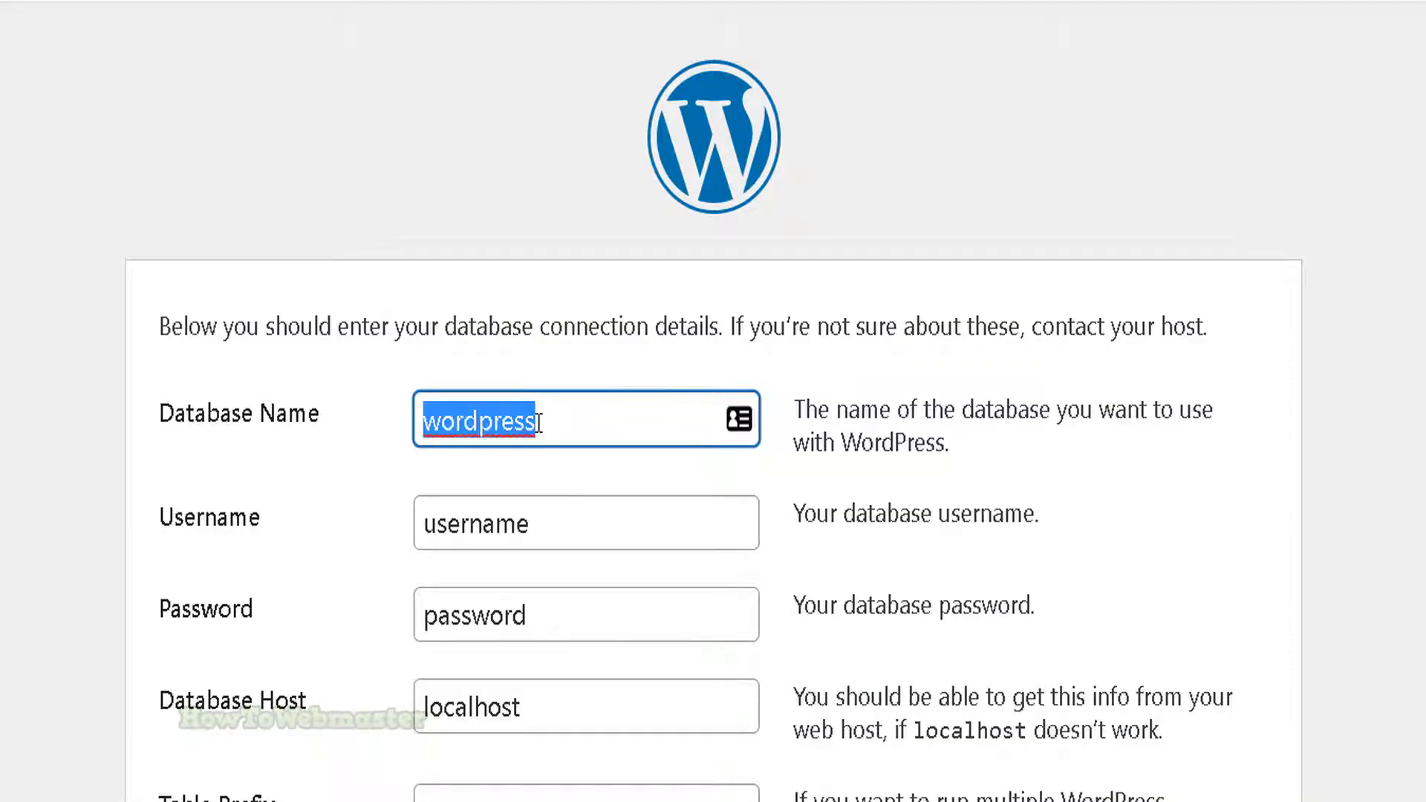
pyautogui.rightClick(479, 421)
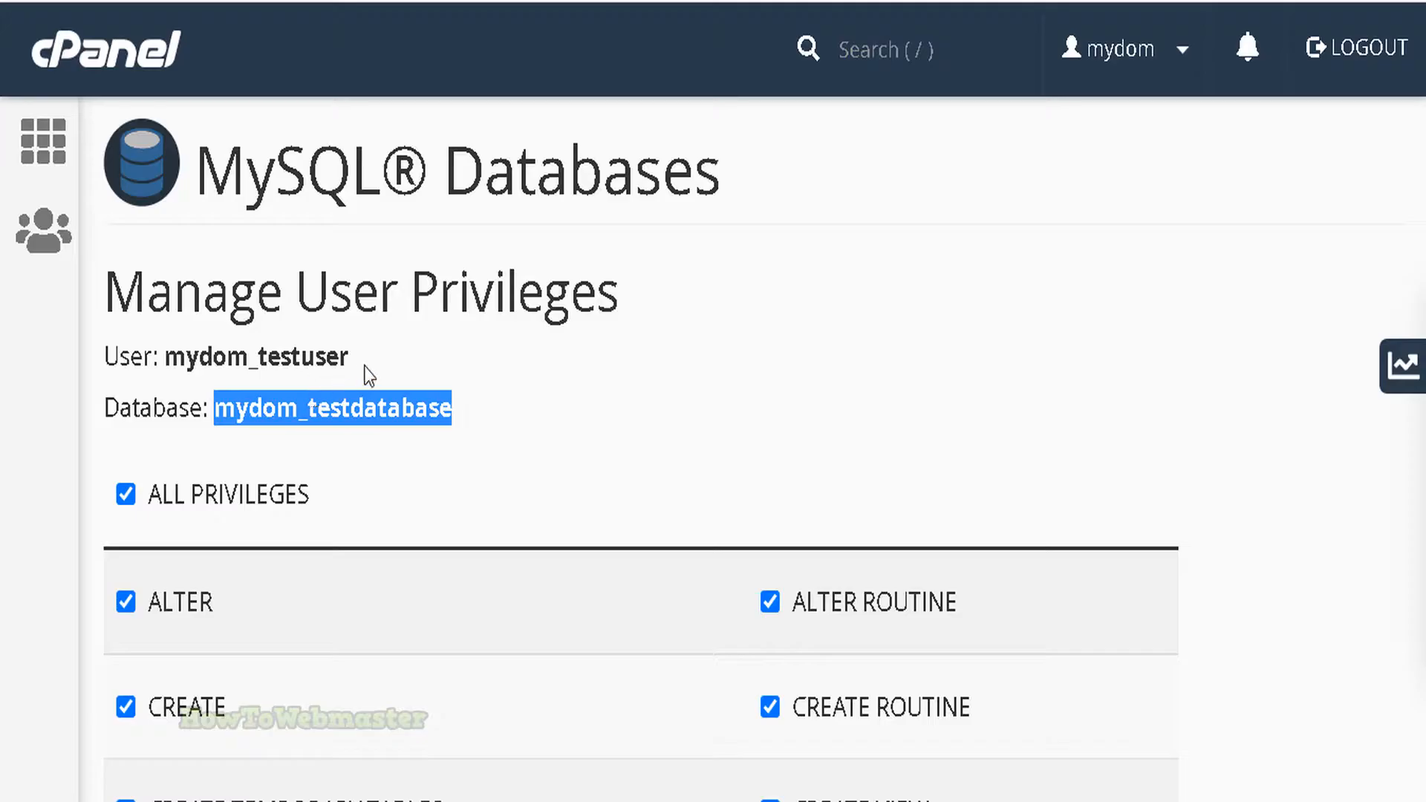
pyautogui.rightClick(256, 356)
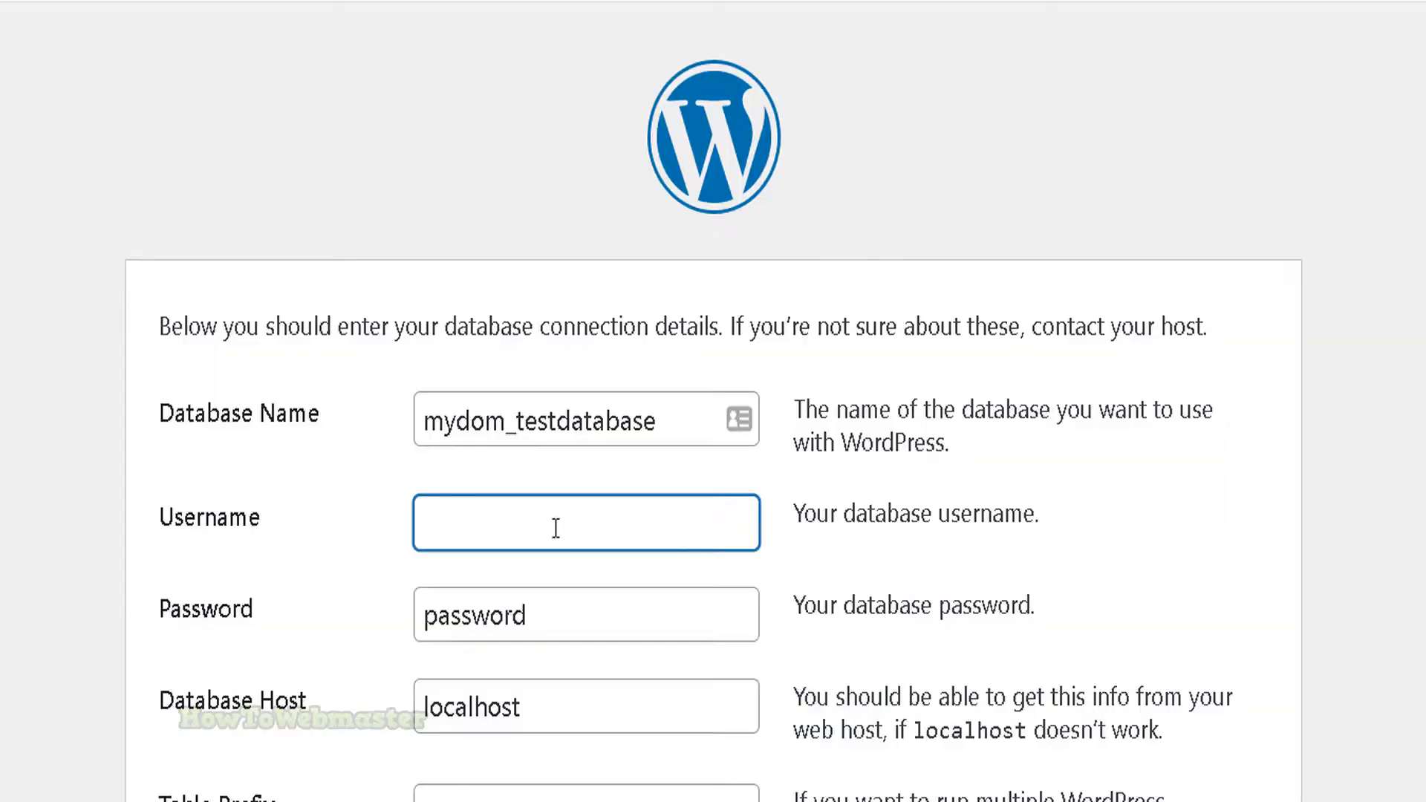
pyautogui.write('mydom_testuser')
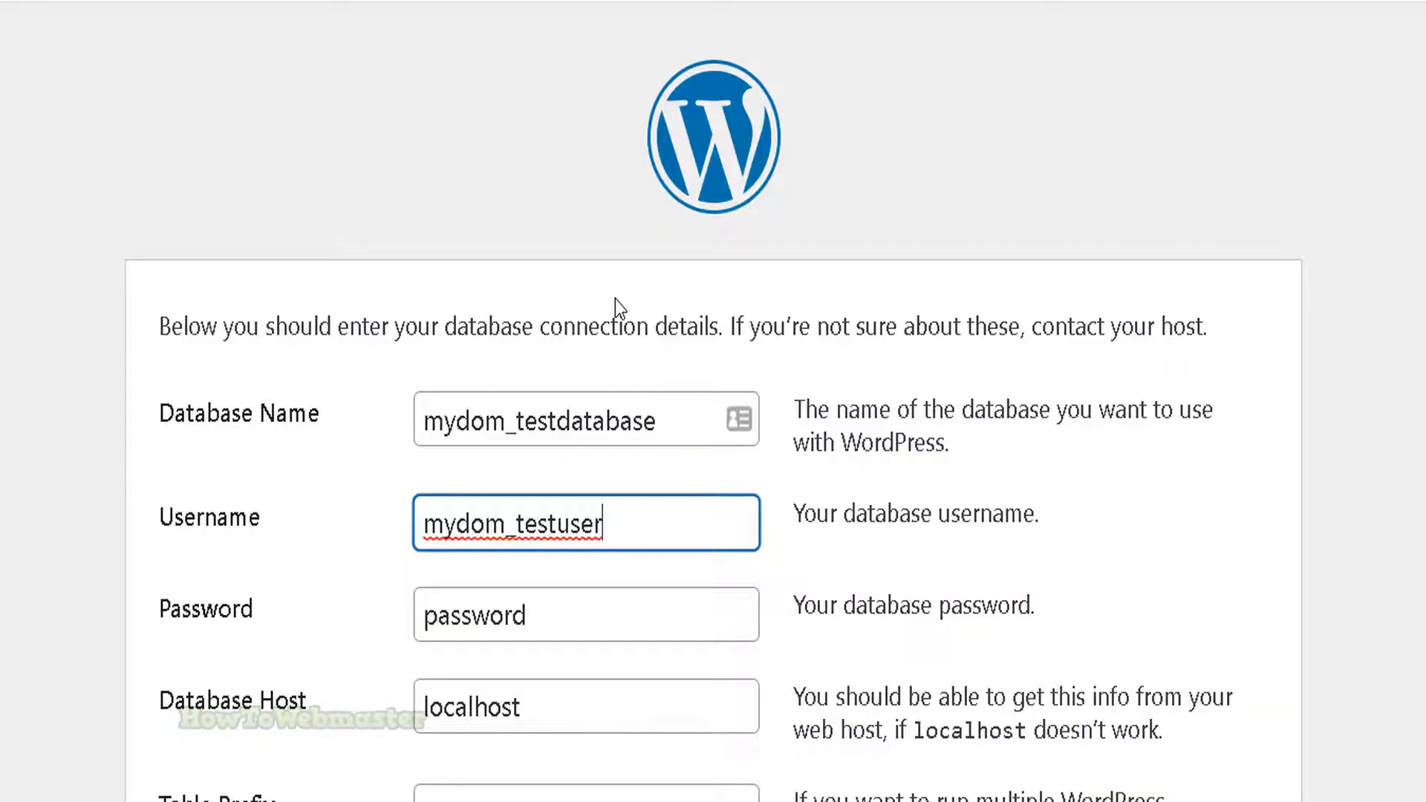
pyautogui.scroll(-3)
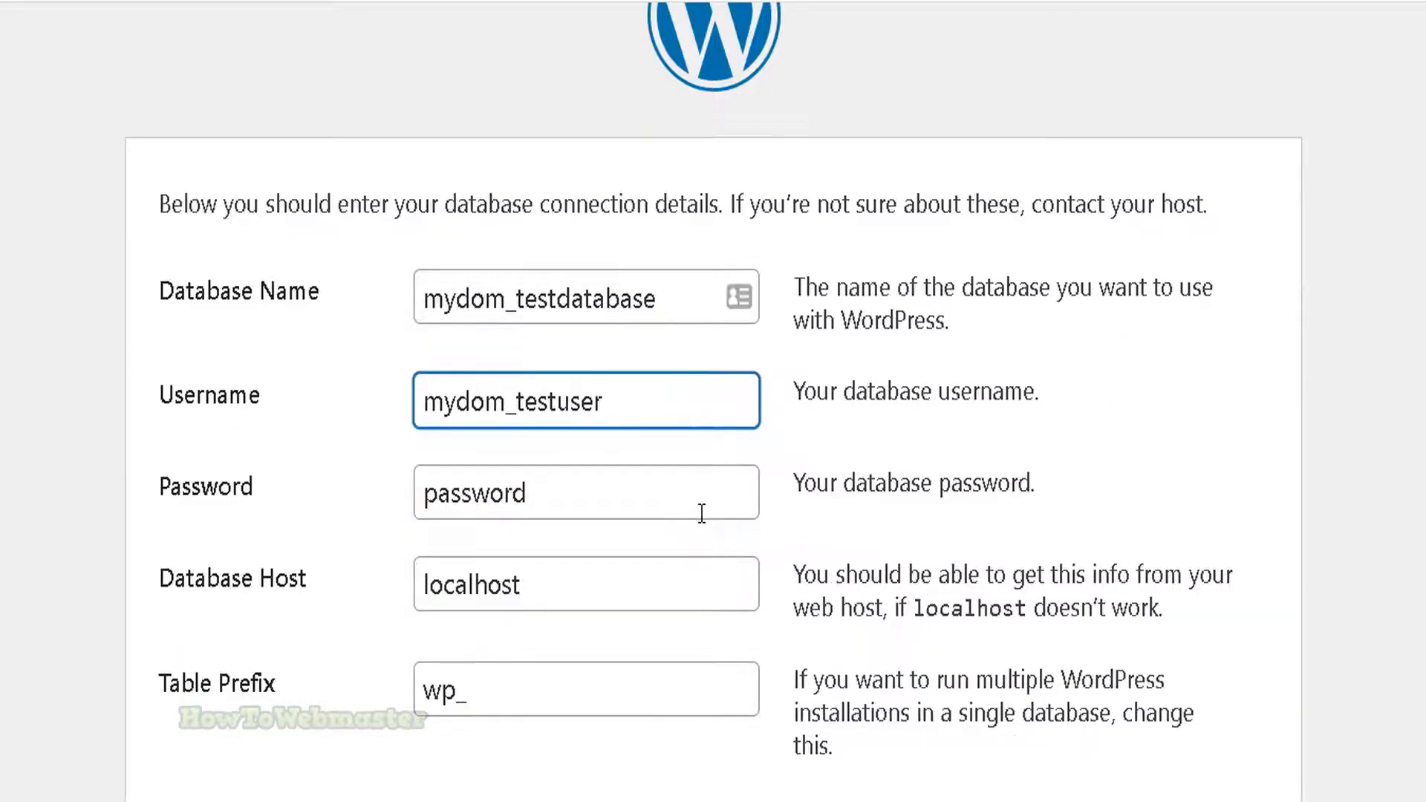
pyautogui.doubleClick(473, 494)
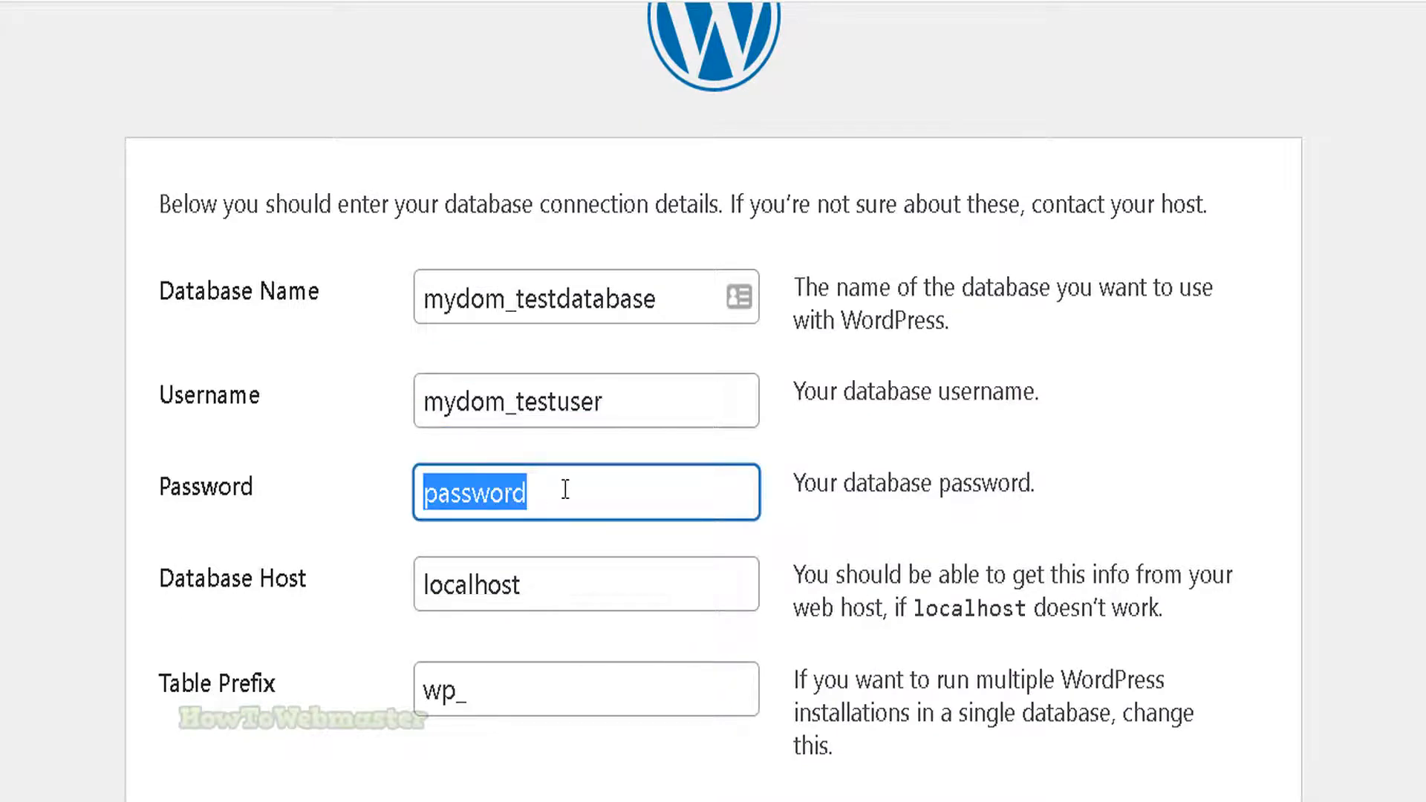
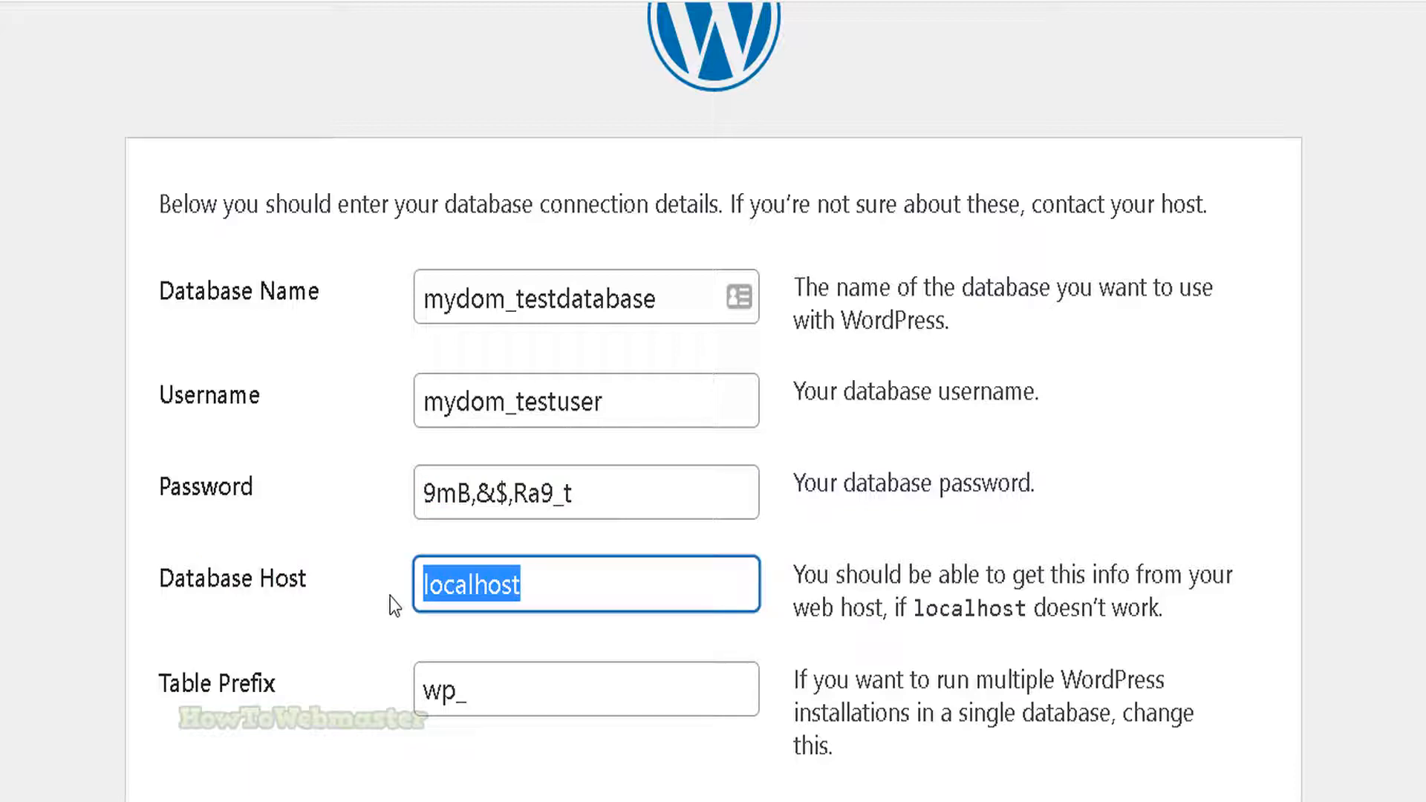
pyautogui.moveTo(357, 611)
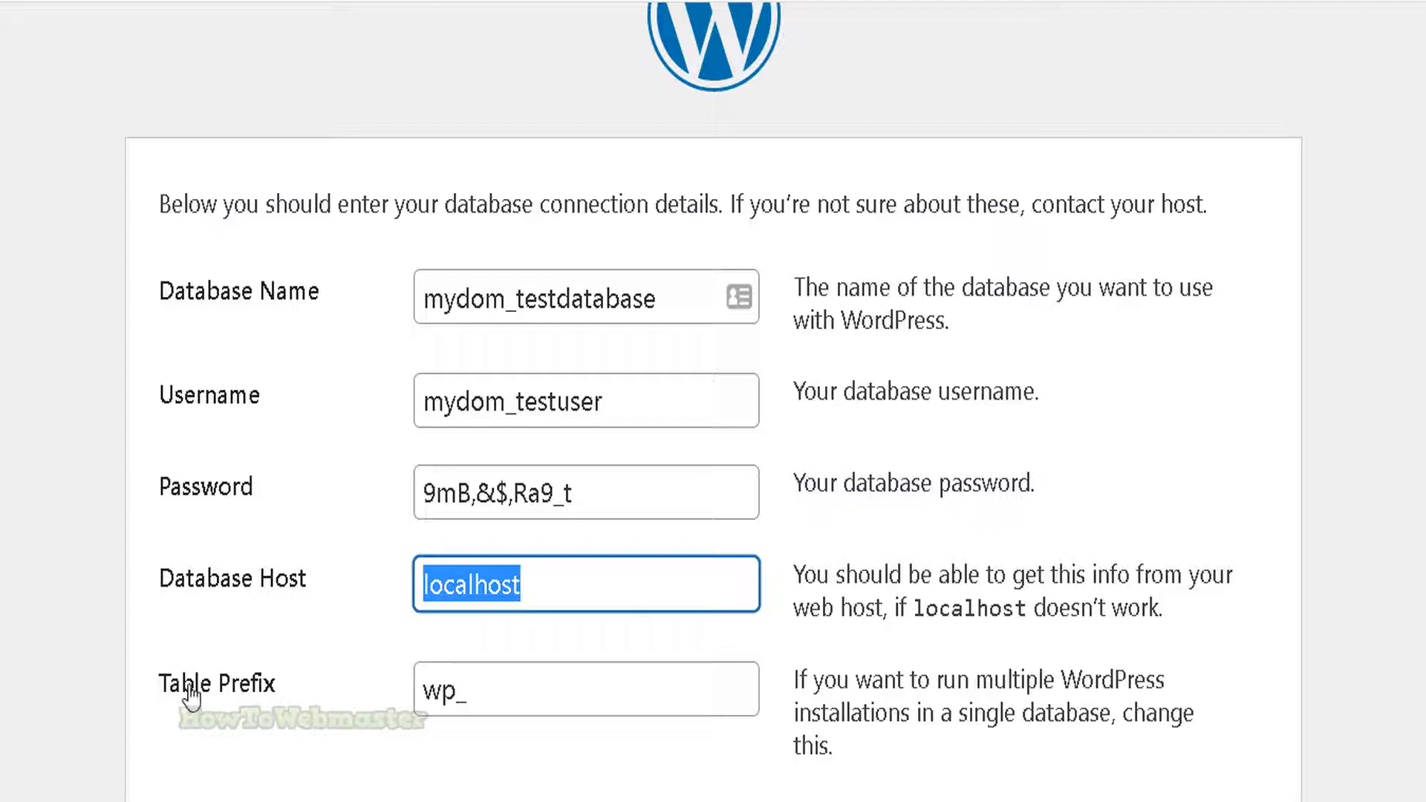
pyautogui.click(586, 689)
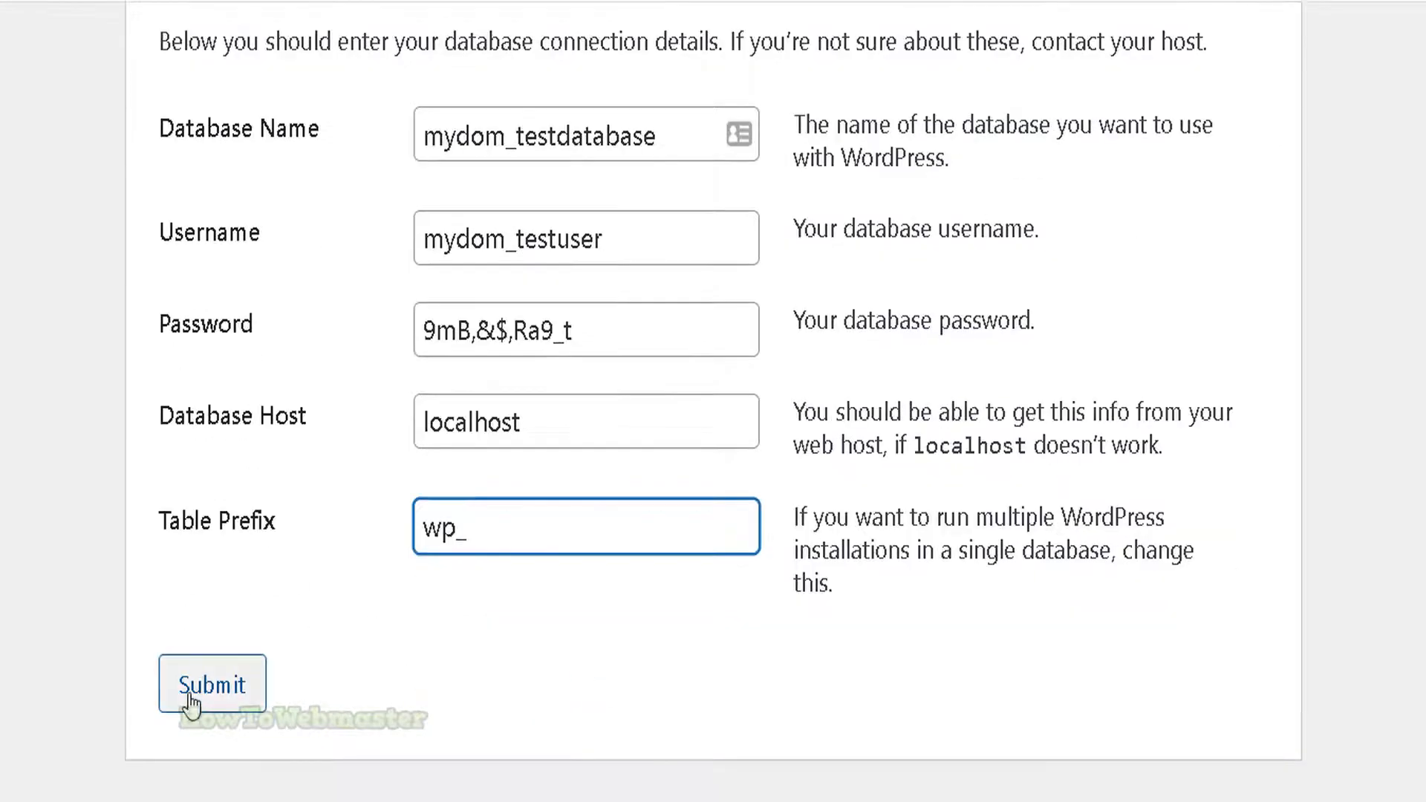
# - Submit the mydom_testdatabase connection details so WordPress confirms the database connection
pyautogui.click(212, 684)
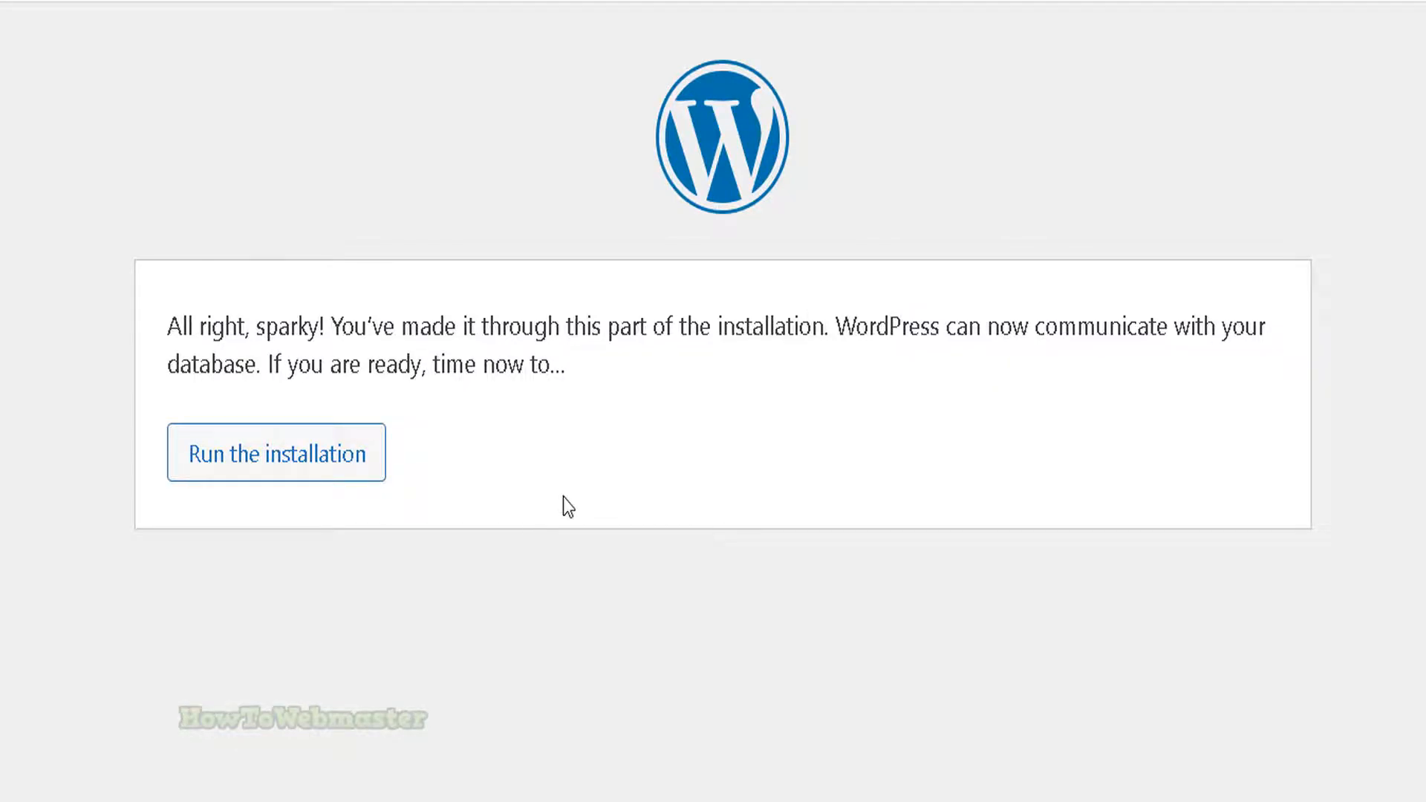
pyautogui.moveTo(94, 434)
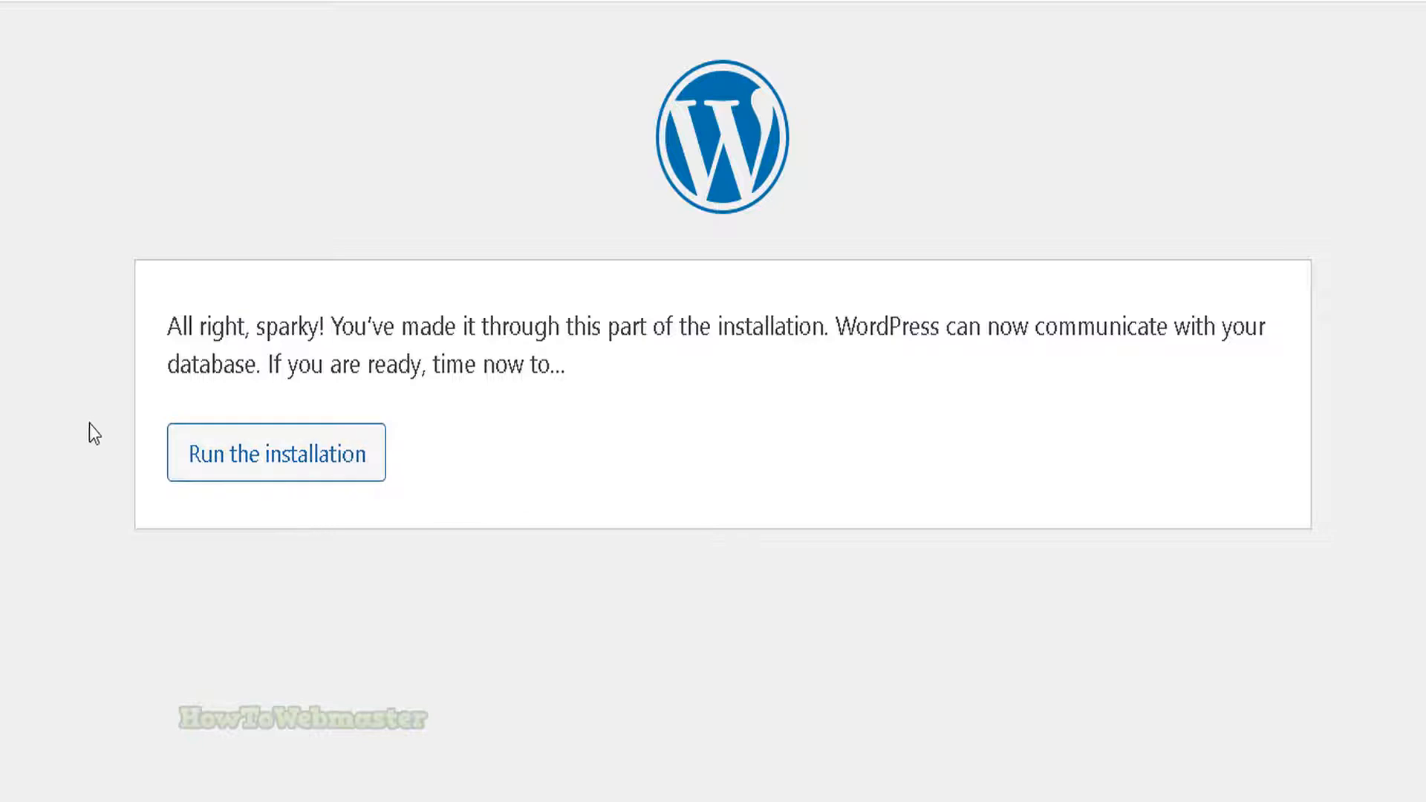
pyautogui.moveTo(711, 365)
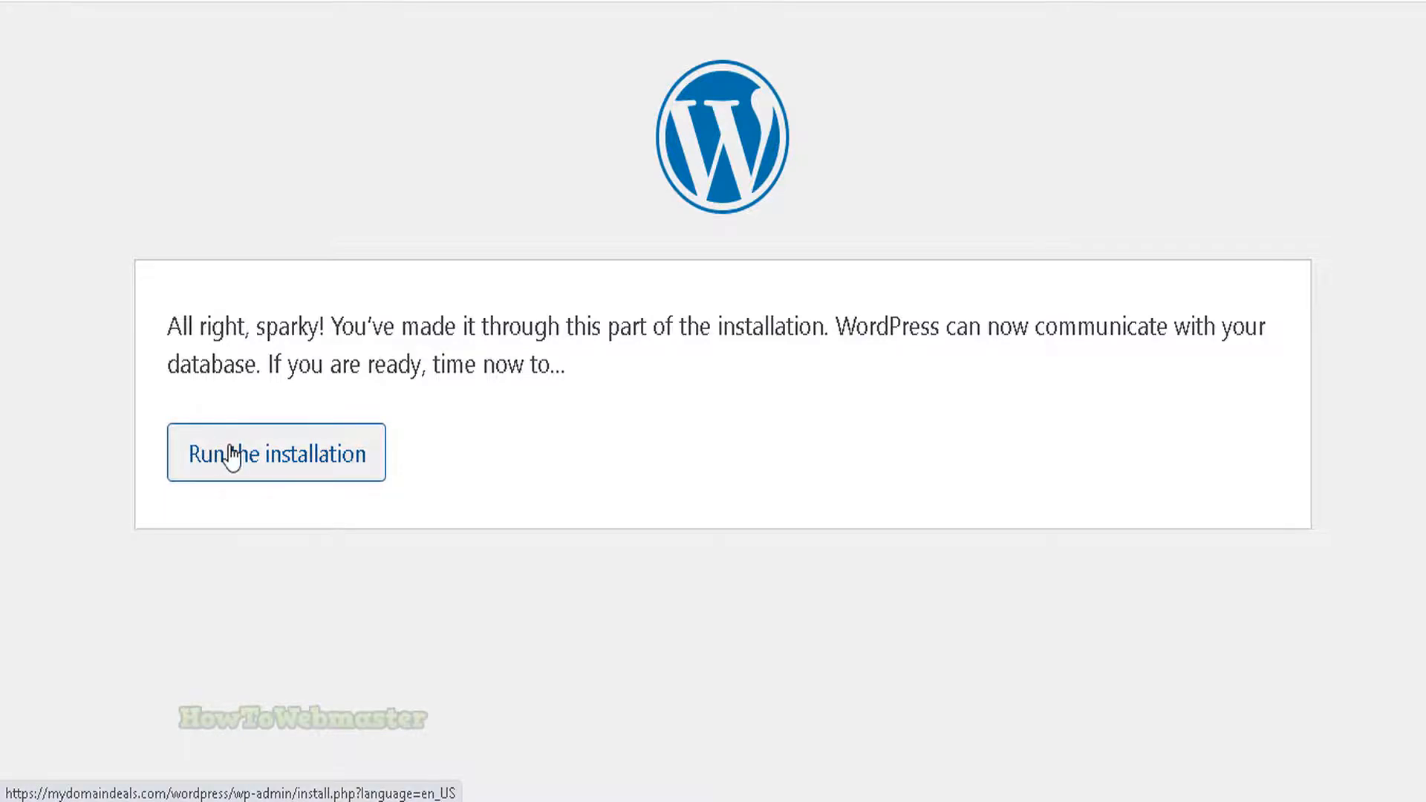
# - Install WordPress with site title 'test wordpress site' and admin user admintest
pyautogui.click(276, 453)
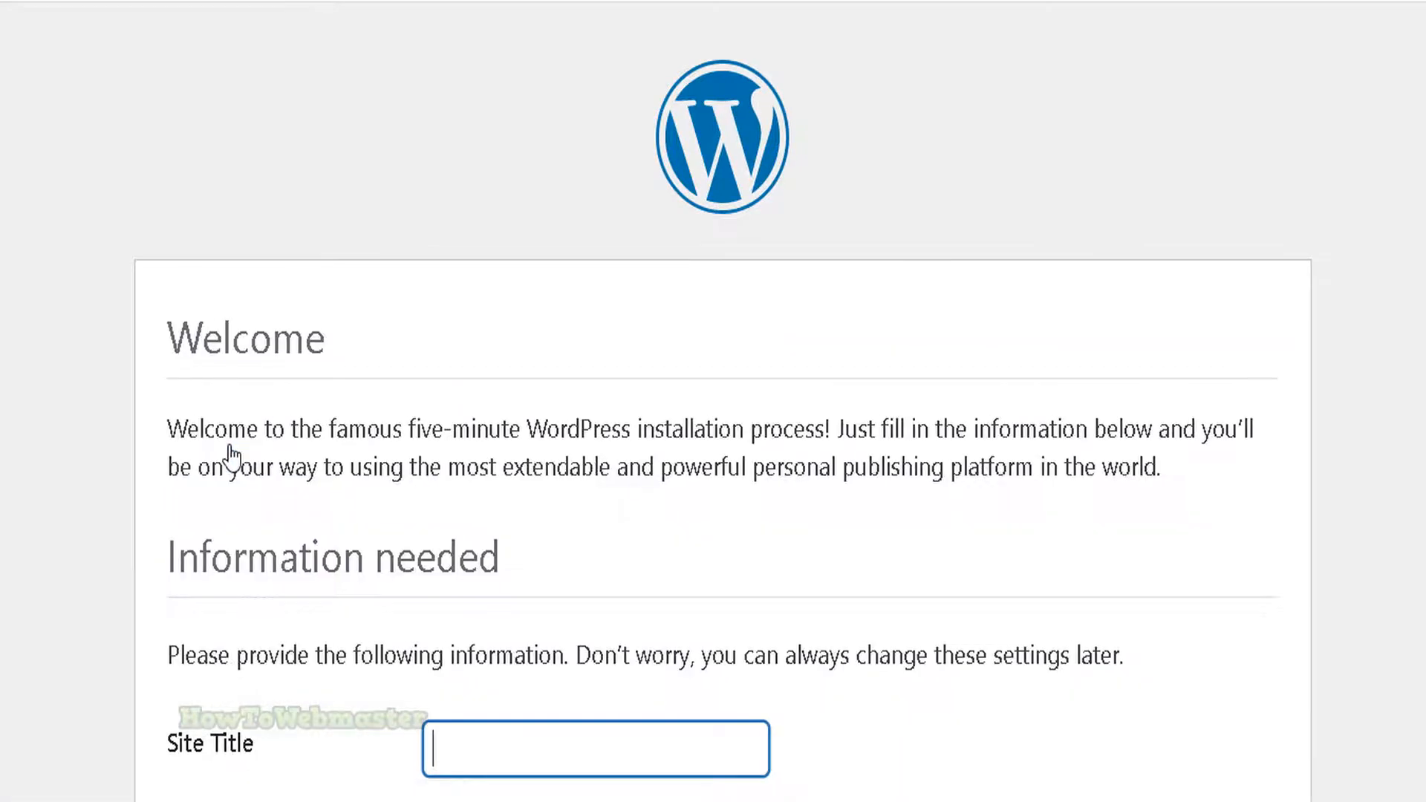
pyautogui.scroll(-3)
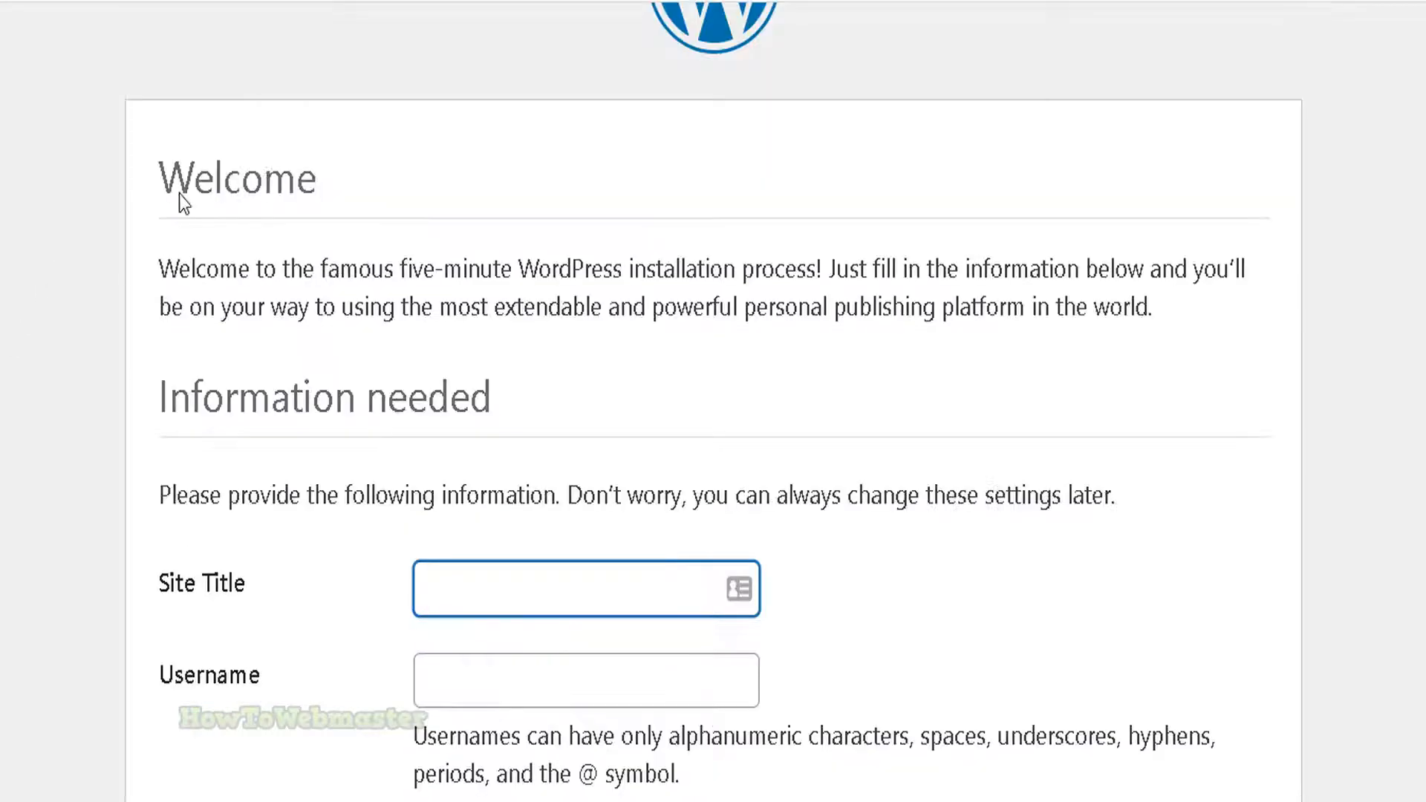
pyautogui.scroll(-3)
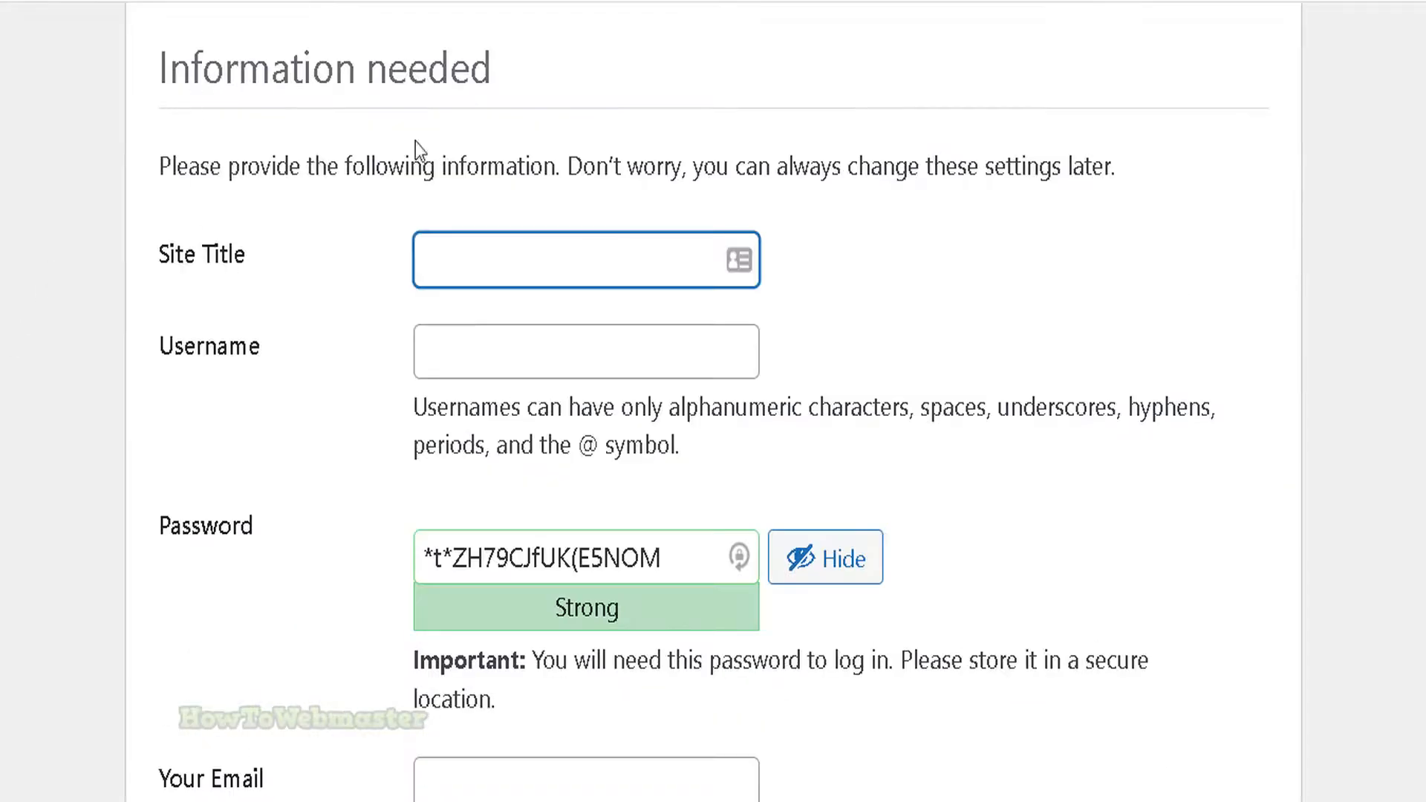
pyautogui.scroll(-3)
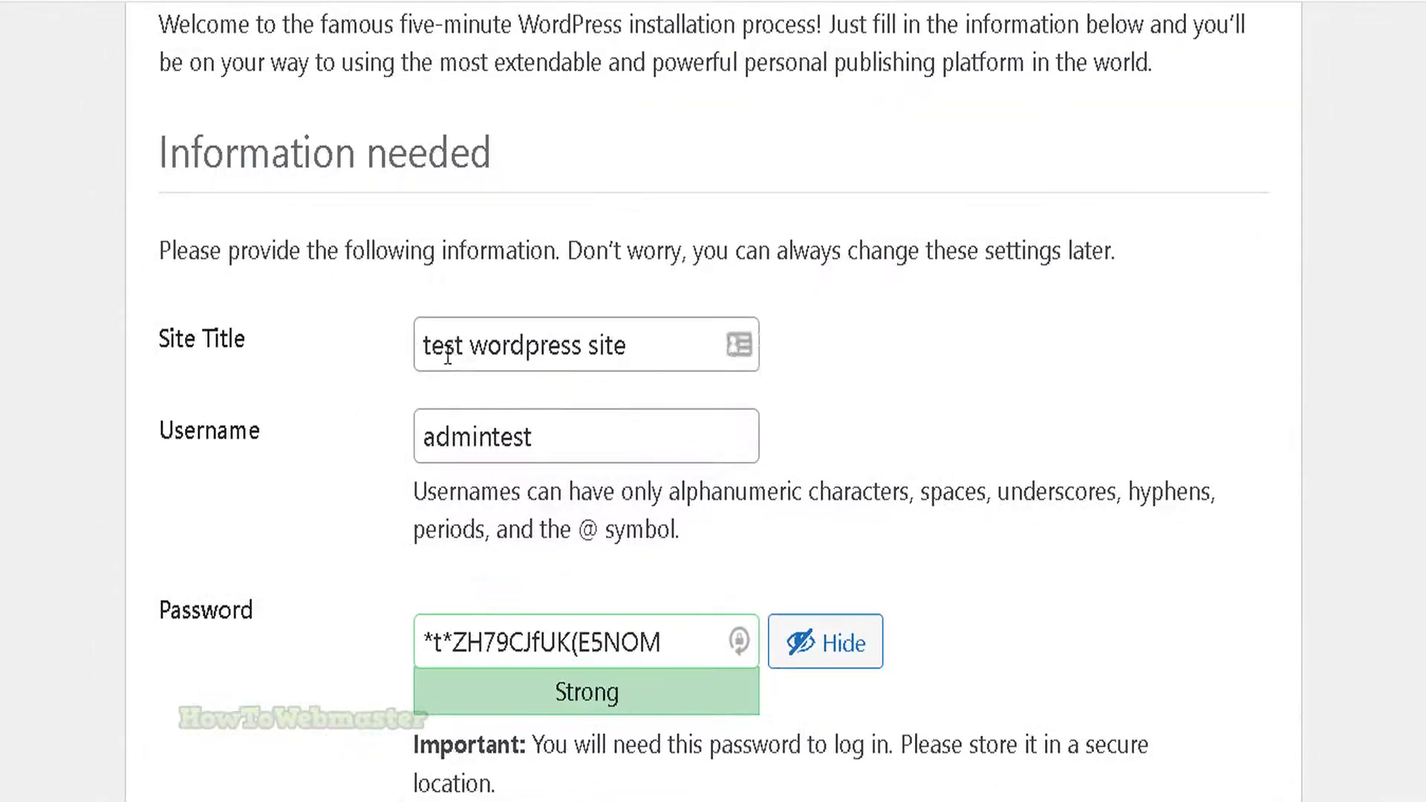
pyautogui.scroll(-3)
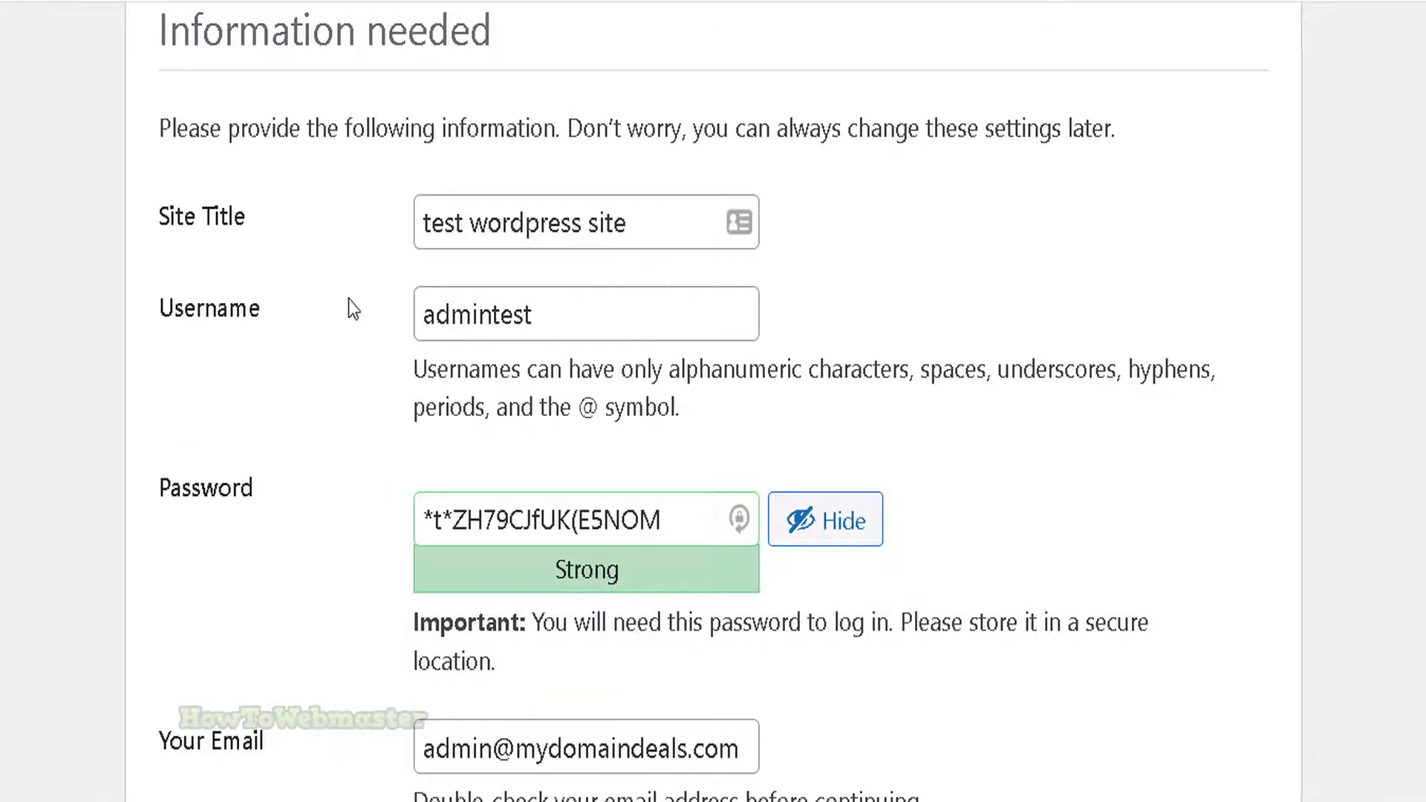
pyautogui.scroll(-3)
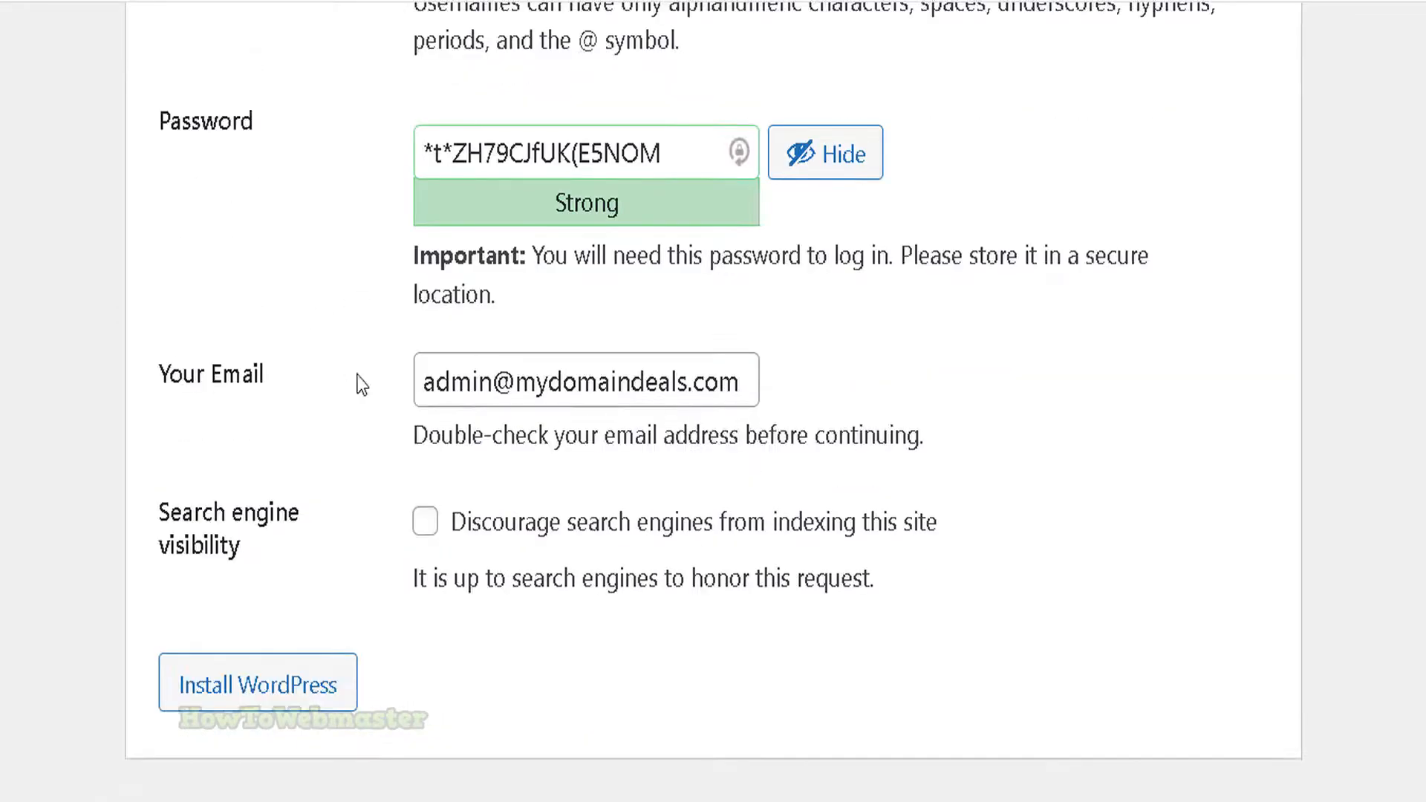
pyautogui.click(256, 683)
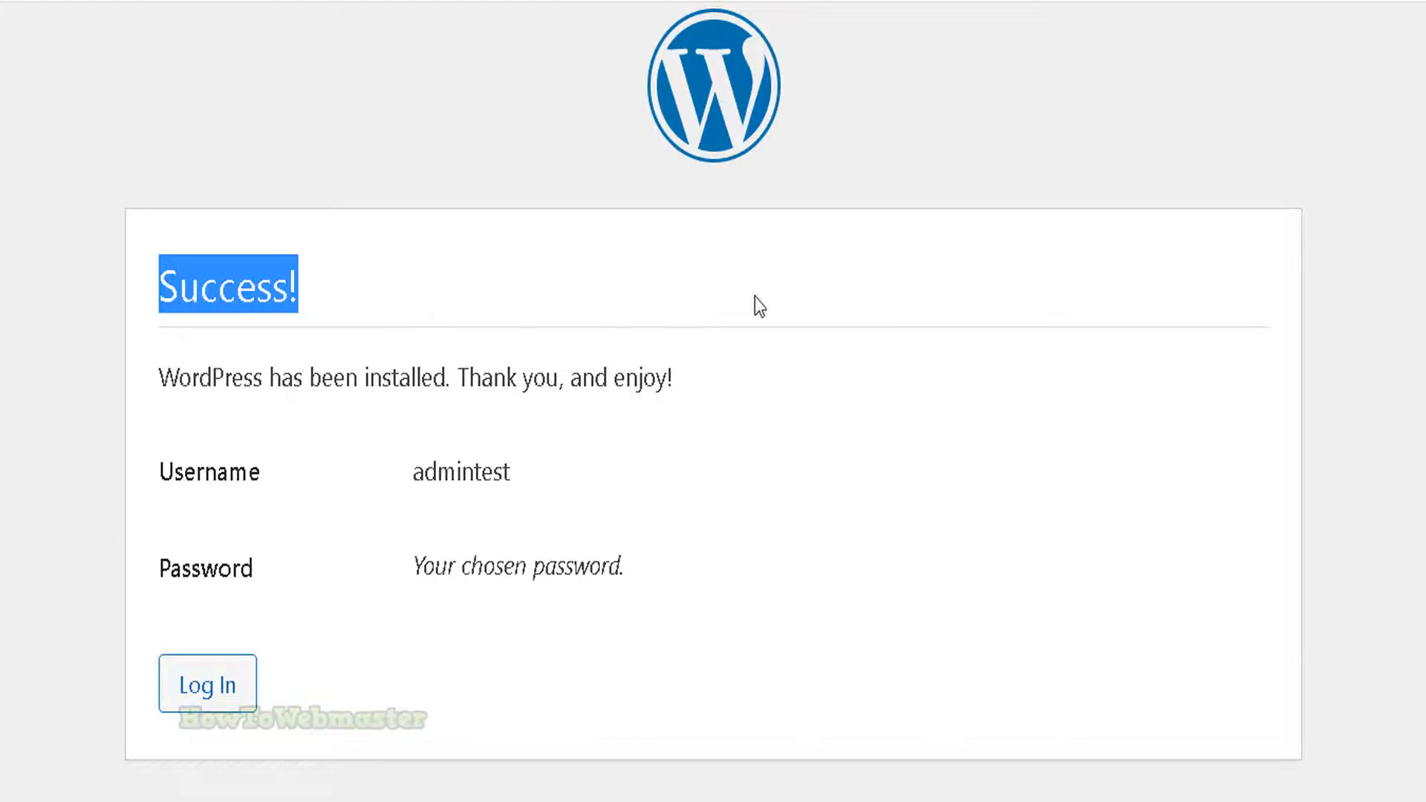
pyautogui.click(206, 684)
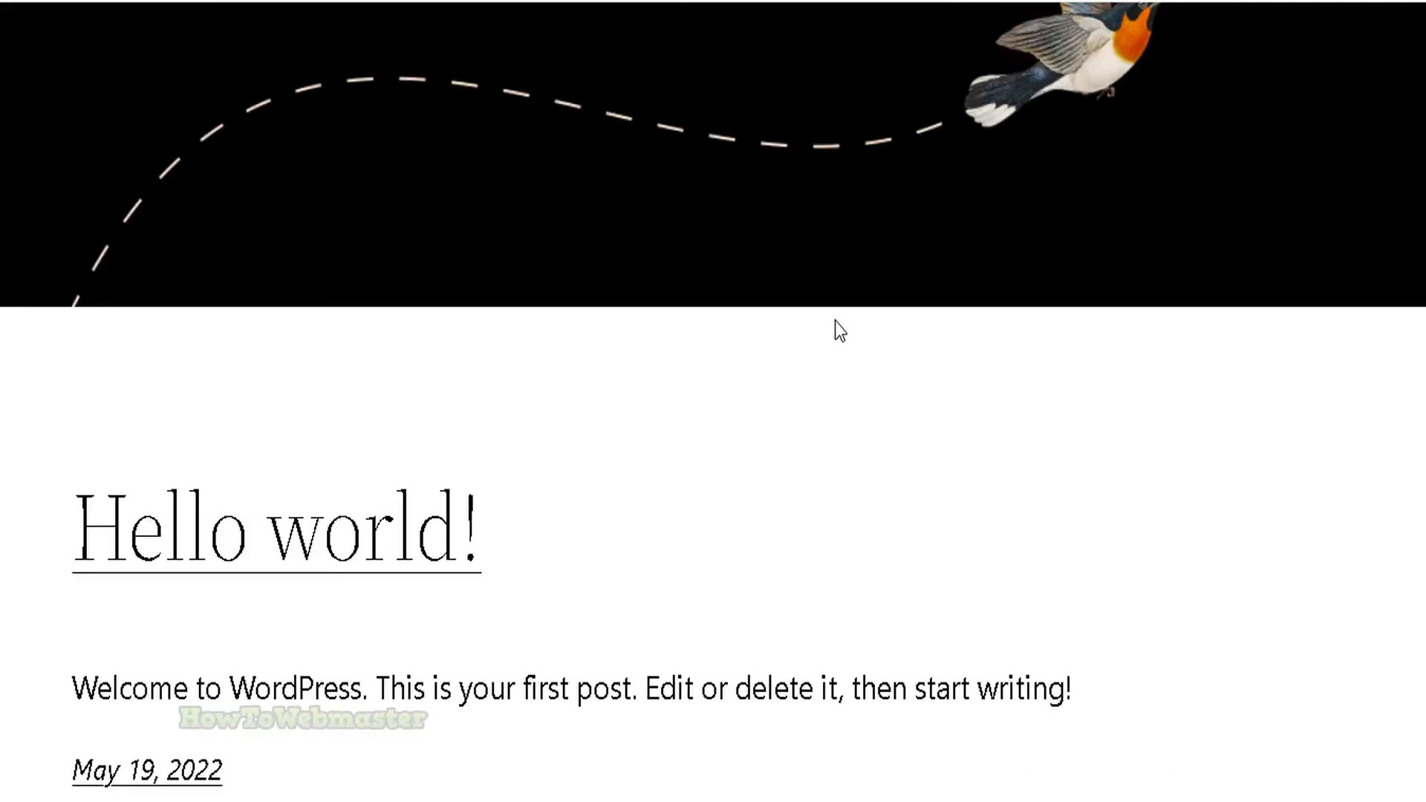
# - Scroll the Hello world! post down to the footer showing 'test wordpress site'
pyautogui.scroll(-3)
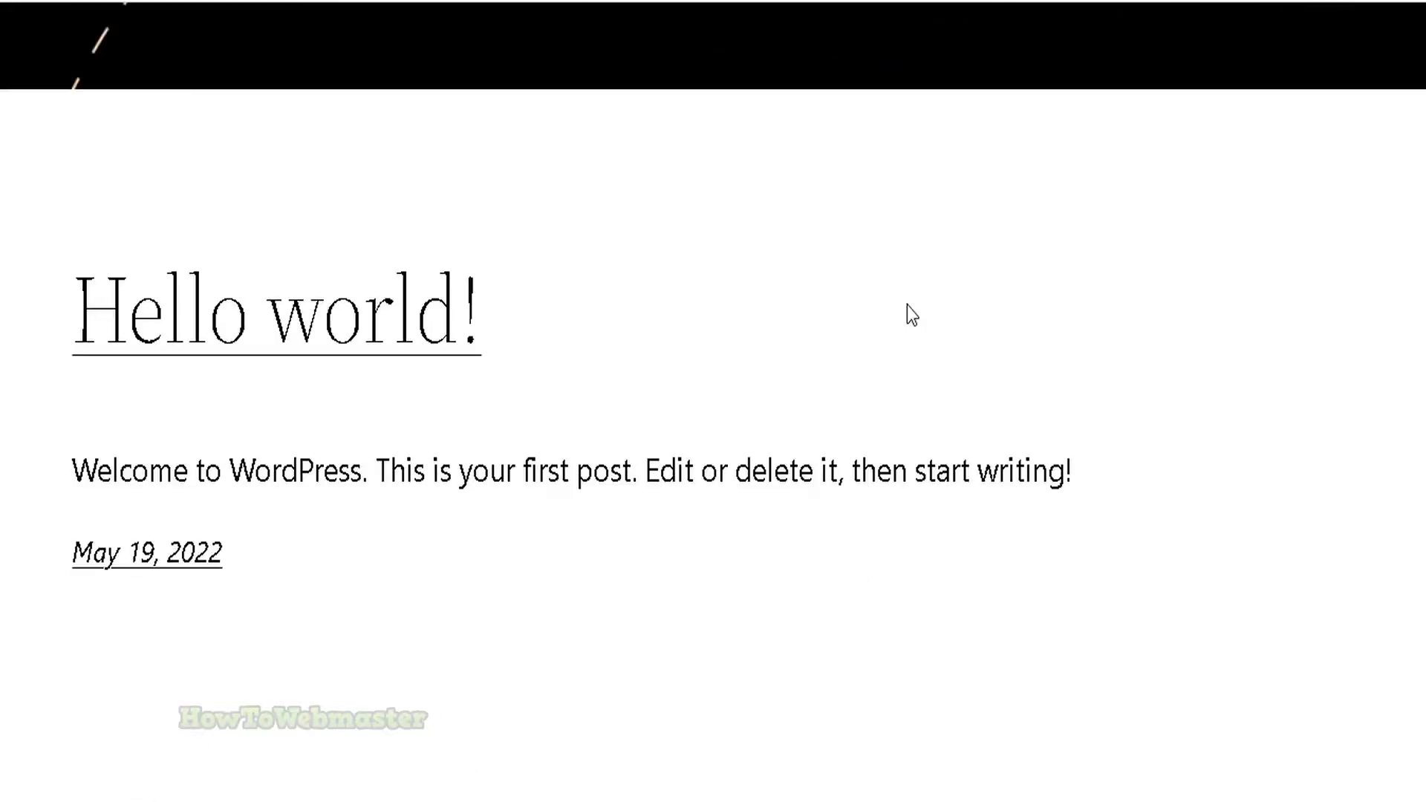
pyautogui.scroll(-3)
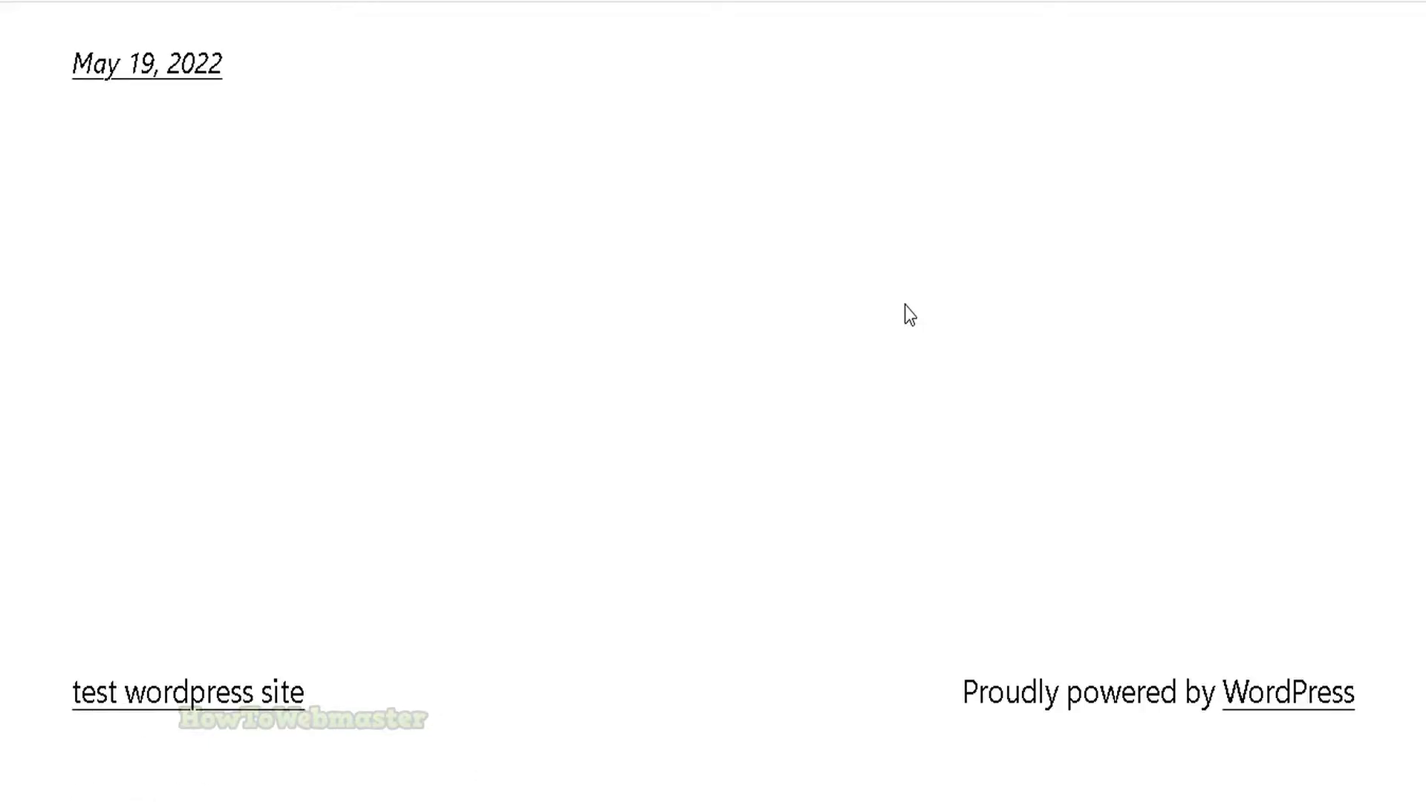